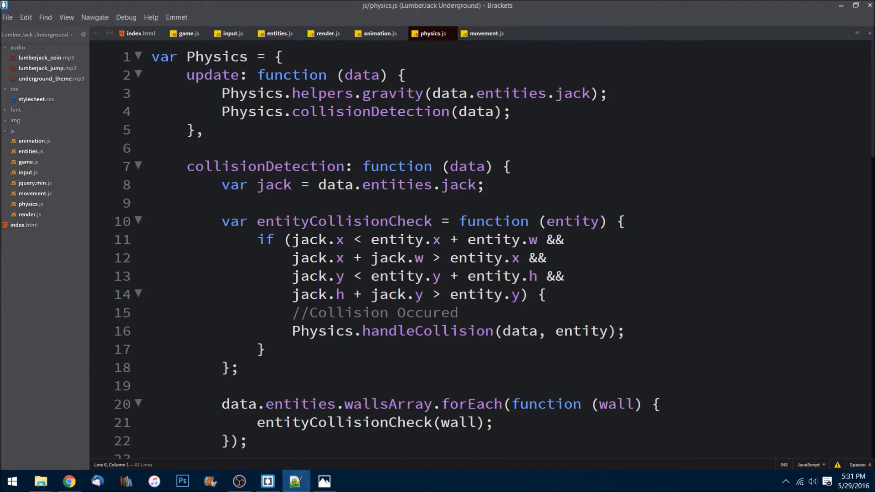
Step: Check where the collision if block closes in handleCollision
left_click(259, 349)
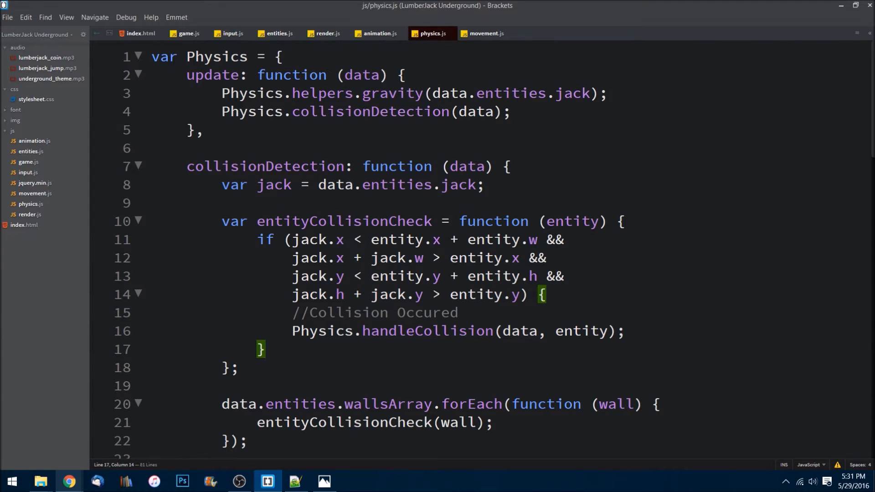
left_click(69, 481)
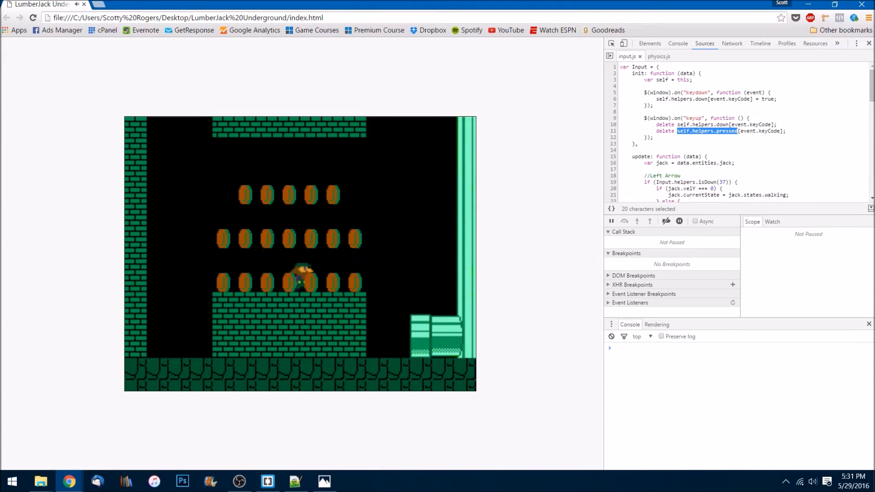
left_click(267, 481)
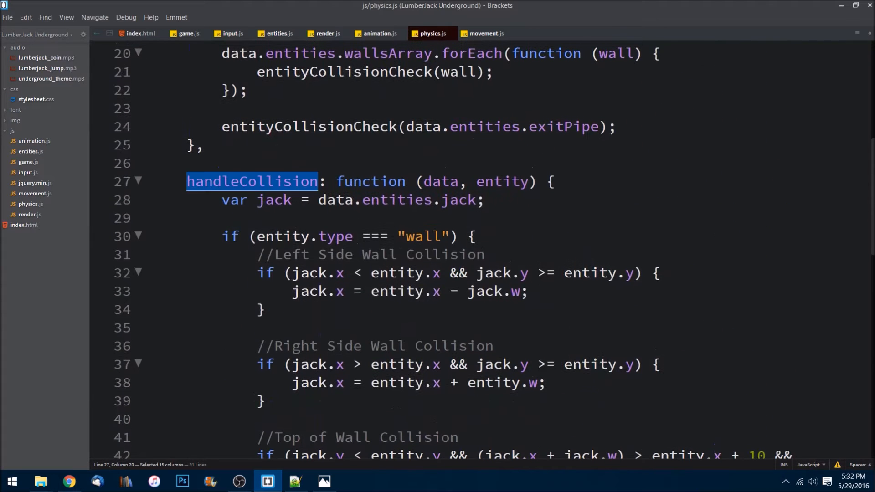
Step: Insert an empty if (entity.type === "coin") block above the exitPipe check
scroll("down", 3)
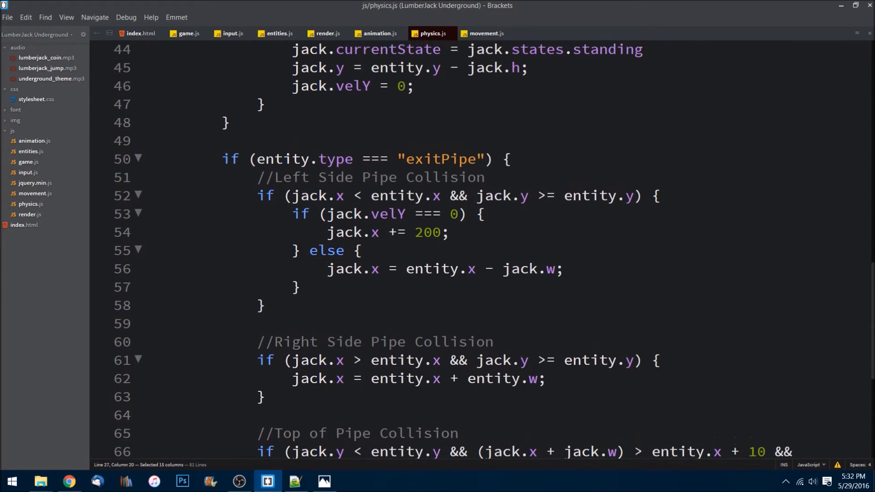
left_click(226, 122)
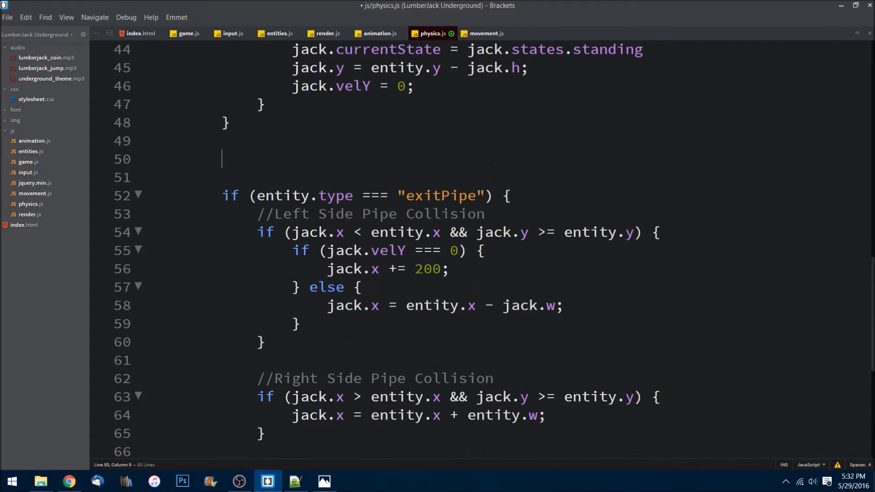
type("if")
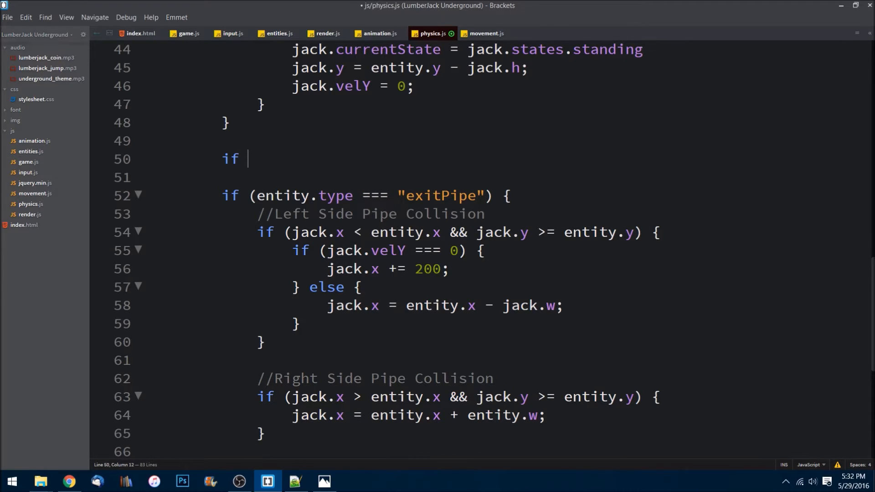
type("(")
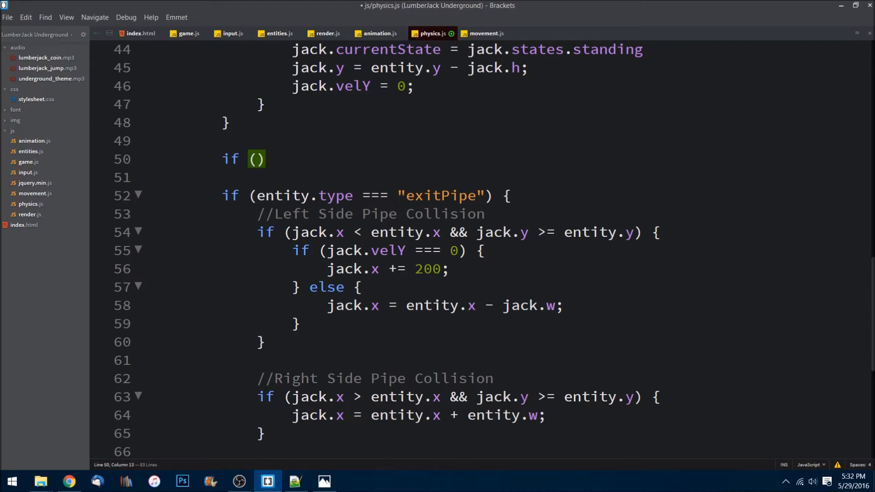
type("entity.type === \"c")
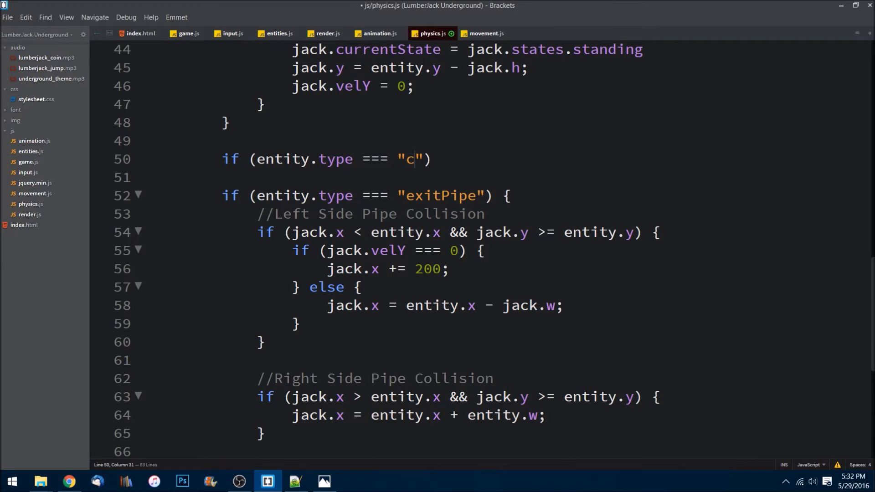
type("oin")
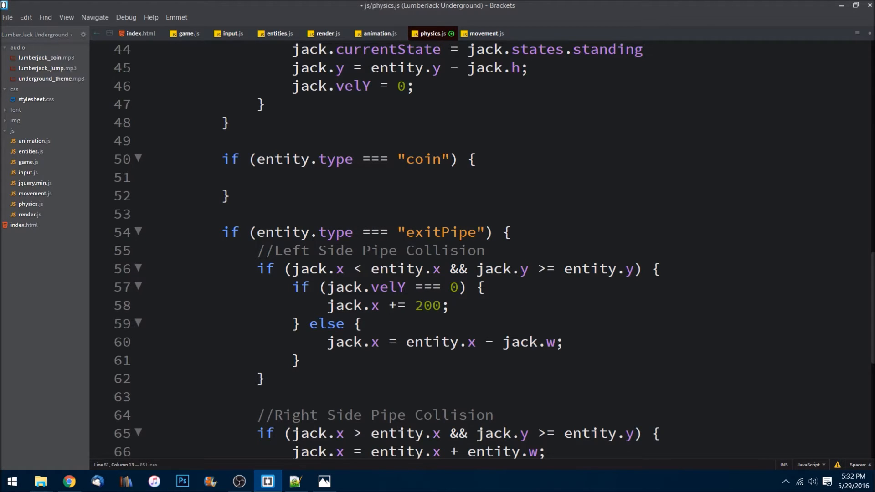
Step: Declare var coinsArray = data.entities.coinsArray inside the coin block
type("var c")
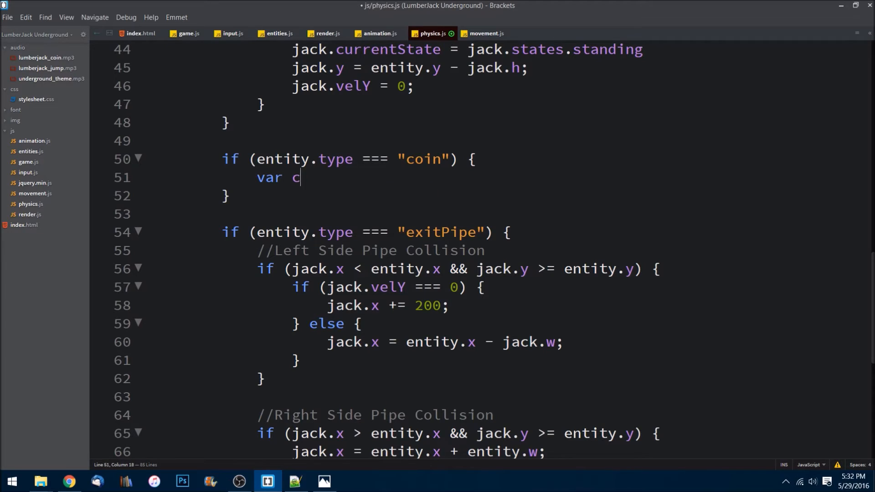
type("oinsArraty")
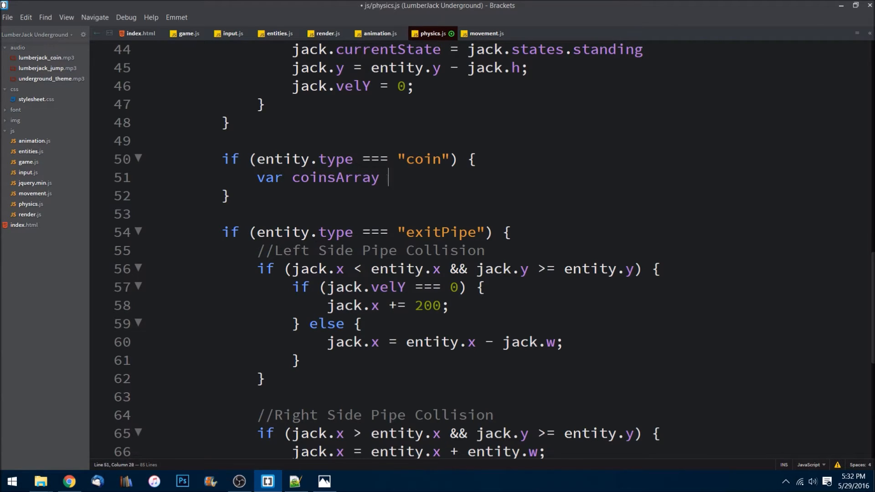
type("= data.en")
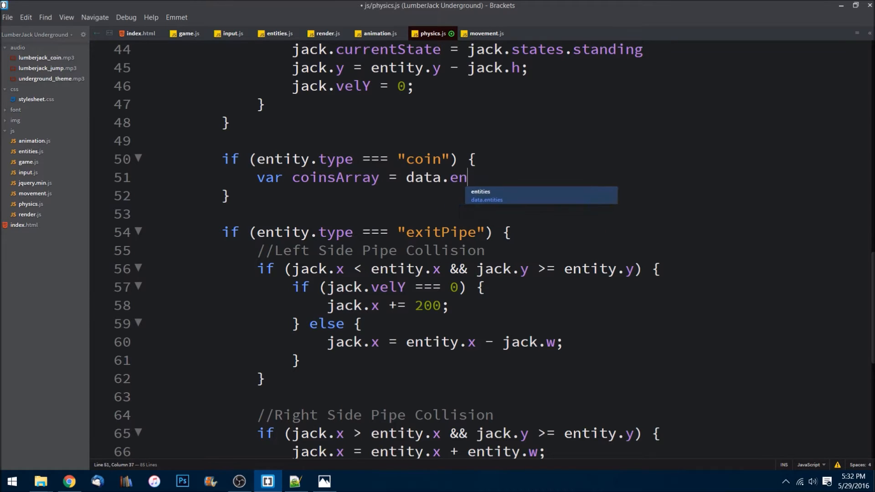
type("tities.coinsArray;")
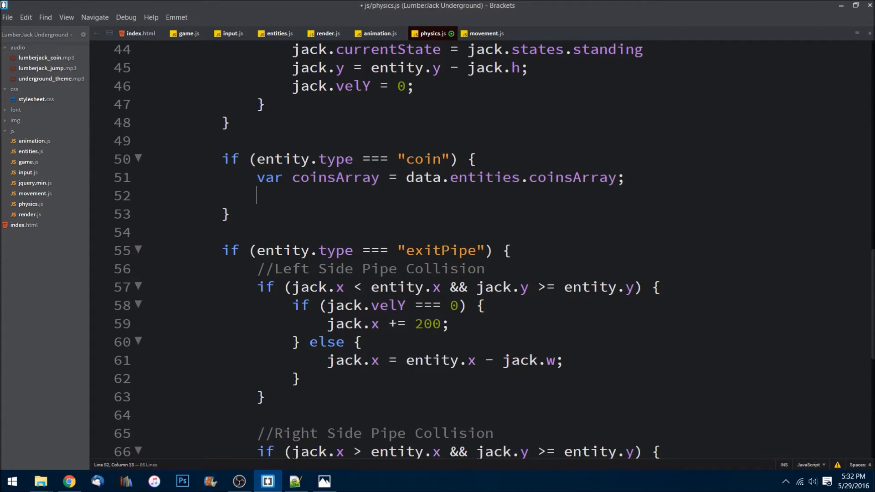
Step: Declare var coinSound = entity.sound.cloneNode(), using autocomplete for cloneNode
type("var")
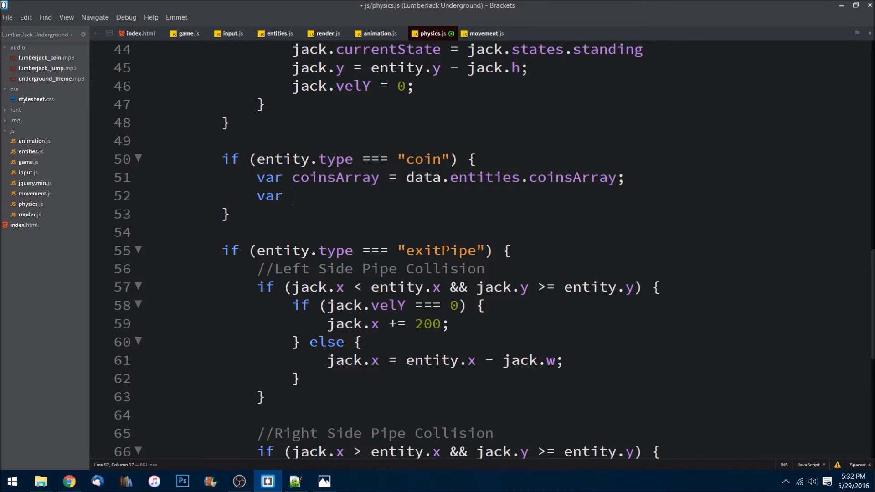
type("coinSo")
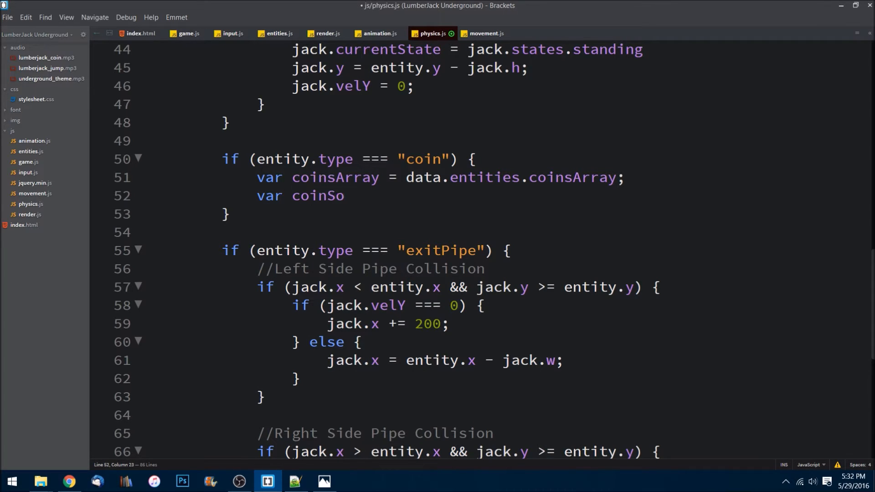
type("und")
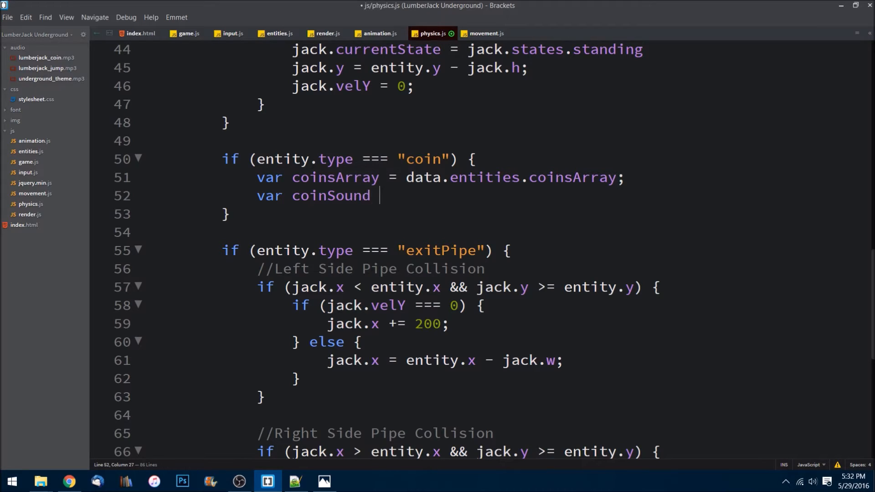
type("= entity.")
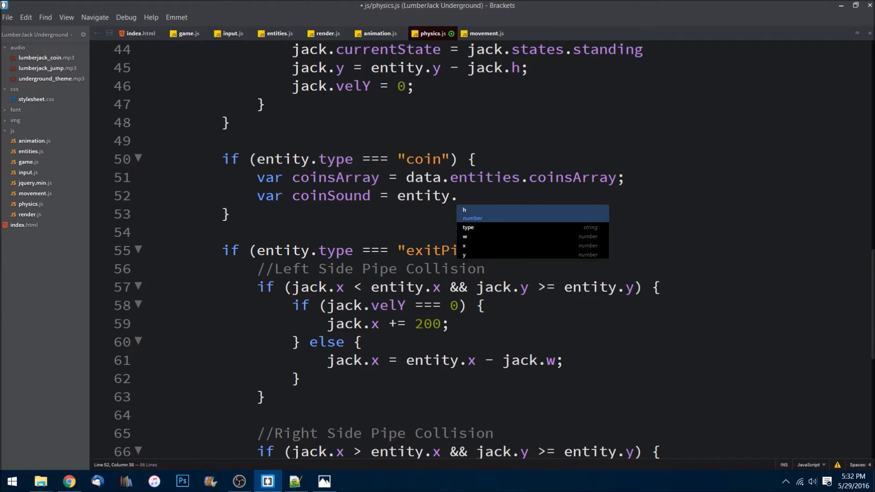
type("sound.")
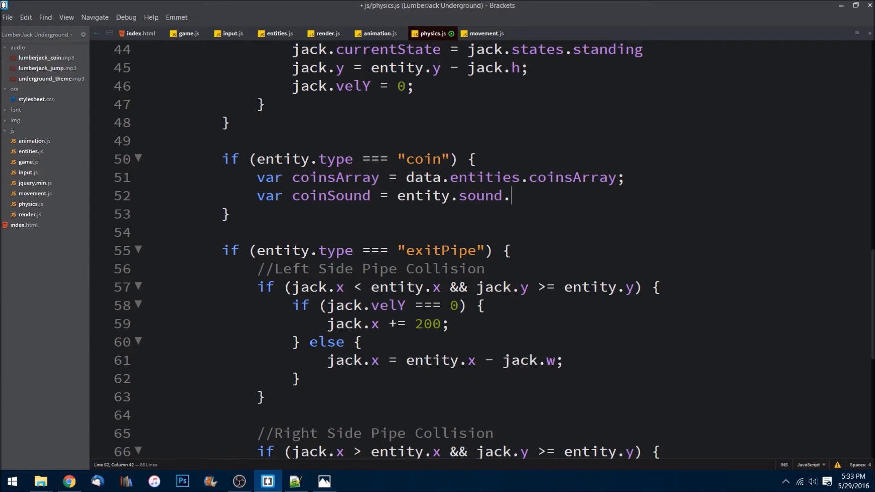
type("clone")
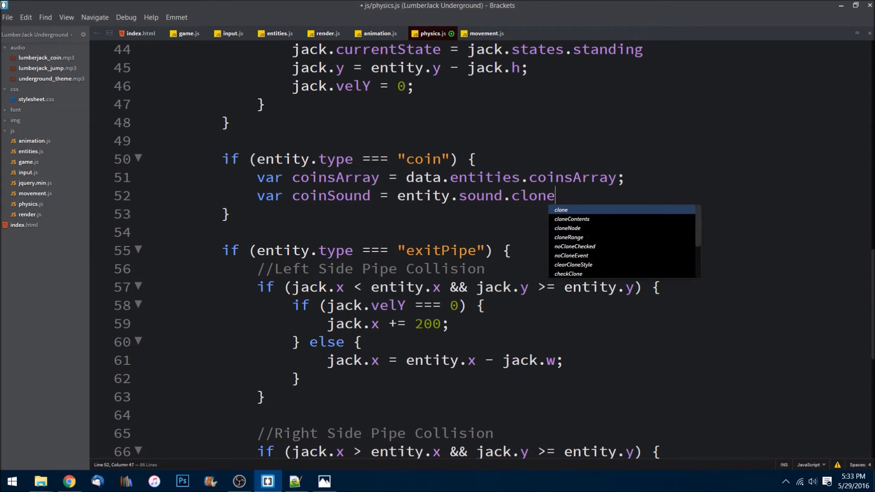
left_click(567, 229)
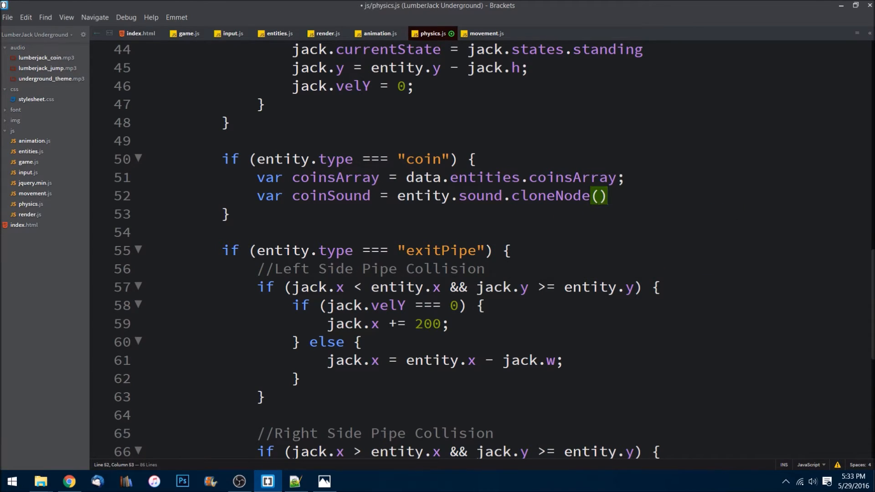
type(";")
type("var")
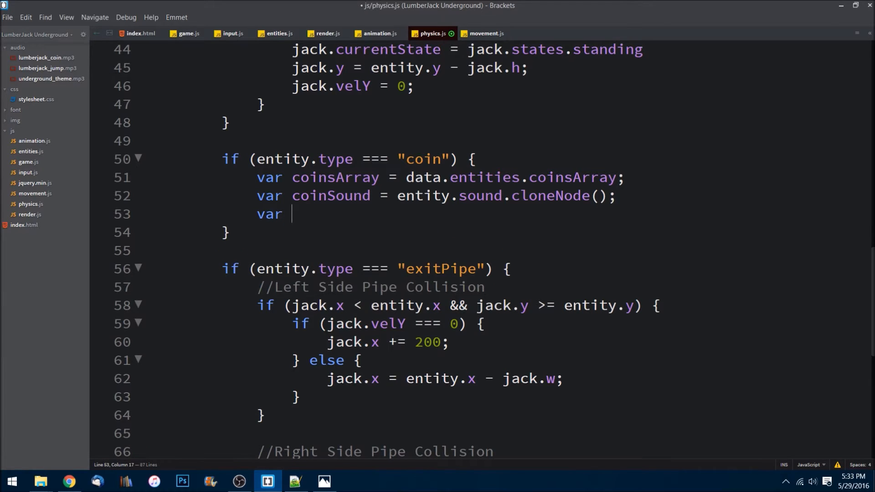
Step: Declare var index = coinsArray.indexOf(entity) and open blank lines below it
type("index")
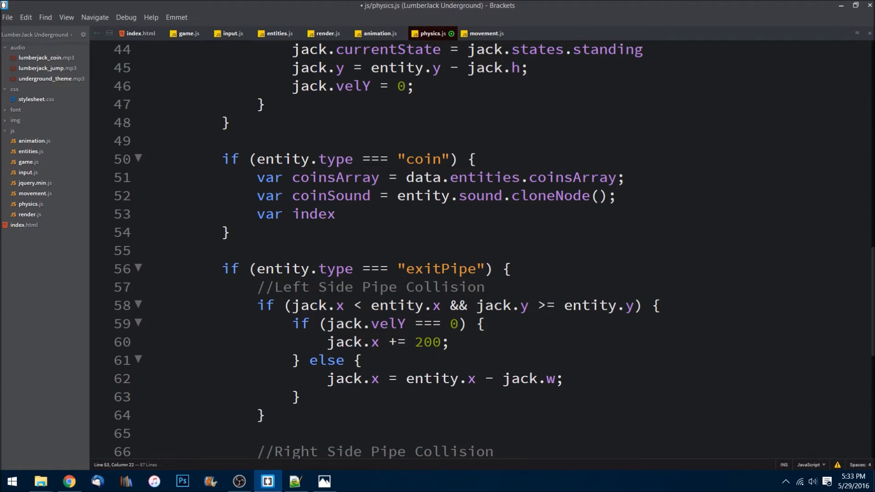
type("= coinsArray.")
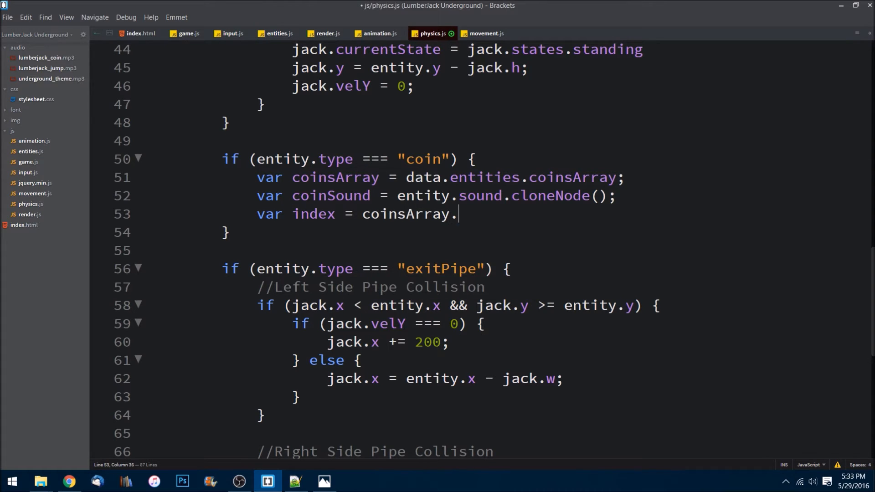
type("index")
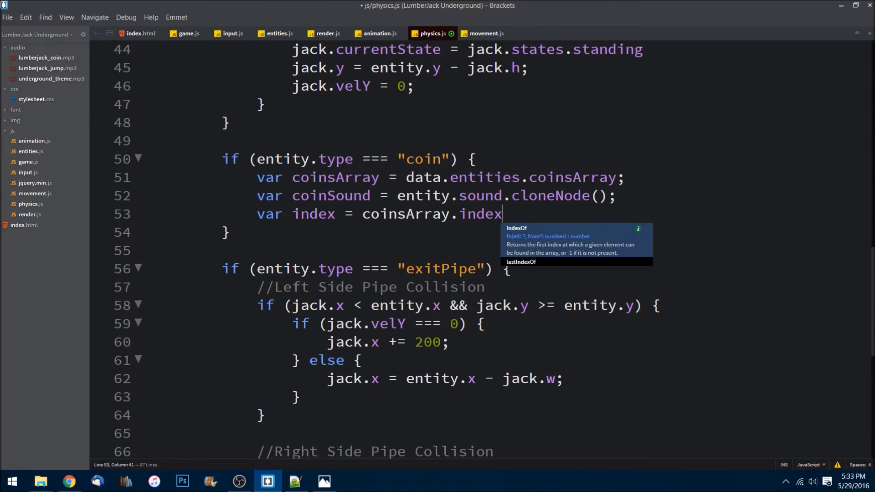
type("Of")
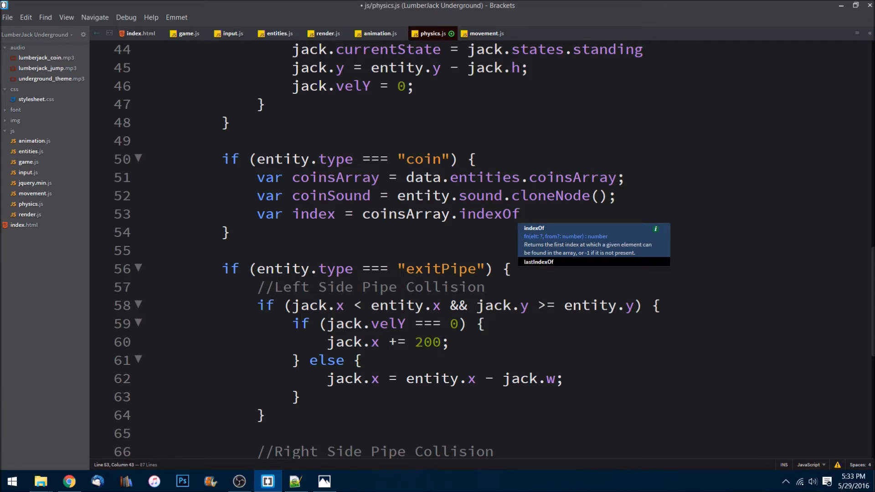
type("(entity);")
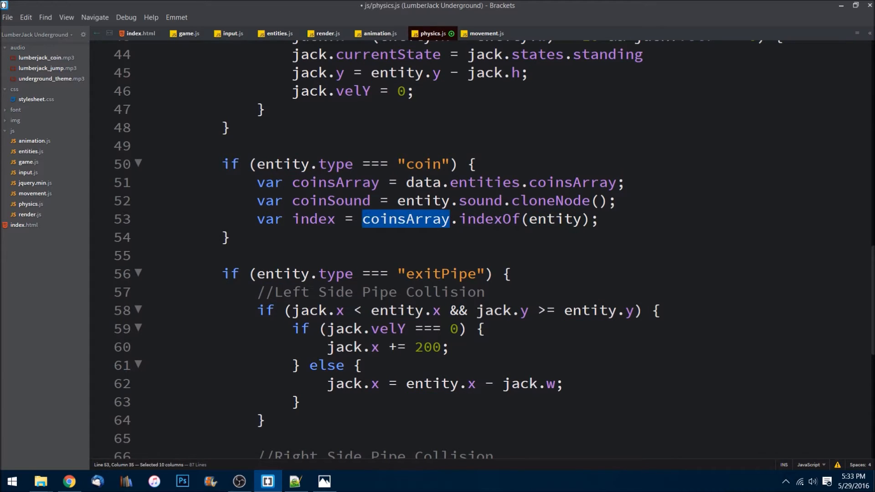
left_click(598, 219)
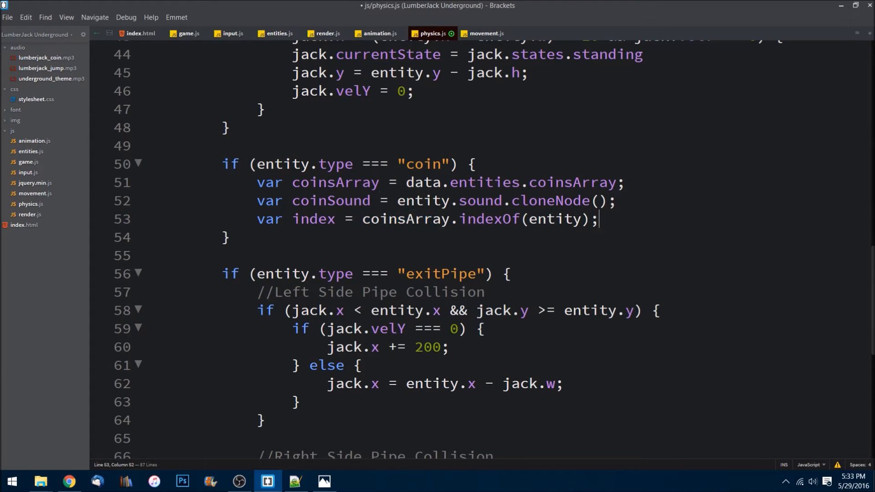
key("enter")
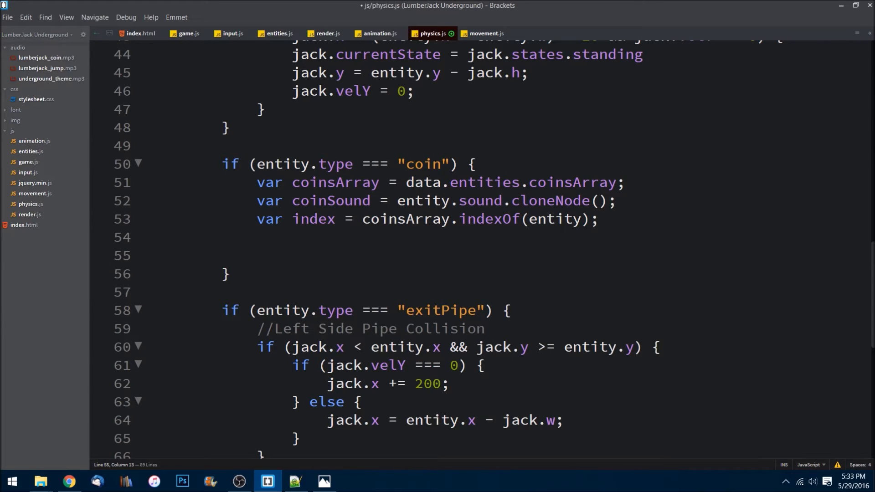
Step: Play the cloned coin sound with coinSound.play()
type("coinSound")
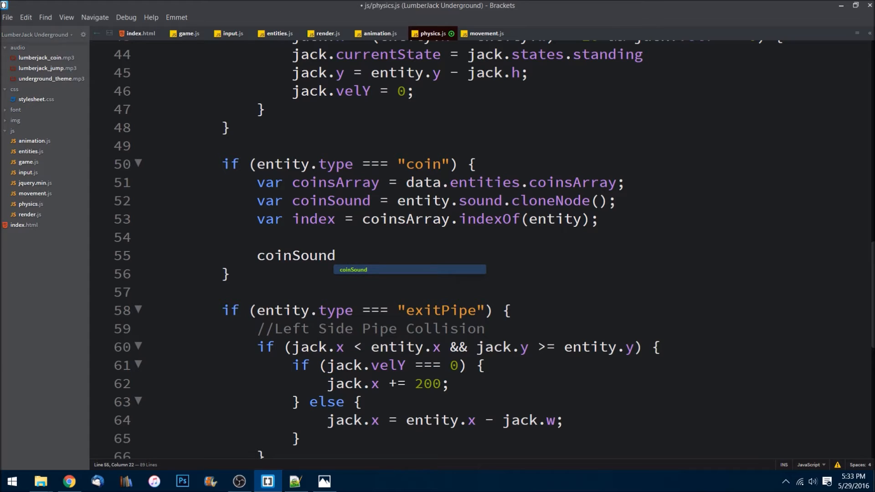
type(".play()")
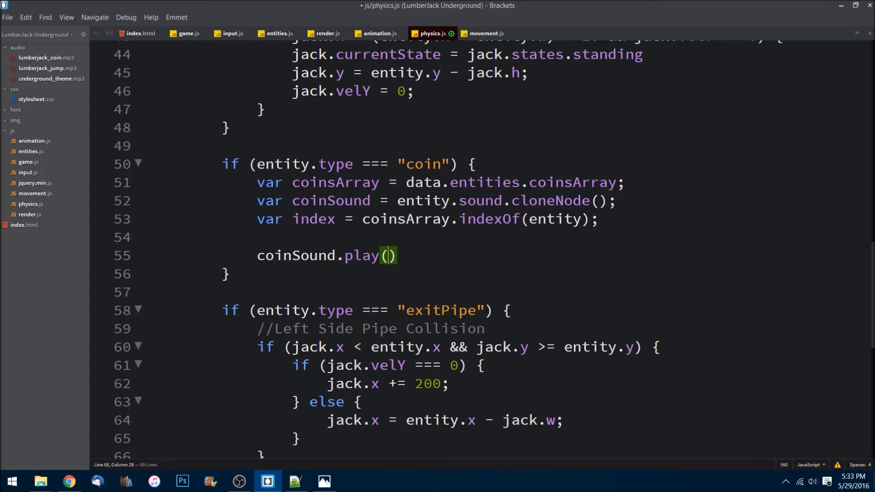
type(";")
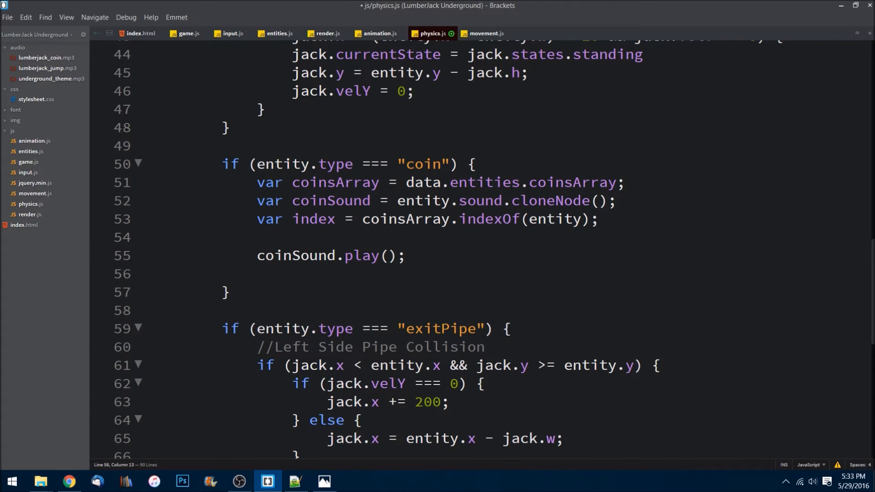
Step: Remove the touched coin via coinsArray.splice(index, 1) and save physics.js
type("coinsArray")
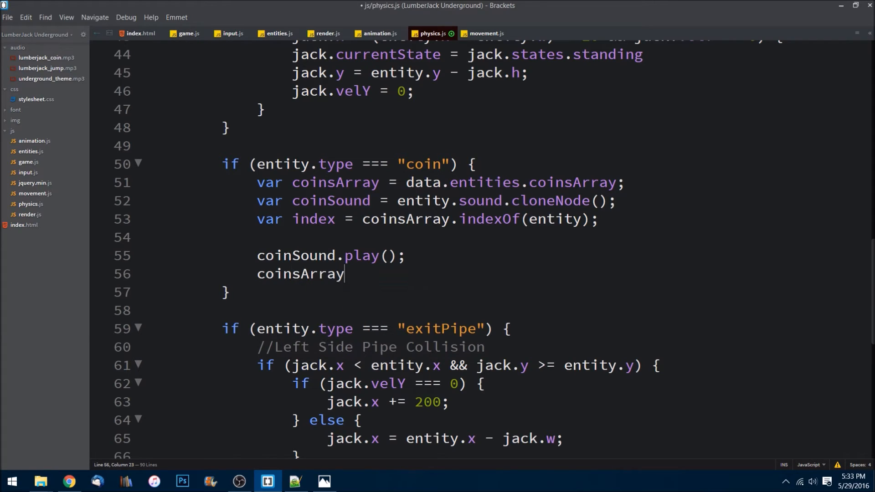
type(".splice")
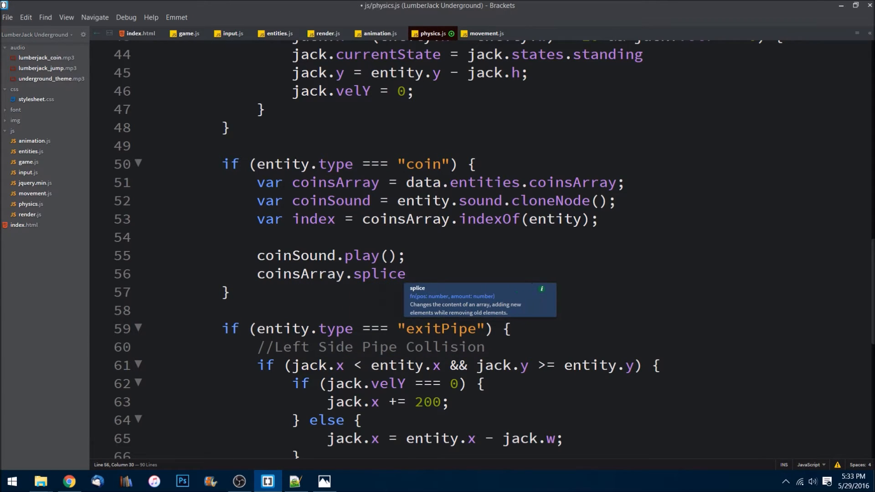
type("(")
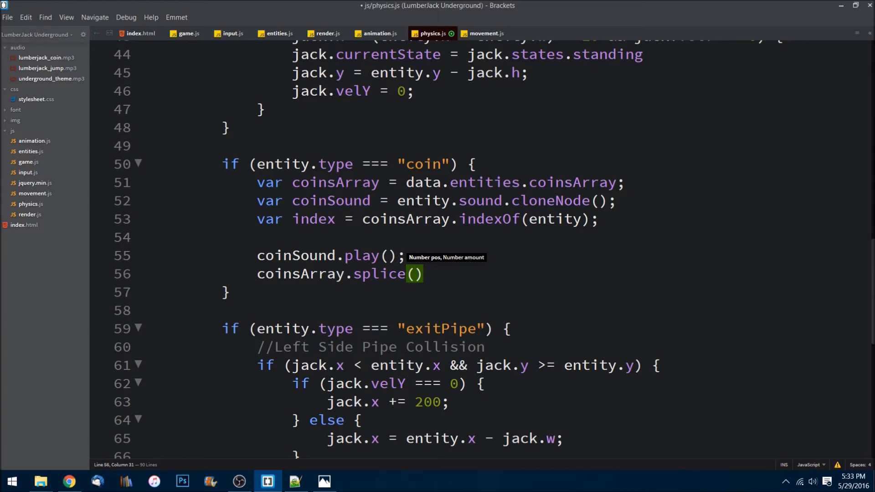
type("inx")
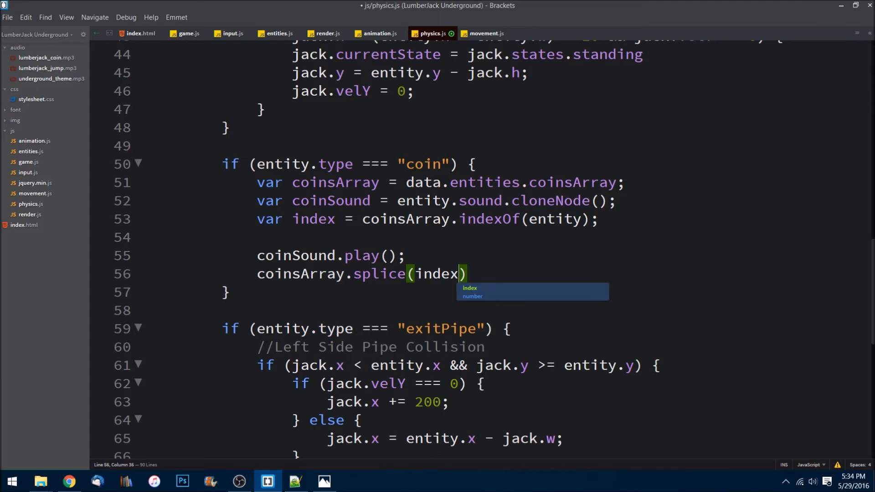
type(", 1")
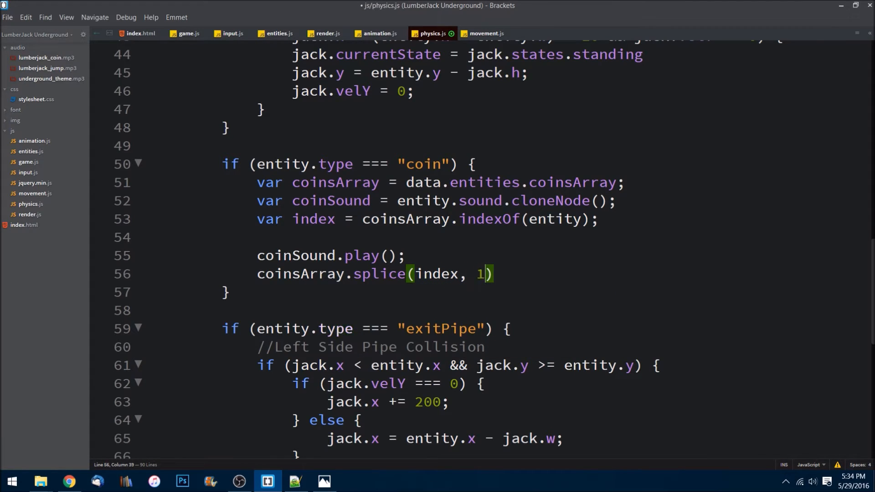
type(";")
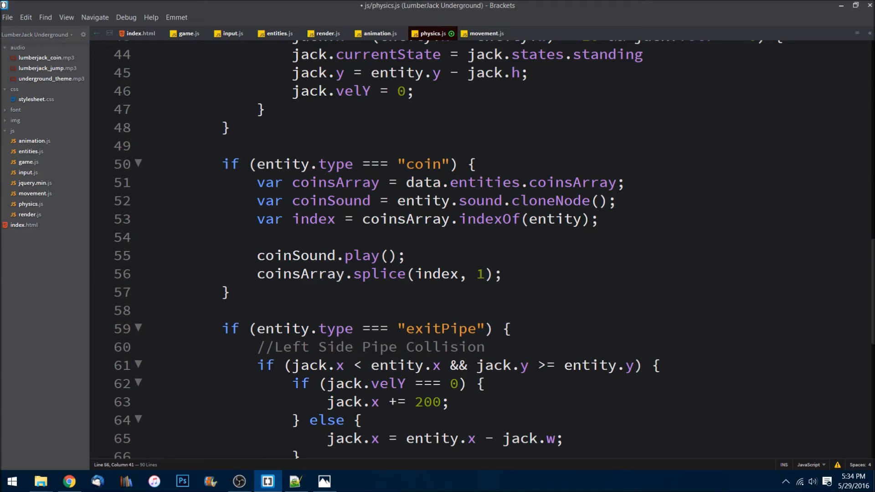
double_click(437, 274)
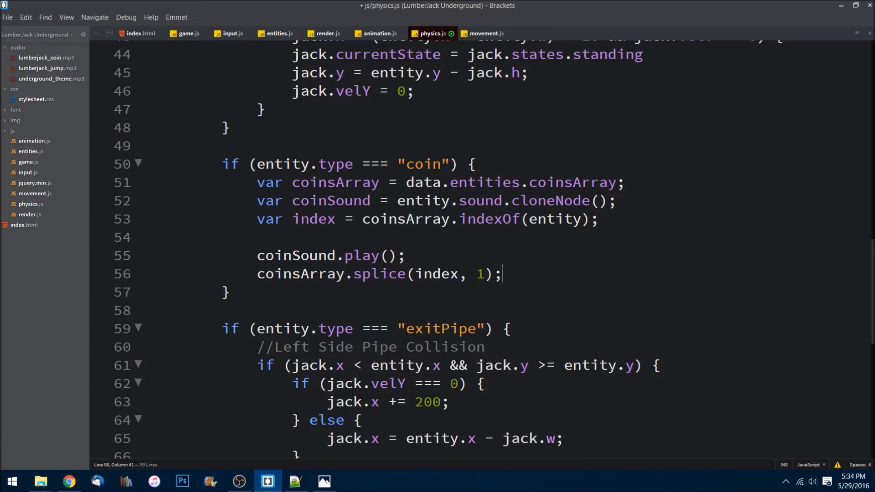
key("ctrl+s")
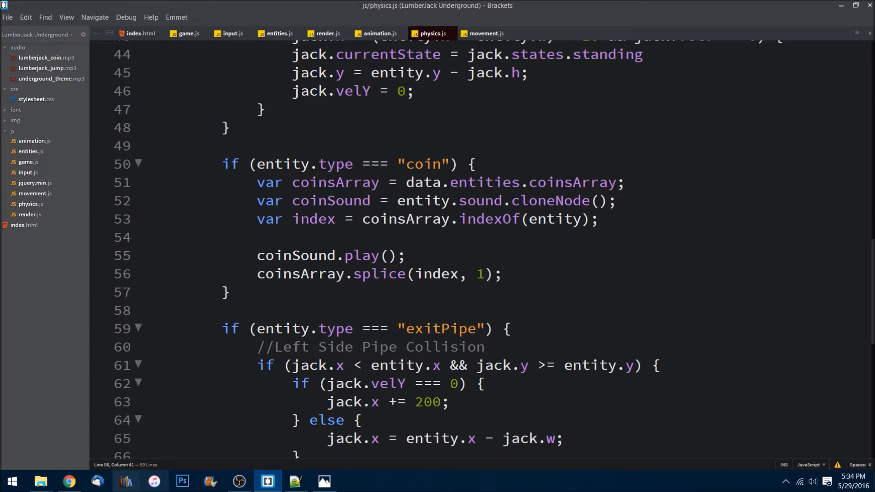
Step: Launch index.html from the project folder in Chrome with developer tools open
left_click(40, 482)
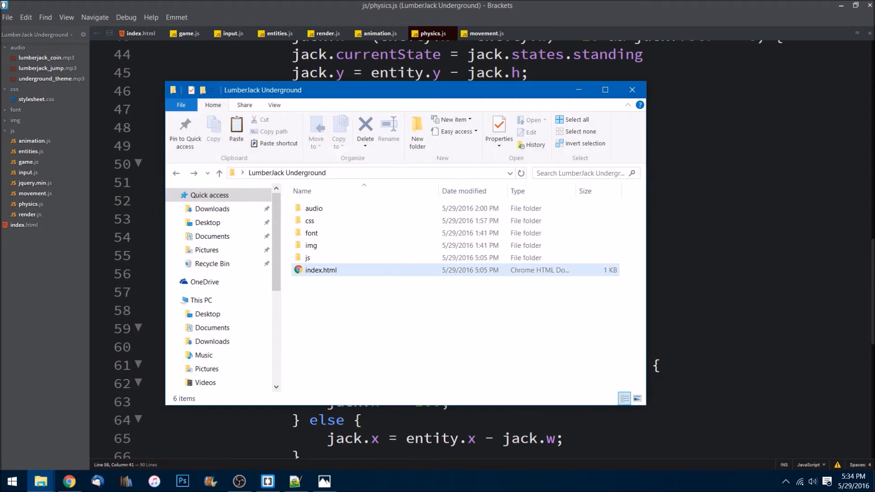
left_click(321, 271)
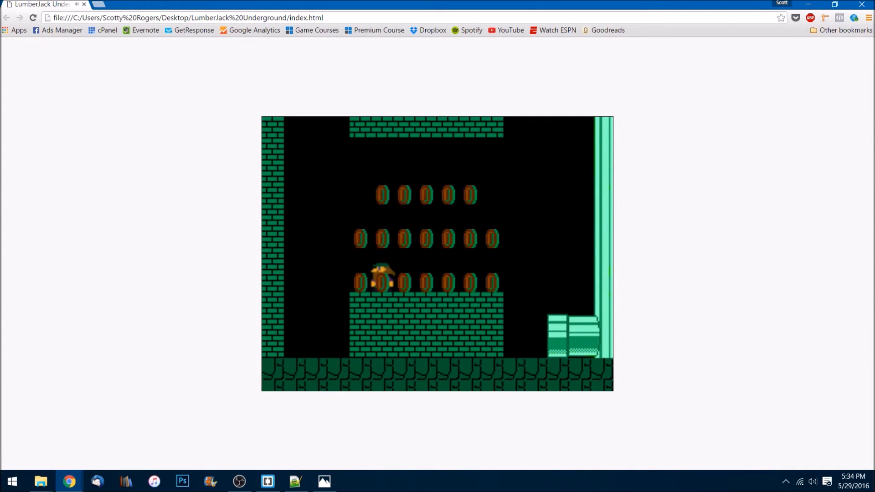
key("F12")
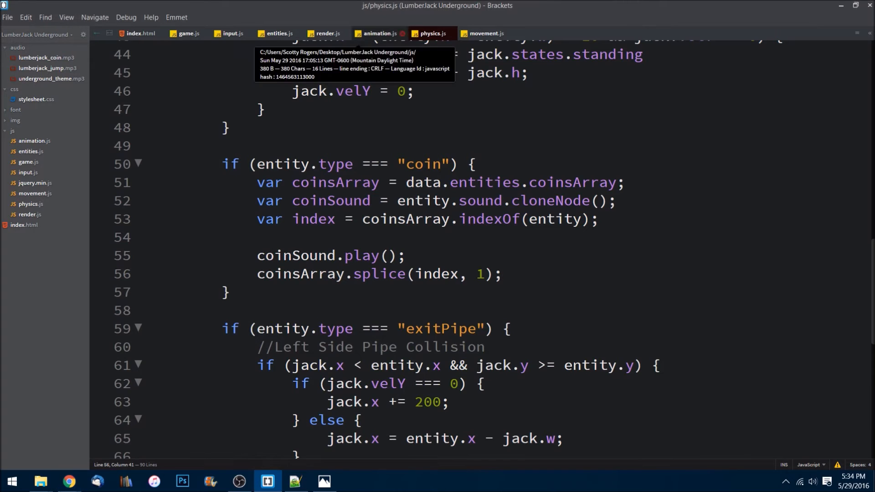
Step: Review the Coin constructor's sound in entities.js, then bring Chrome back up
left_click(276, 34)
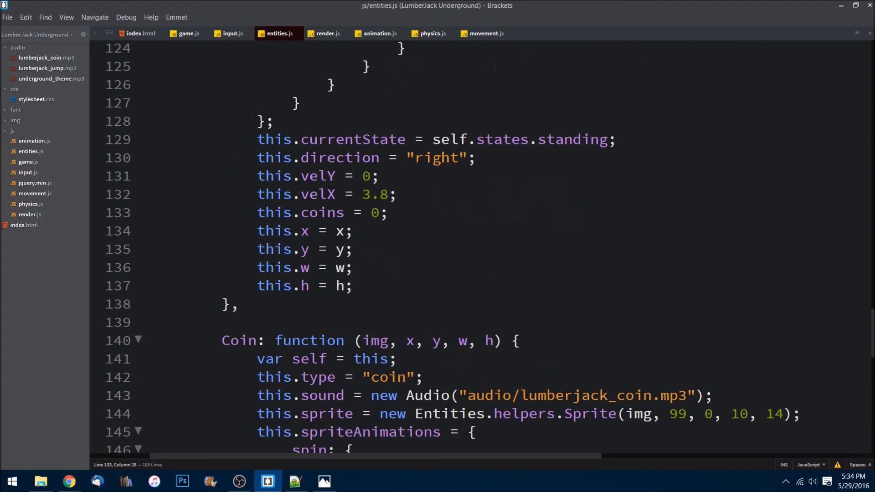
scroll("down", 3)
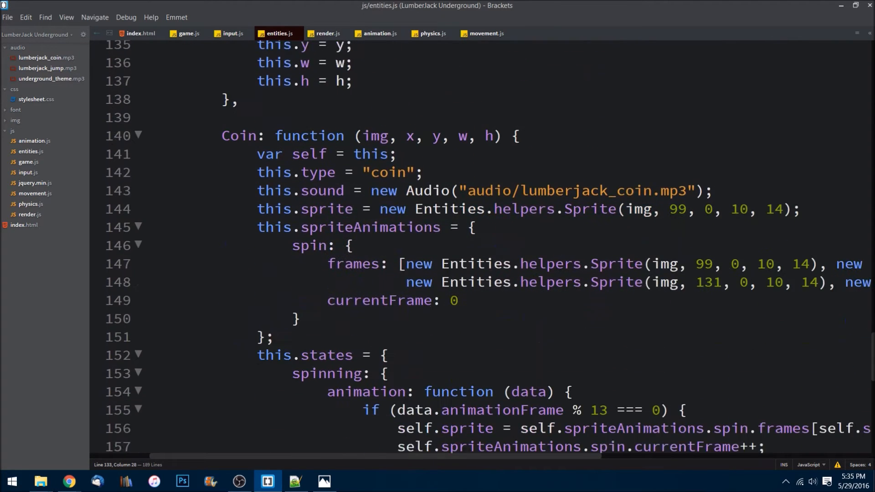
double_click(387, 137)
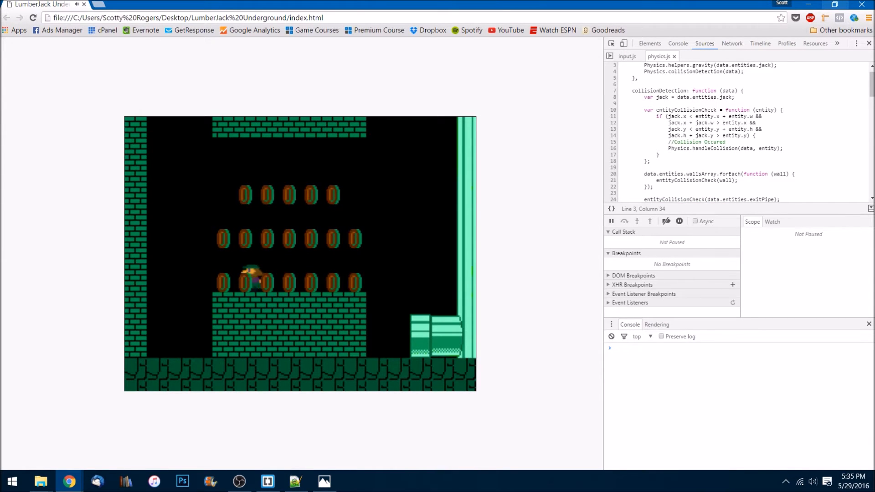
Step: Empty-cache hard reload the game and set a breakpoint on physics.js line 51
left_click(32, 17)
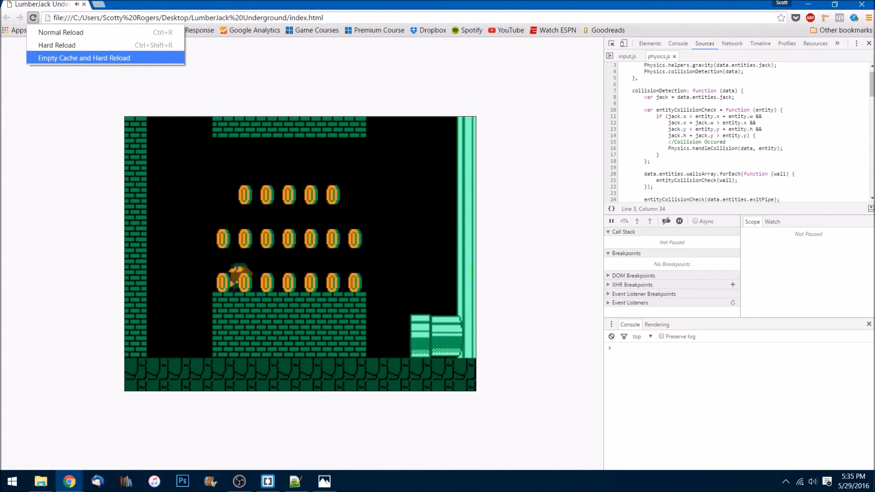
left_click(84, 58)
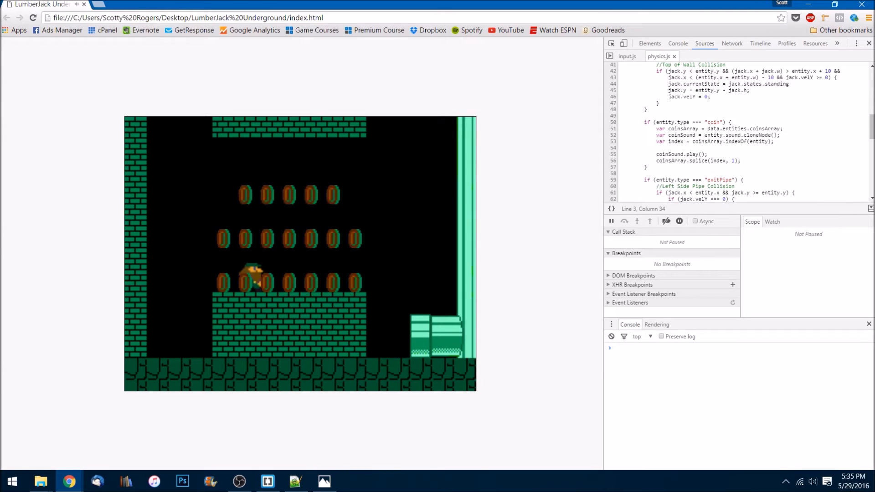
left_click(613, 129)
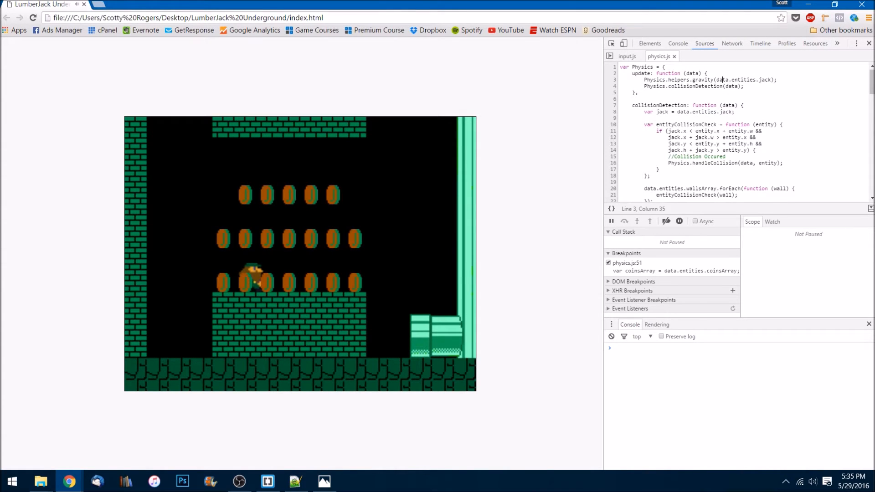
left_click(295, 481)
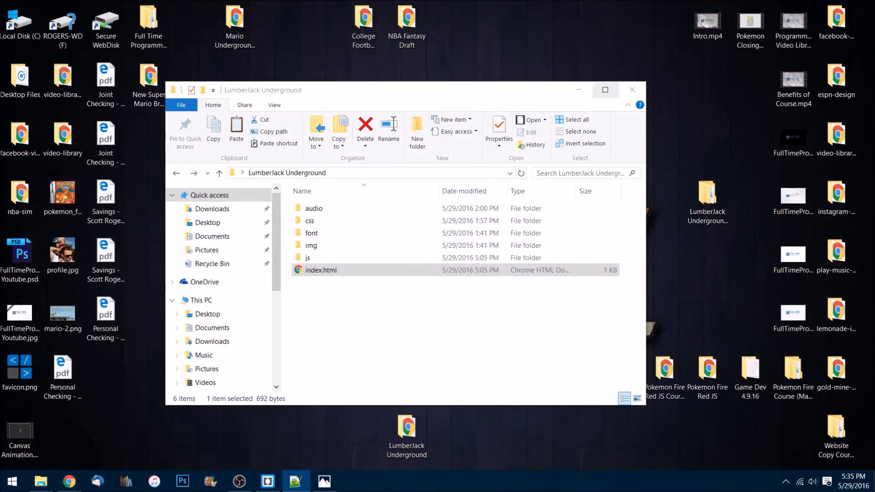
Step: In physics.js, start a data.entities.coinsArray.forEach loop below the walls loop
left_click(295, 482)
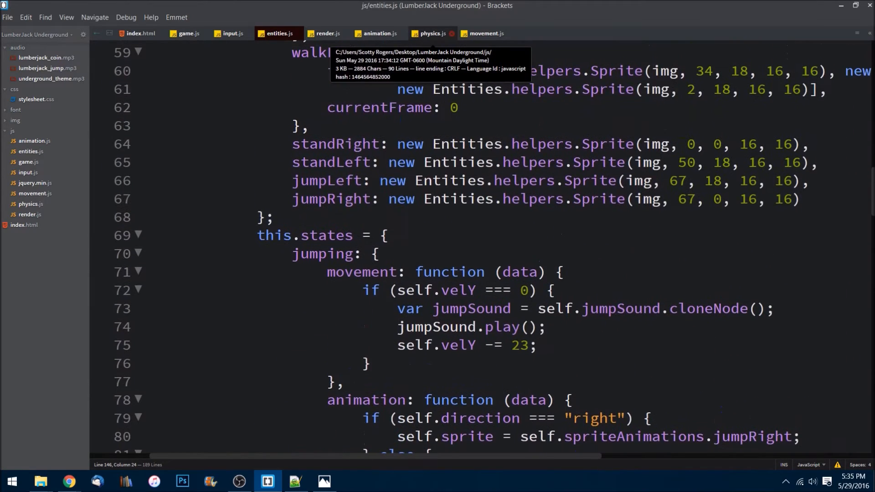
left_click(431, 33)
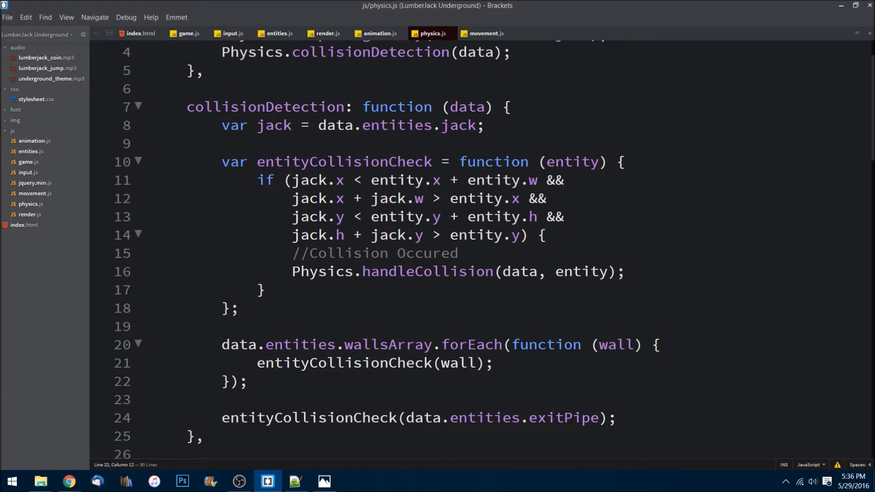
type("dat")
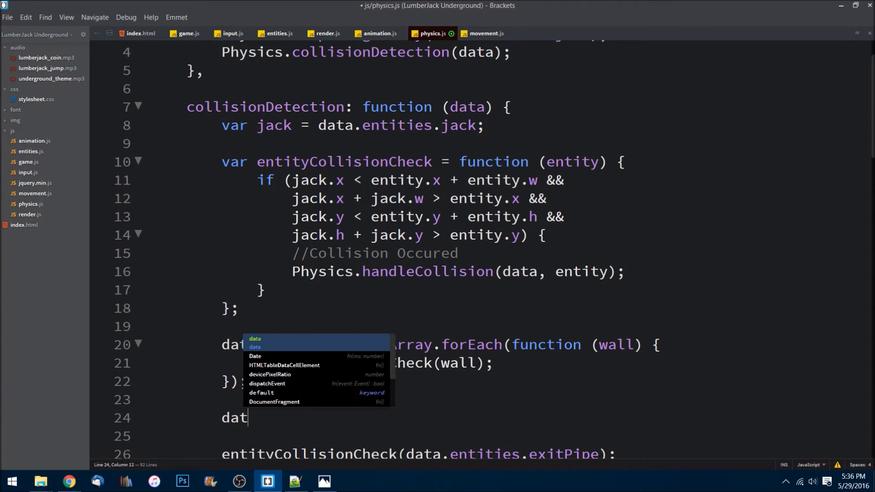
type(".en")
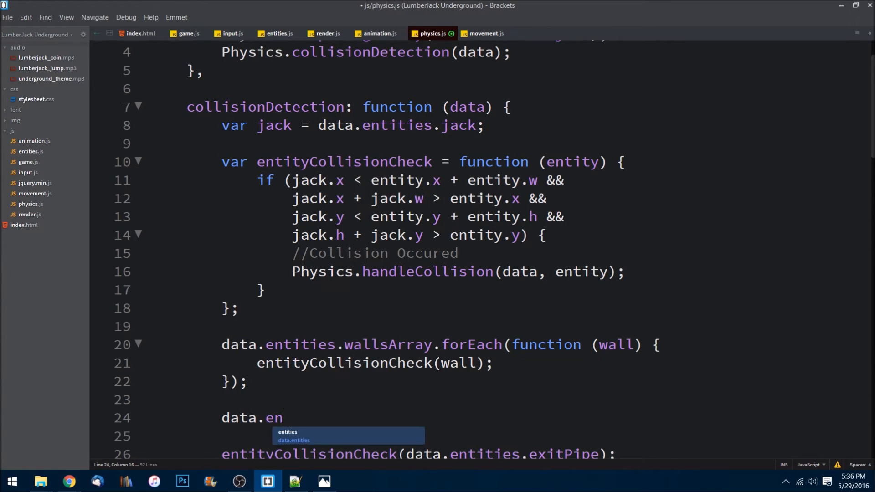
type("tities.coinsArray")
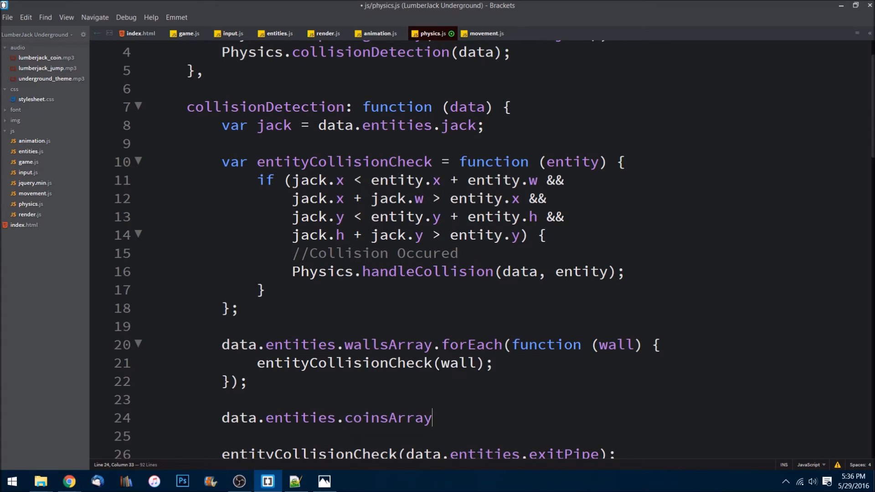
type(".for")
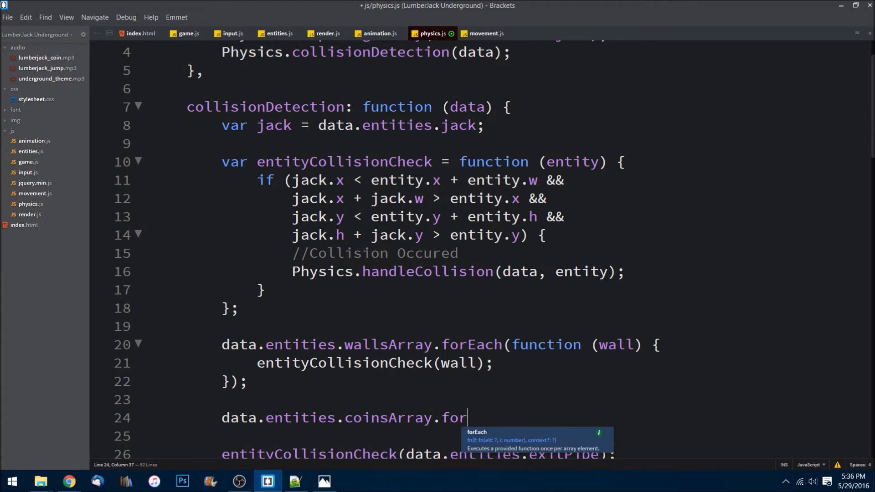
type("Each(fucn")
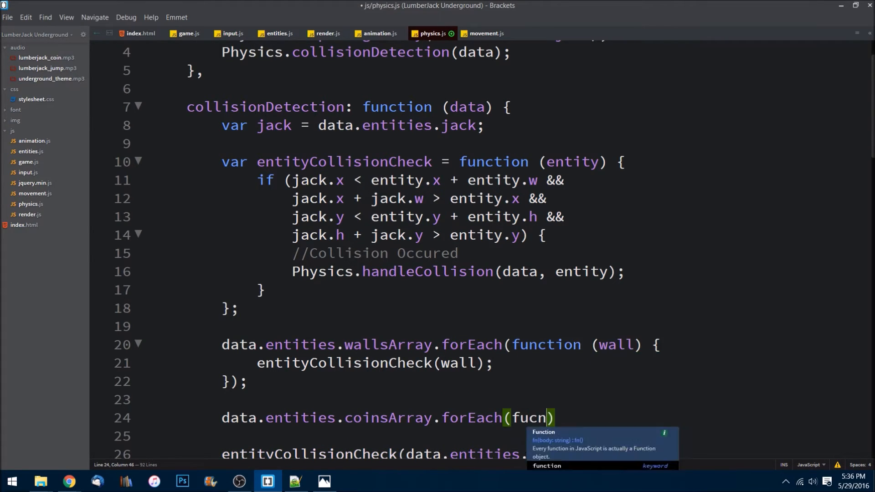
Step: Complete the forEach callback function (coin) calling entityCollisionCheck(coin)
key("Backspace")
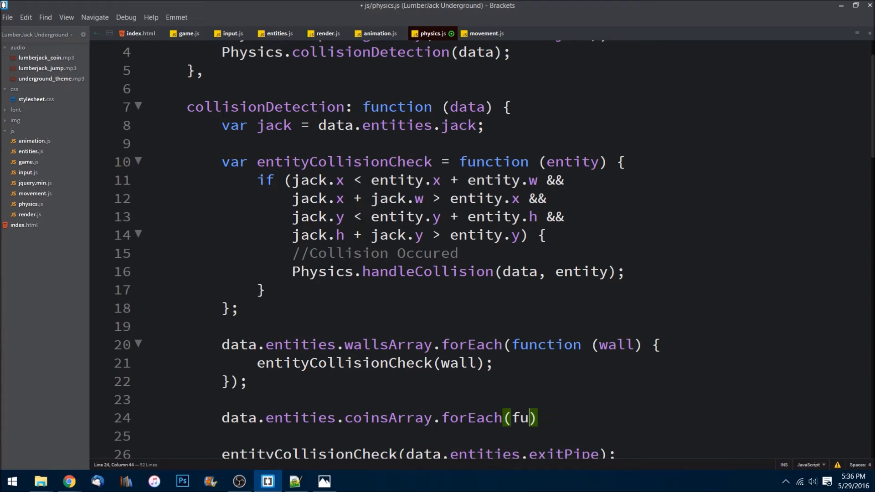
type("nction ()")
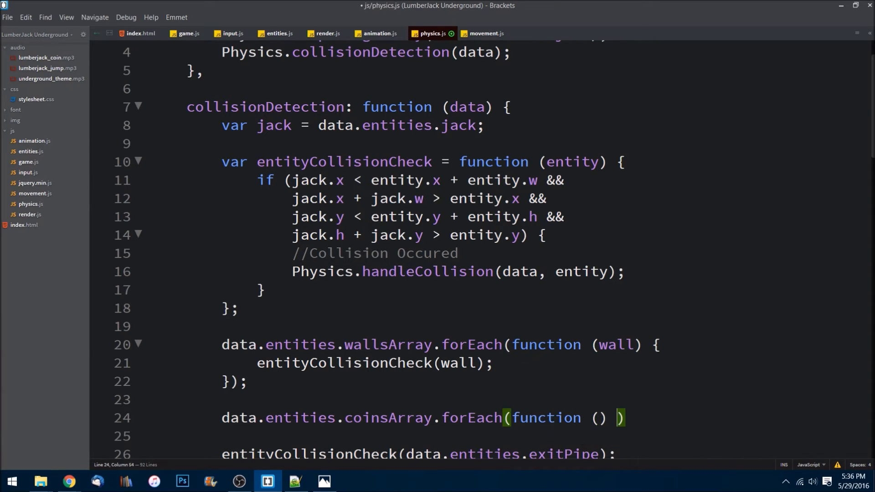
type("coin")
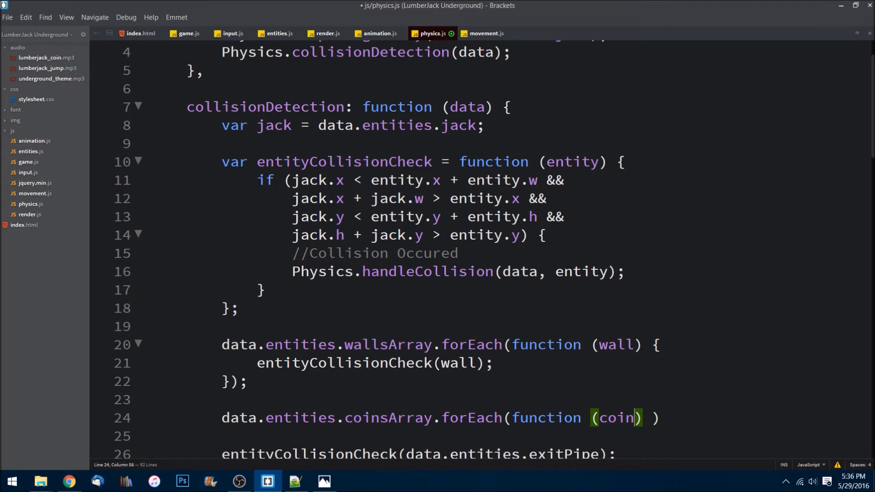
type("{}")
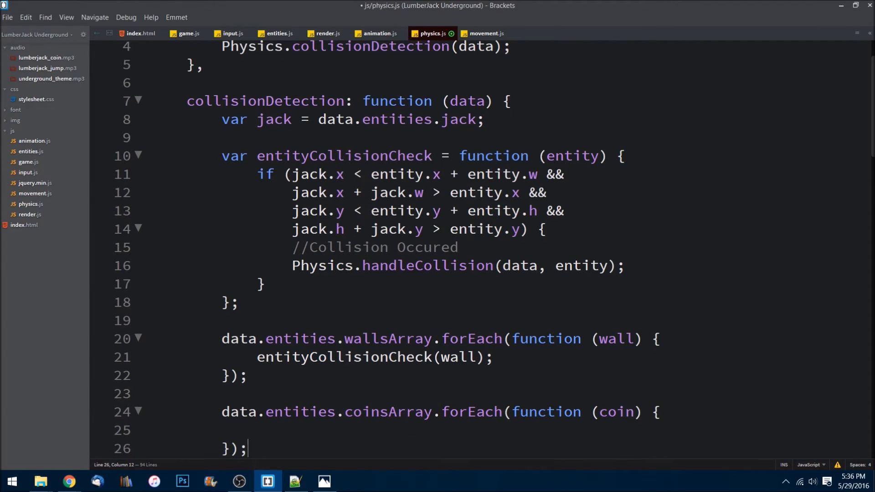
type("e")
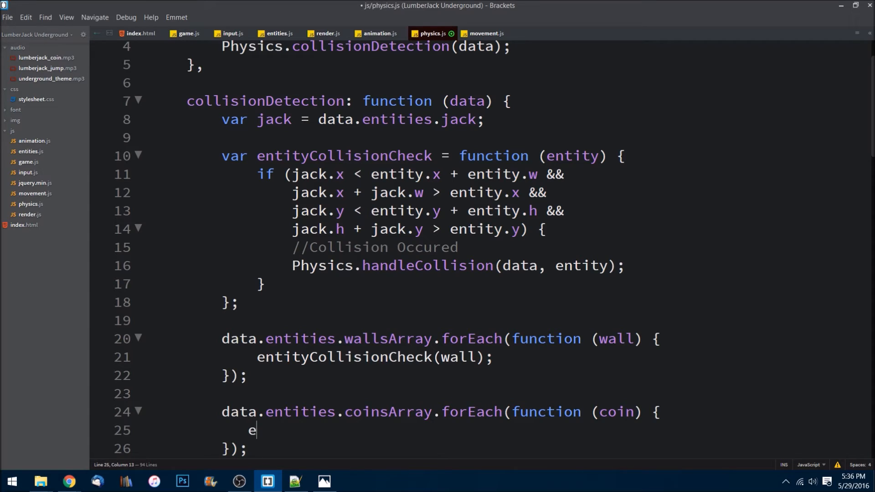
type("ntityCollisionCheck")
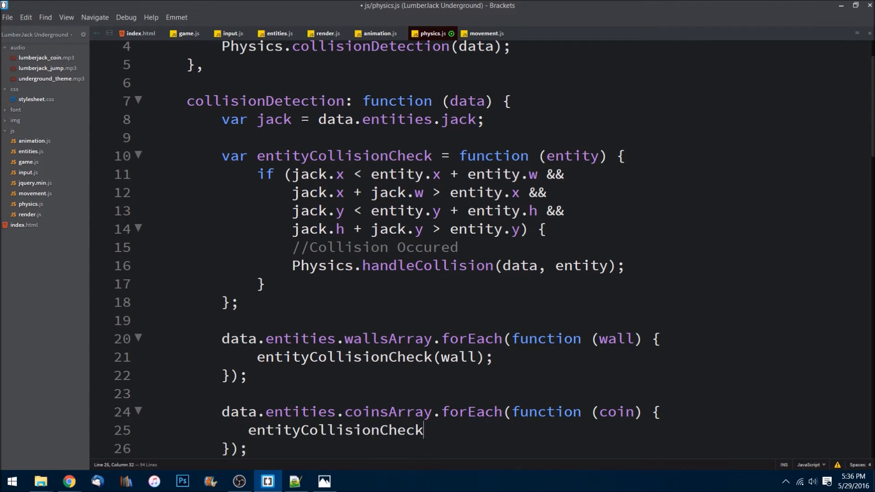
type("(coin)")
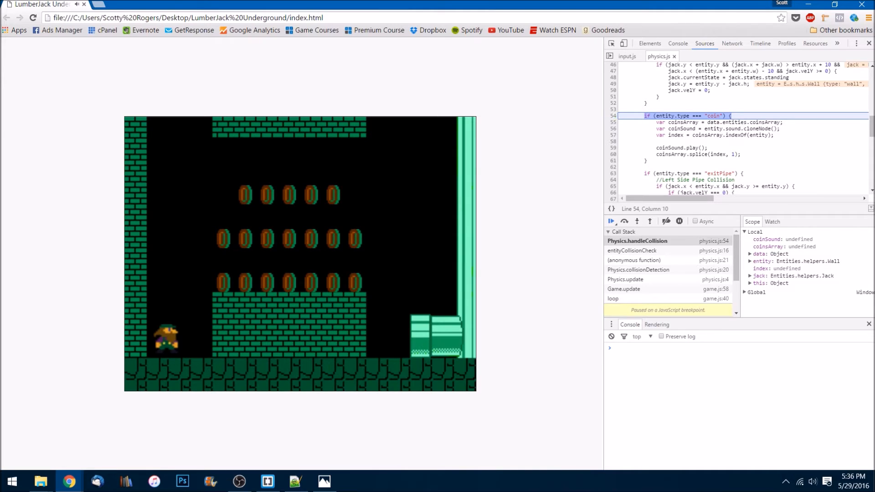
mouse_move(611, 222)
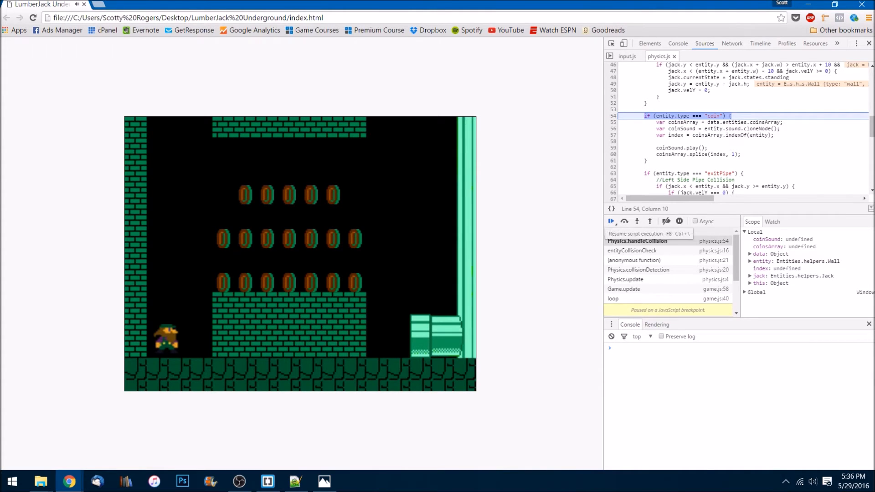
Step: Resume the paused game script past the coin-collision breakpoint
left_click(611, 221)
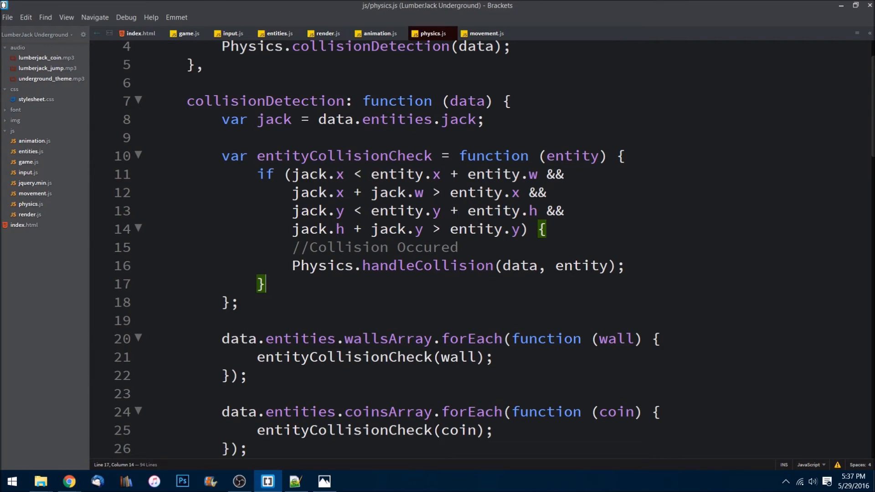
Step: Begin a Score: function (x, y) helper at the end of entities.js helpers
left_click(277, 33)
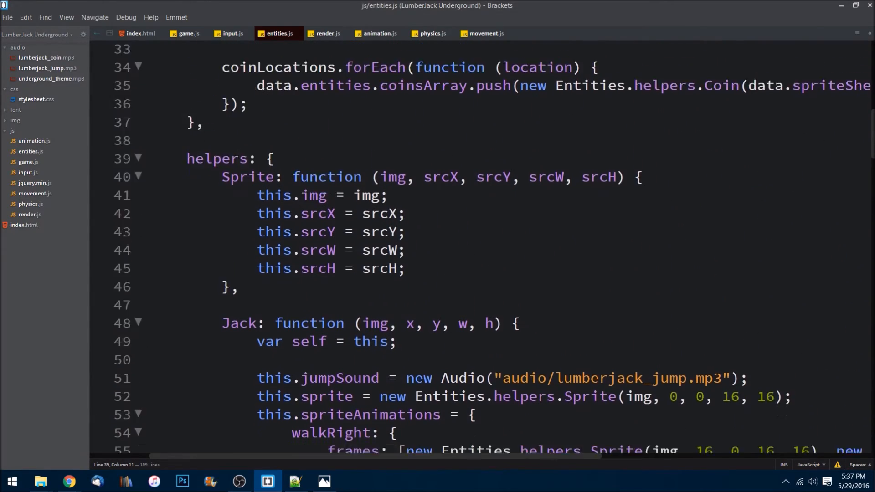
scroll("down", 3)
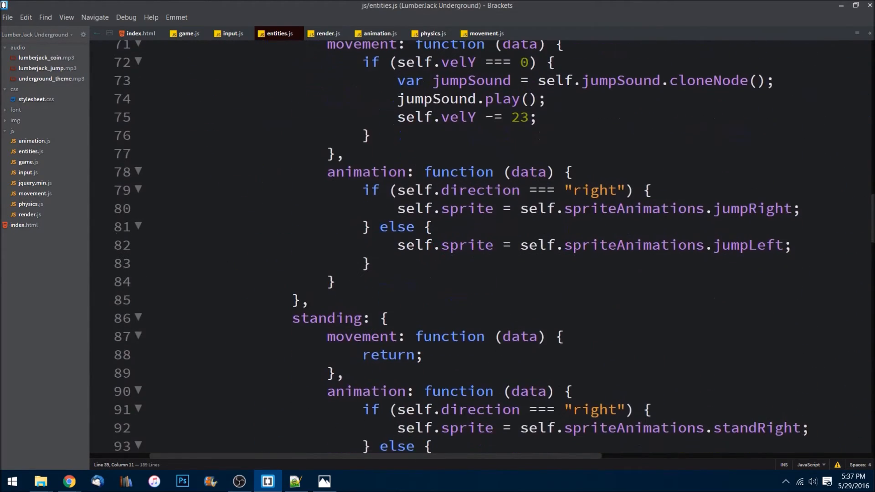
scroll("down", 3)
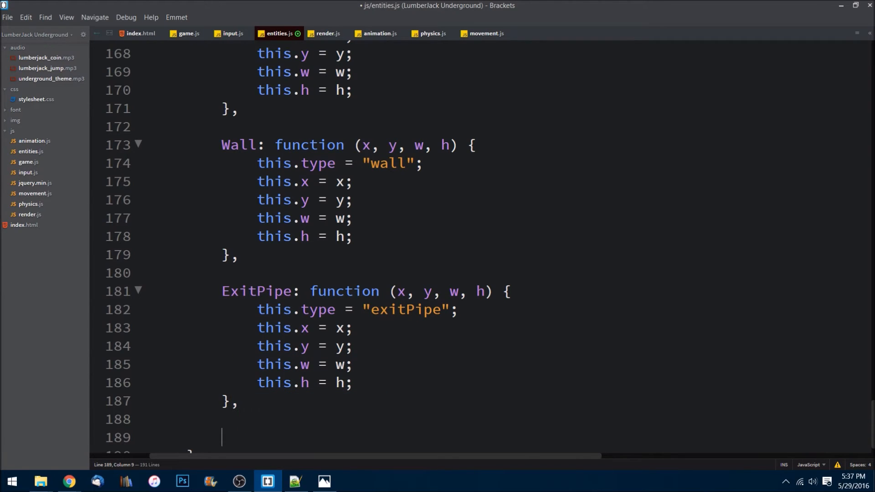
type("Score")
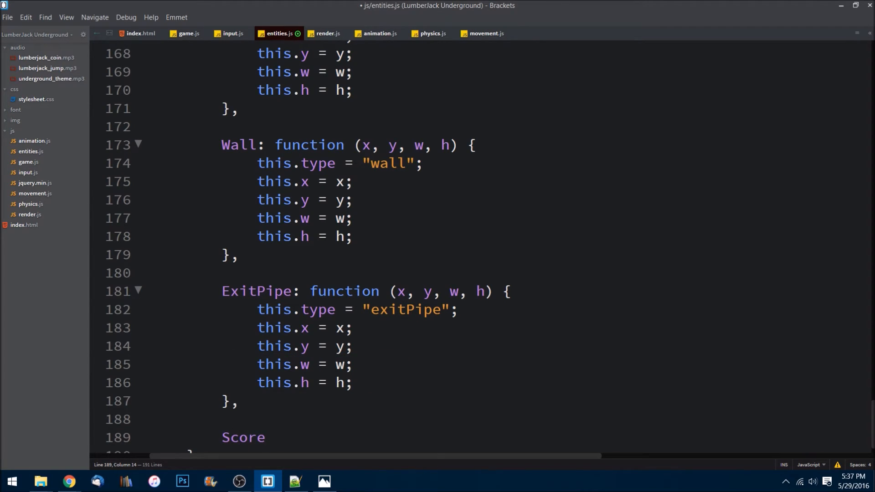
type(": func")
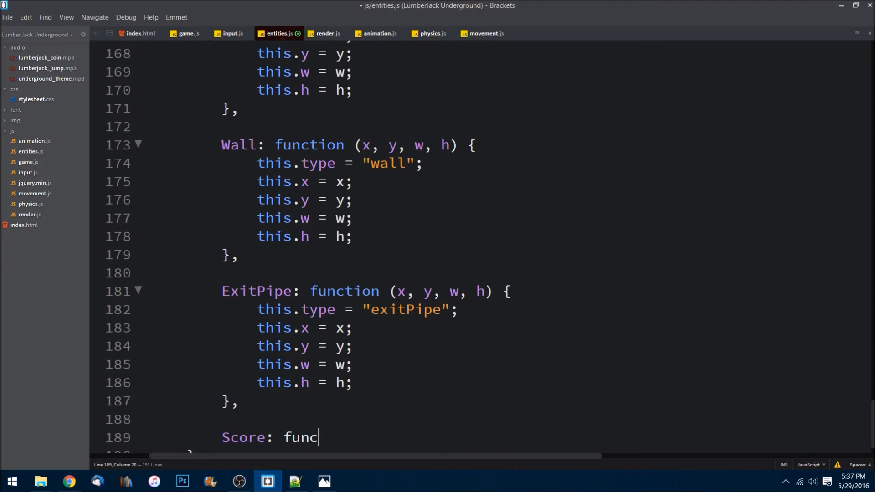
type("tion ()")
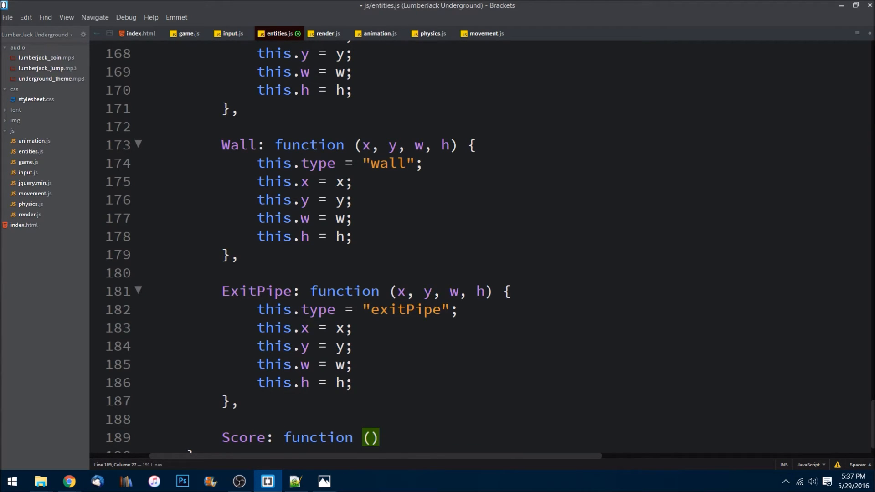
type("x, y")
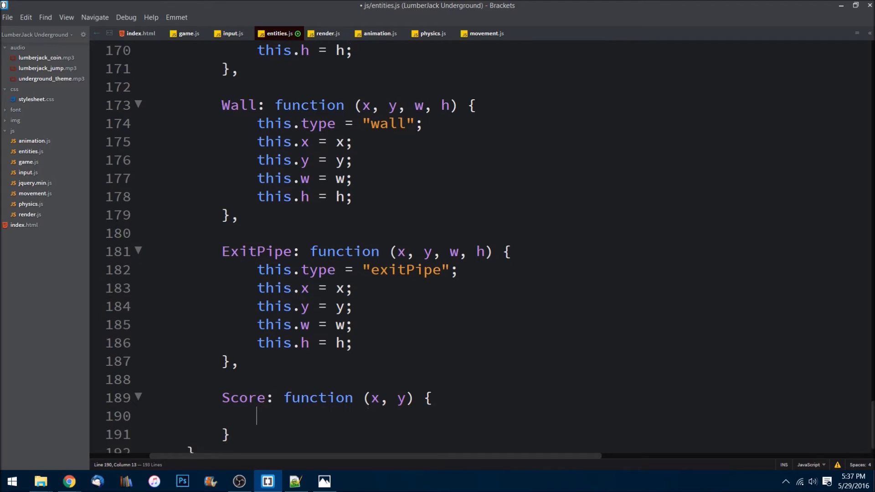
Step: Set Score's this.value = 0 and this.x, this.y from its arguments
type("var")
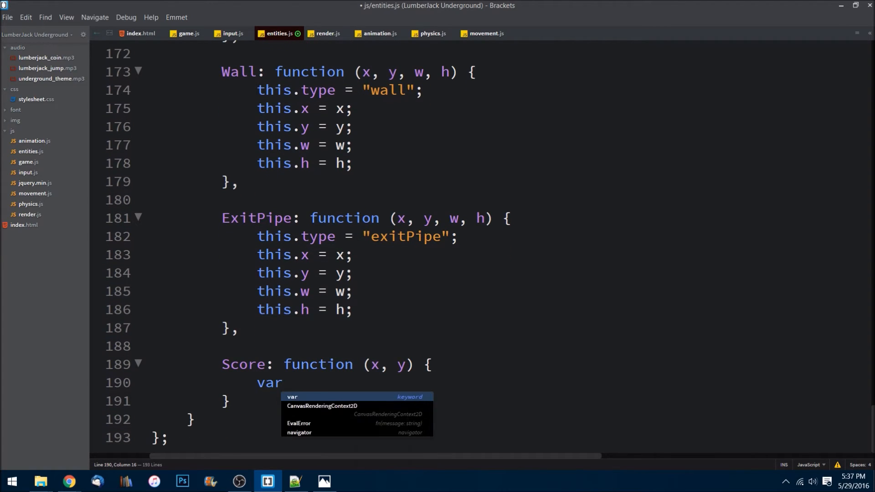
key("BackSpace")
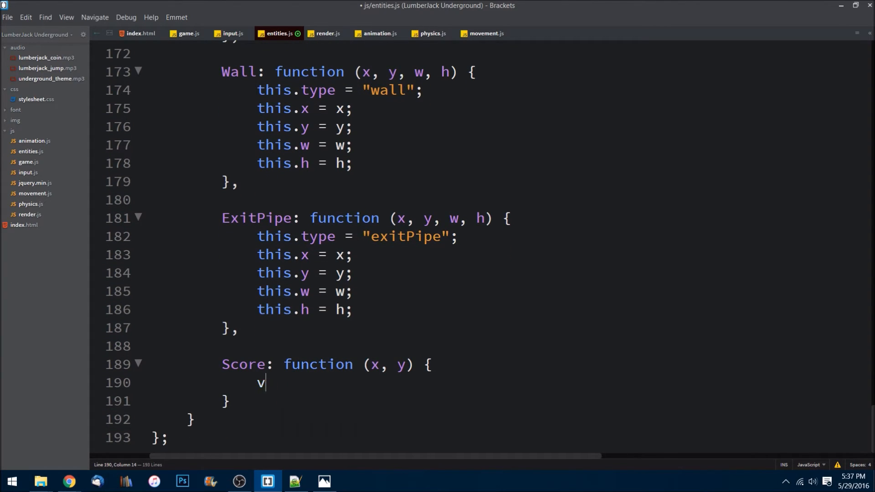
type("his.")
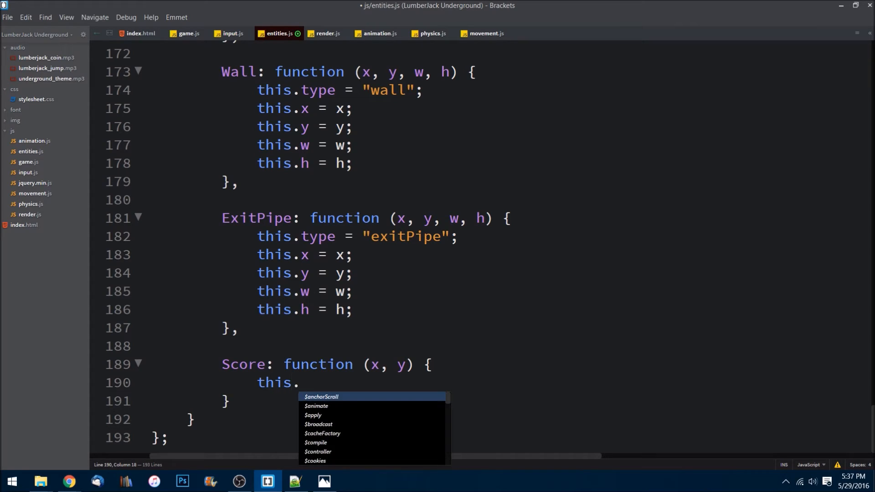
type("val")
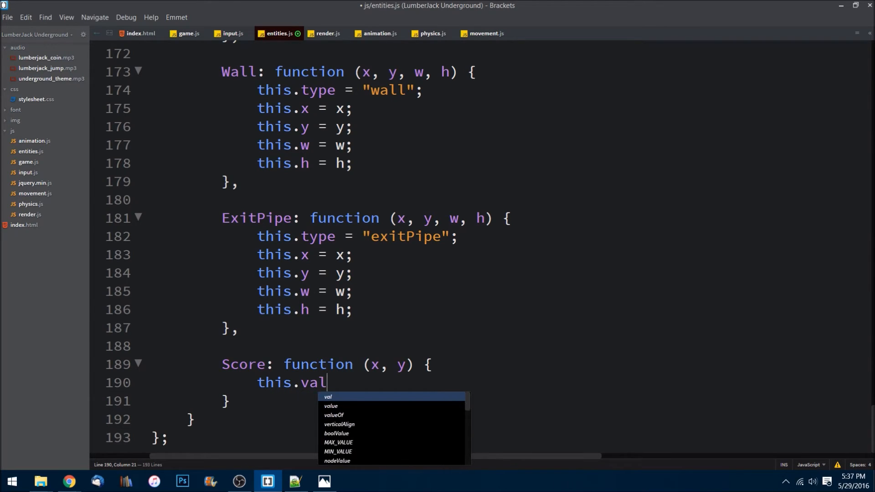
type("ue")
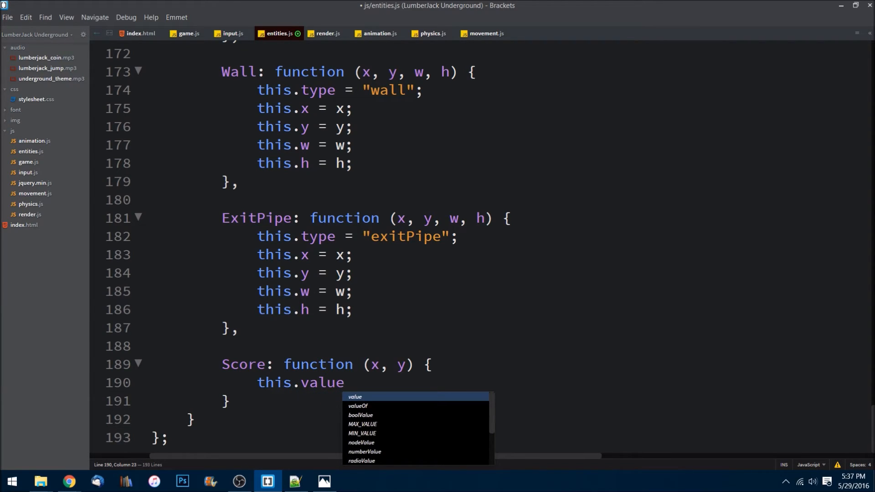
type("= 0")
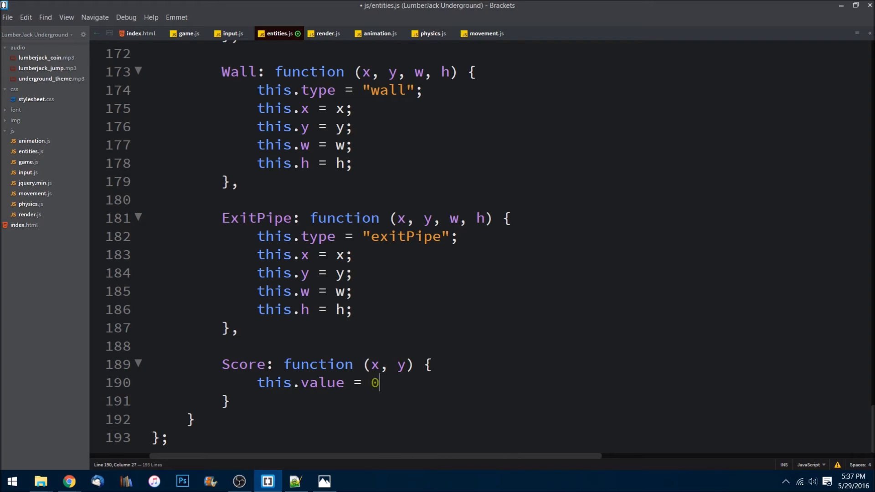
type("t")
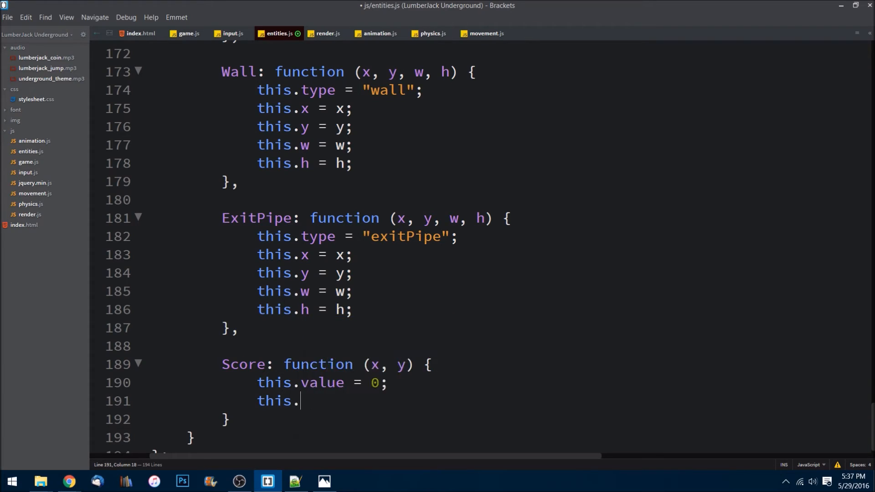
type("x = x;")
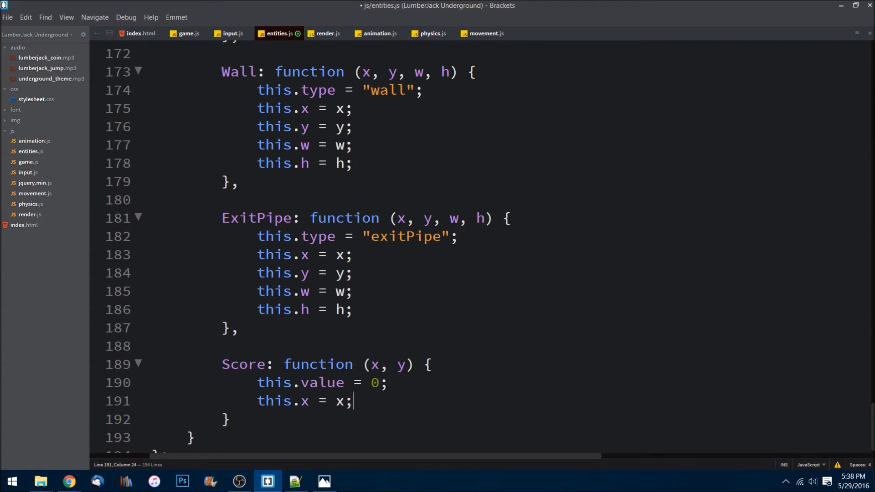
type("this.y = y;")
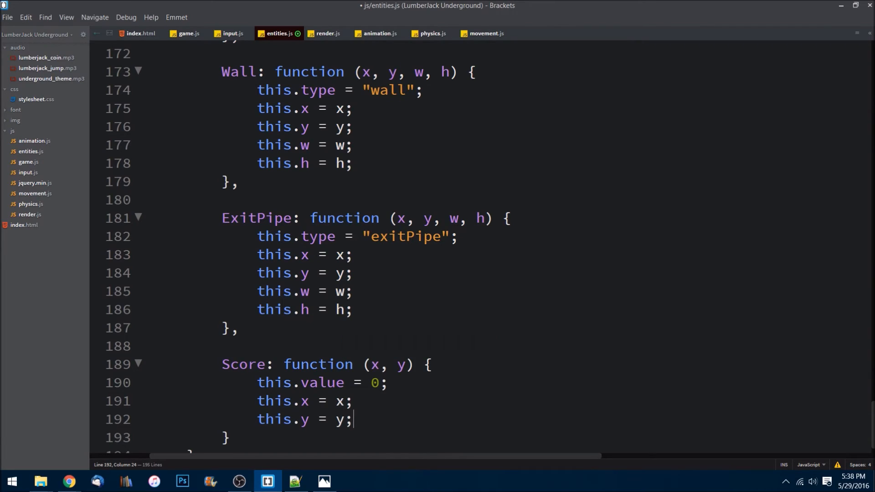
Step: Give Score a 25px size, PixelEmulator font and white colour
type("this.size =")
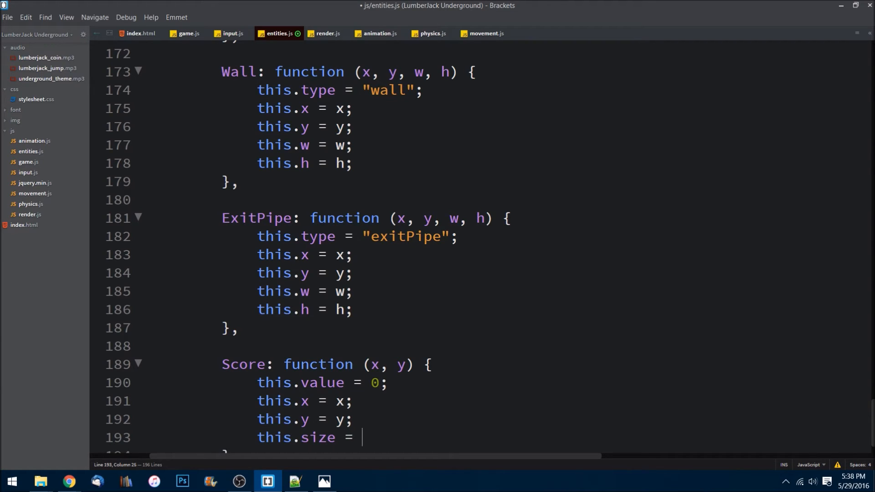
type("\"25\"")
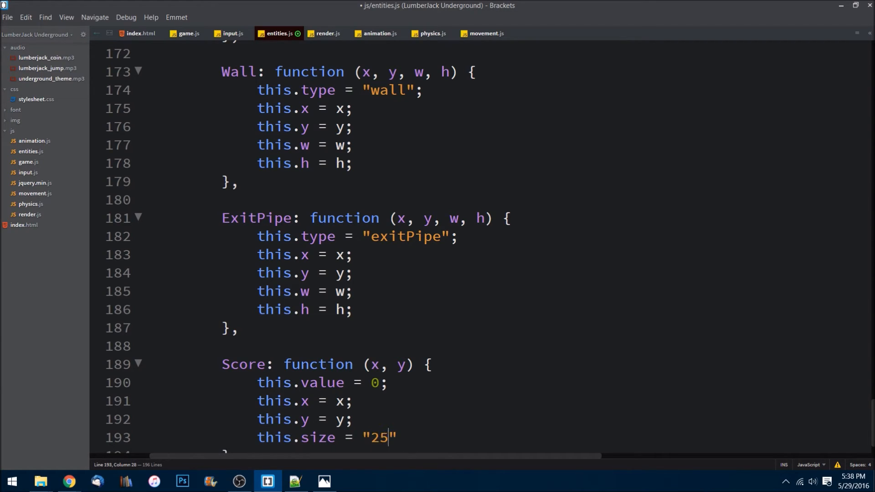
type("px\";")
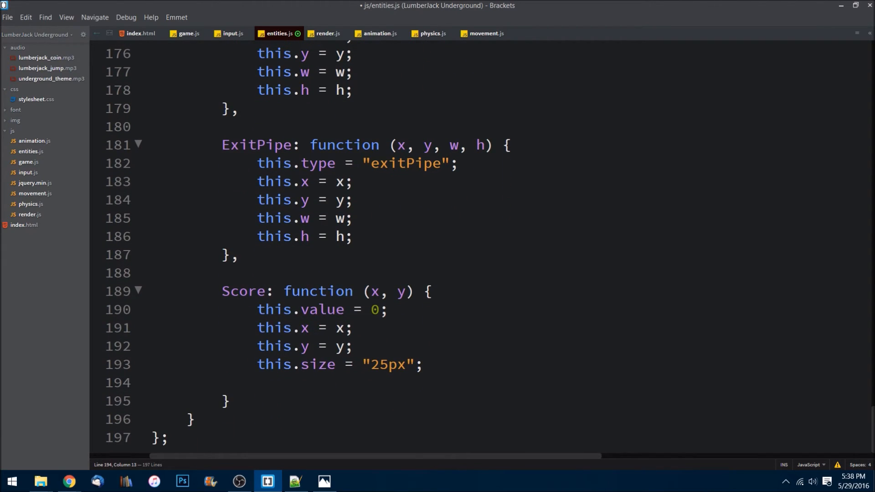
type("this")
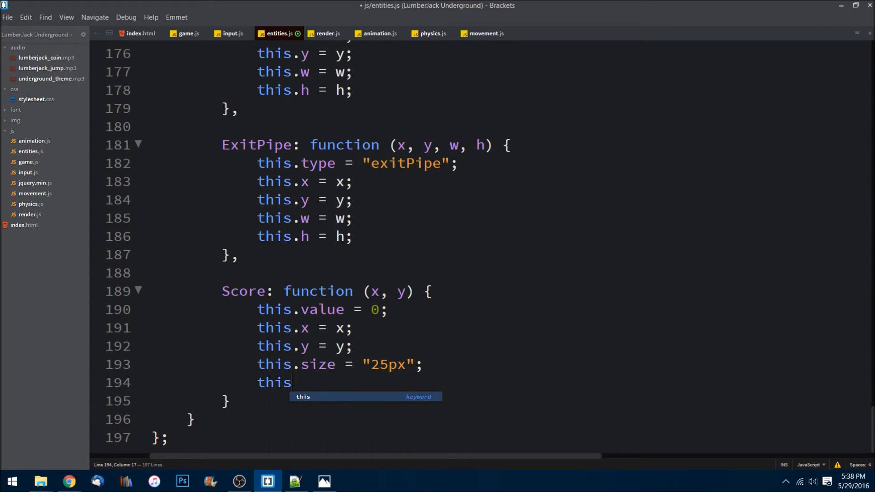
type(".fon")
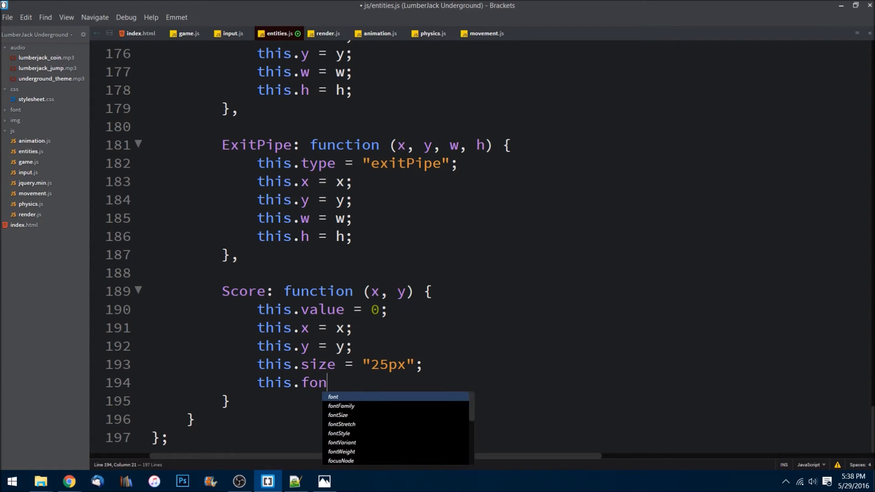
type("t")
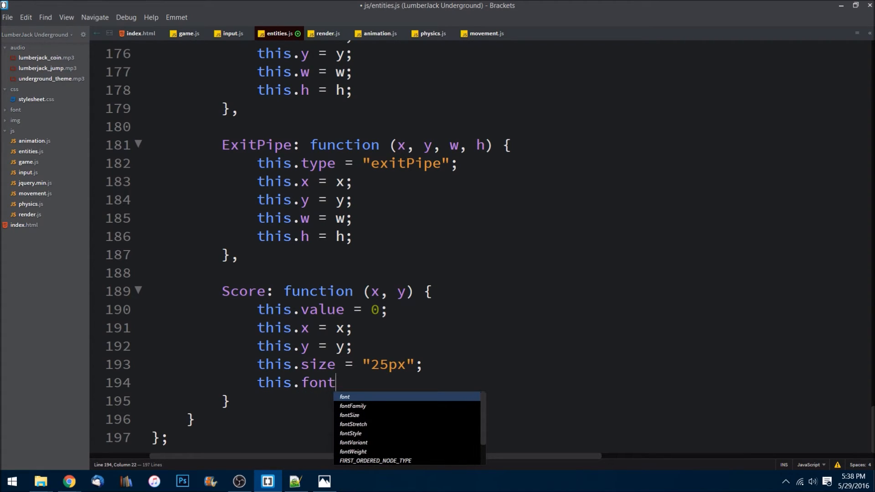
type("= \"Pi\"")
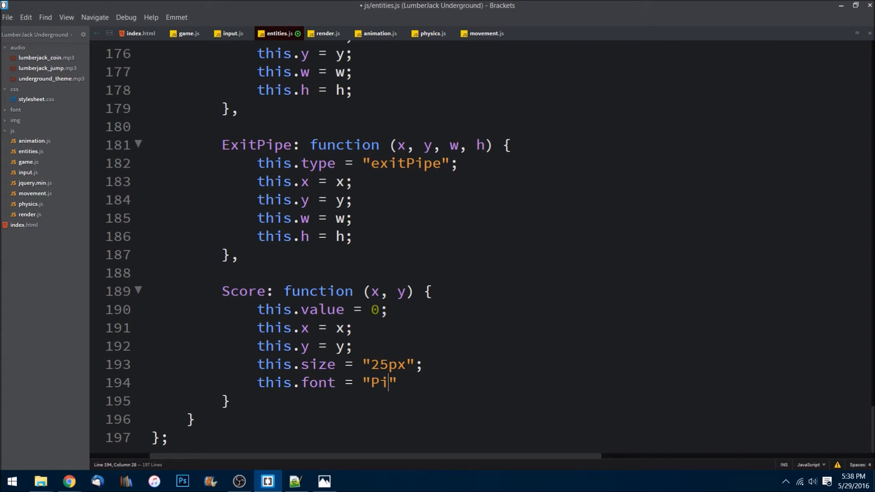
type("xel")
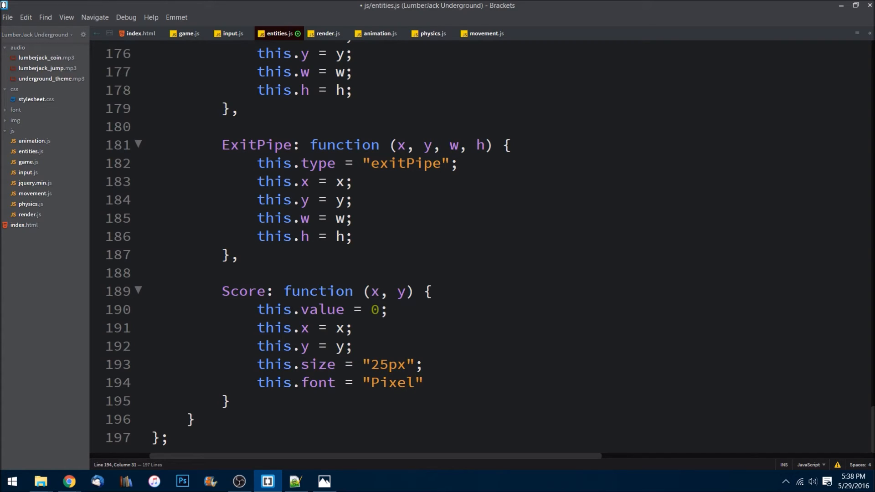
type("Emulator")
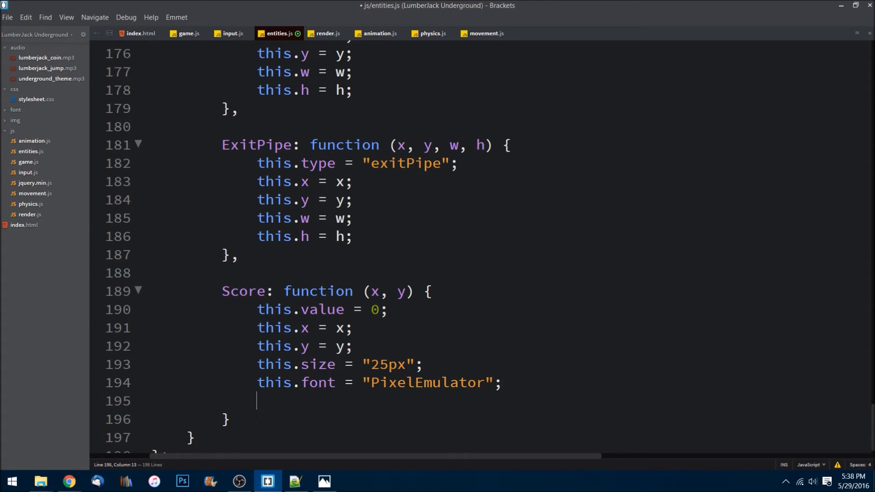
type("this.color")
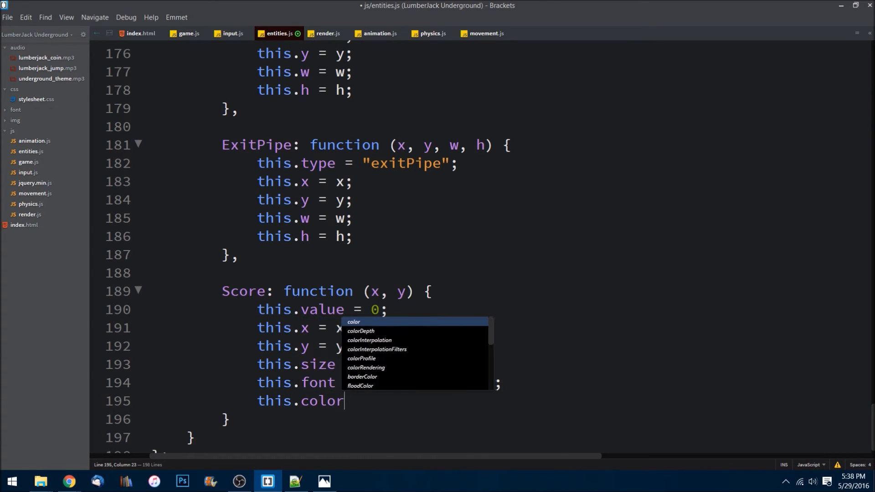
type("= \"wh\"")
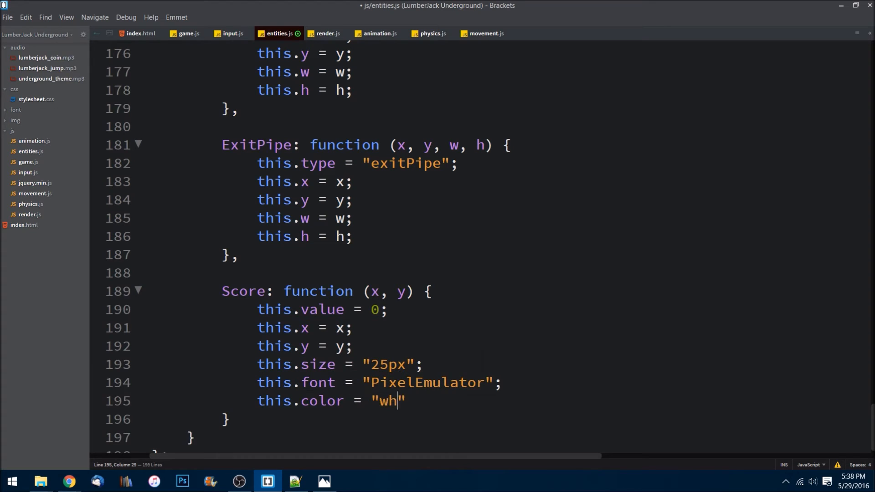
type("ite\";")
type("var")
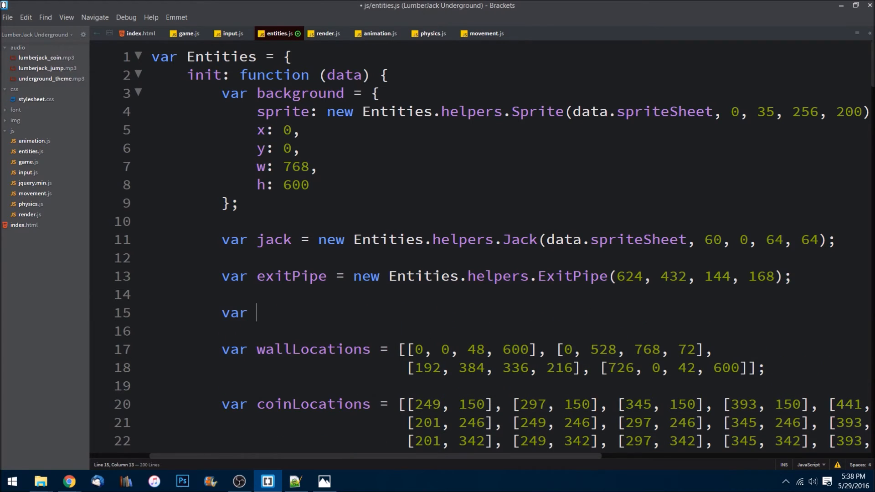
Step: Create the score entity with new Entities.Score(290, 70) in entities.js
type("score =")
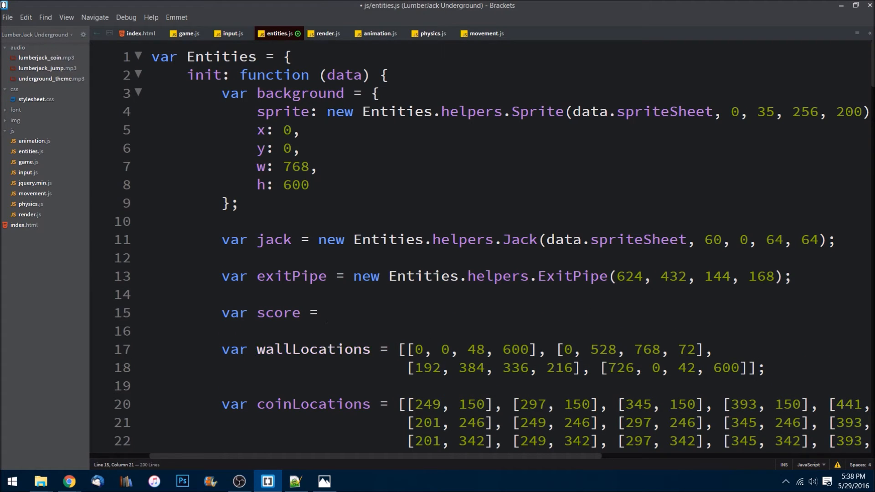
type("new")
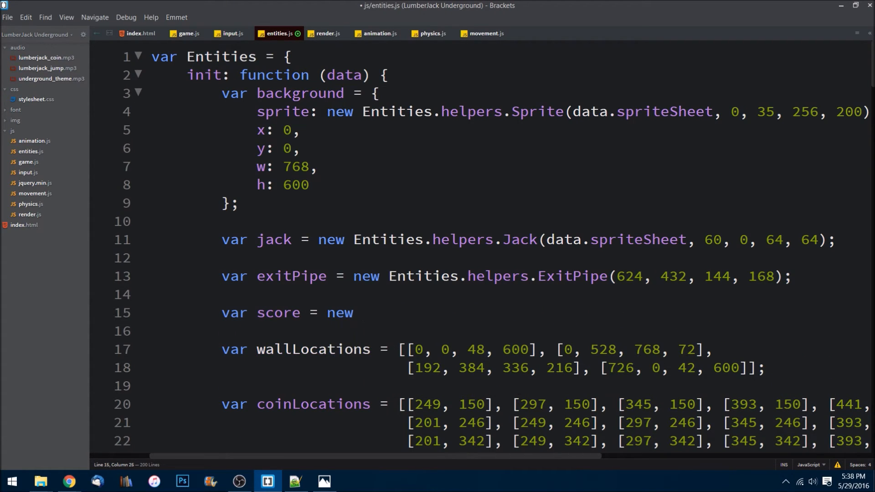
type("Entities.helpers.Score(")
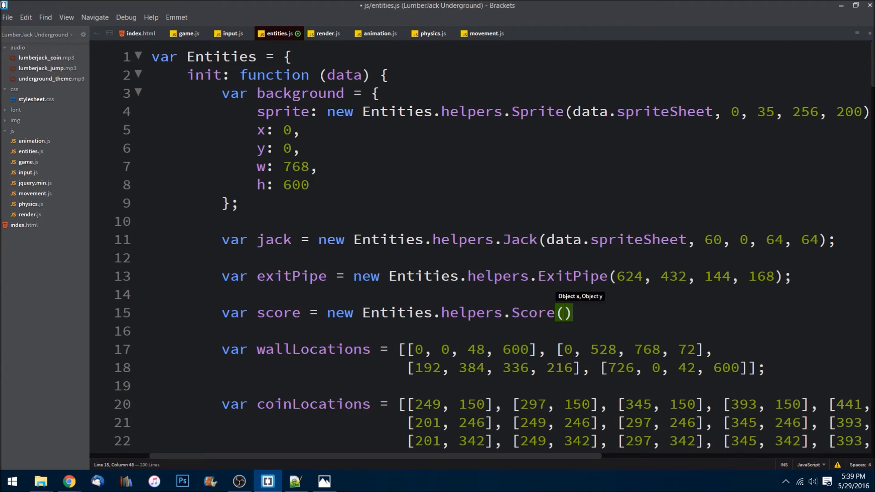
type("290")
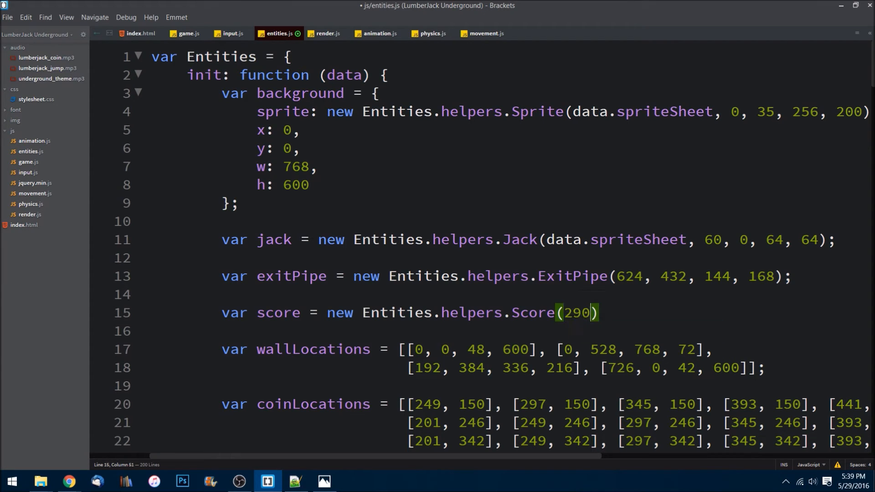
type(", 70);")
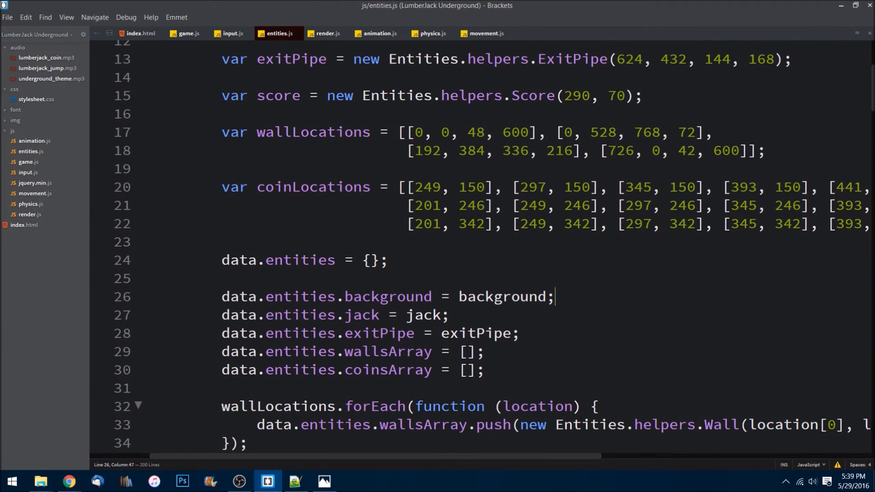
Step: Register it as data.entities.score = score and save entities.js
type("d")
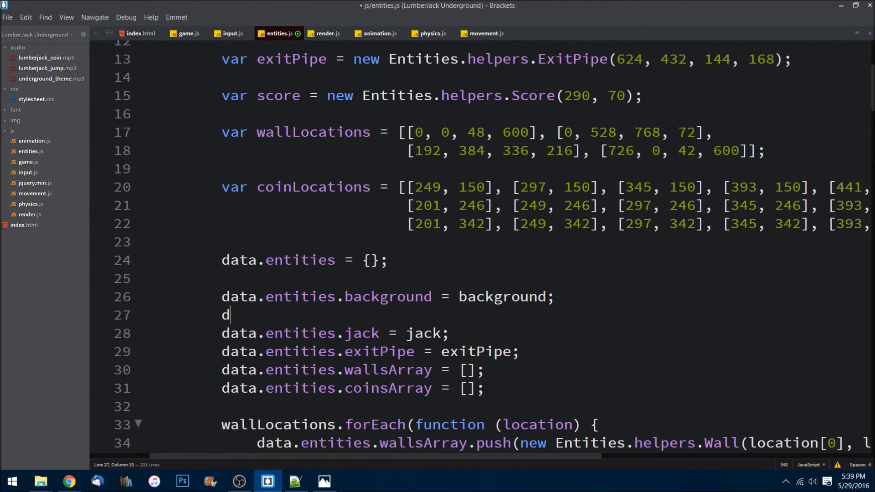
type("ata.entities")
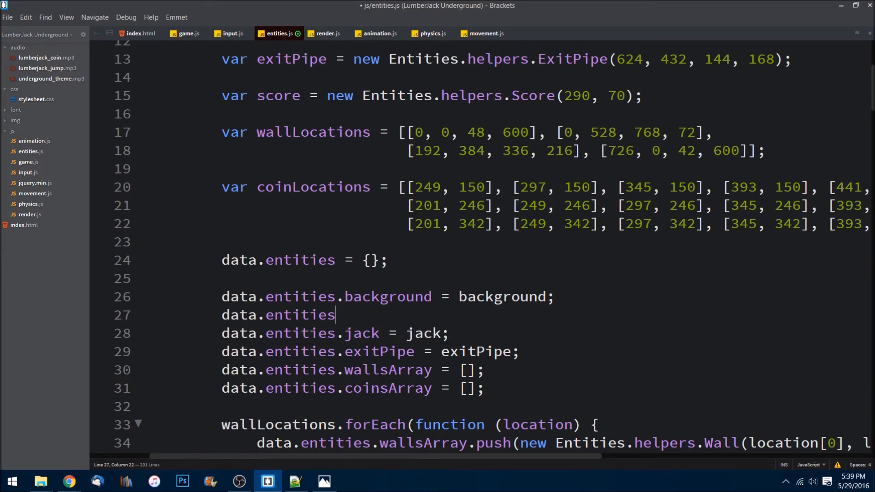
type(".score =")
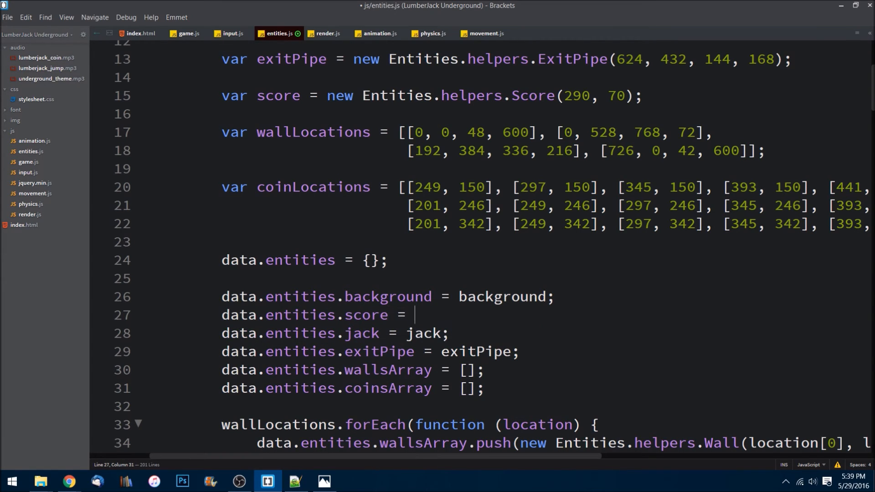
type("score;")
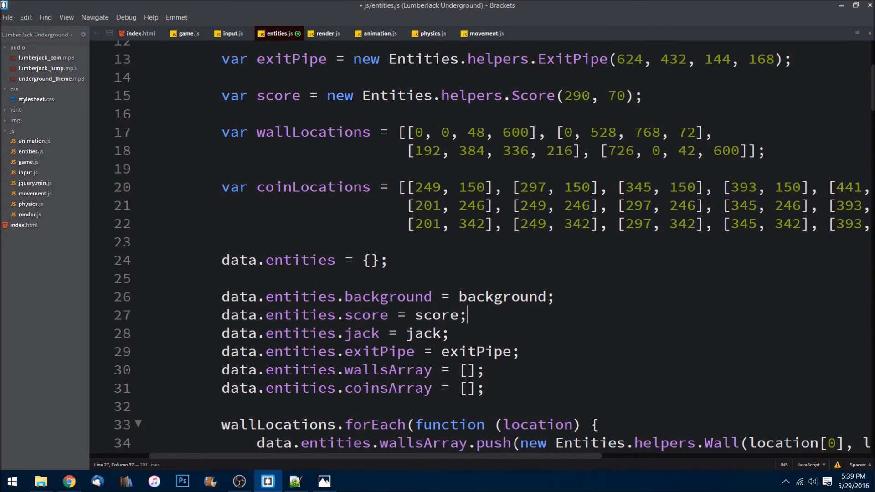
key("ctrl+s")
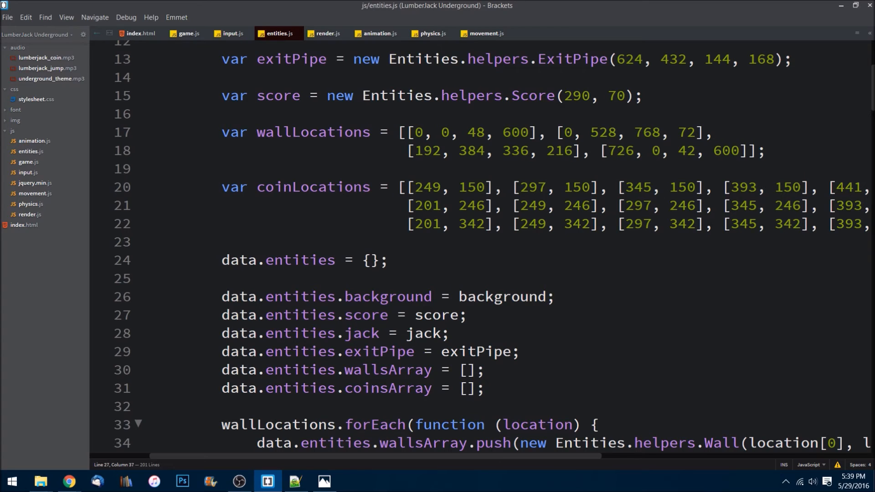
left_click(295, 482)
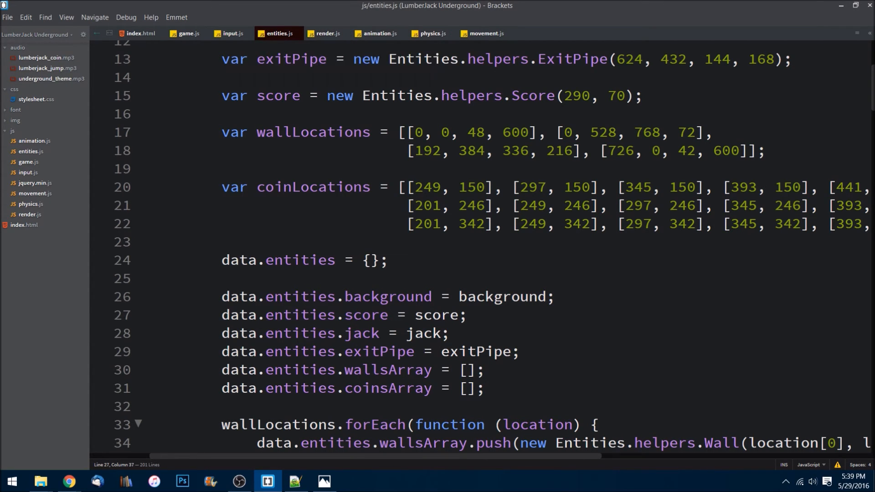
Step: Scroll through the rest of entities.js, then switch to physics.js
scroll("down", 3)
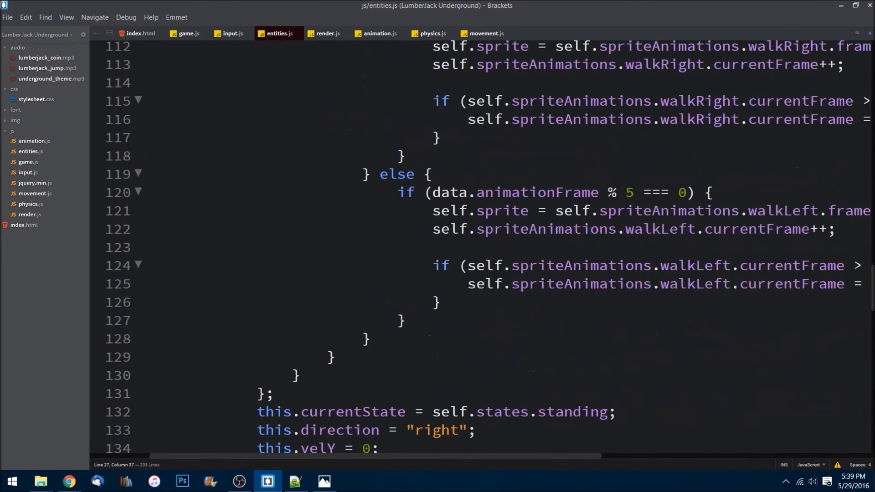
scroll("down", 3)
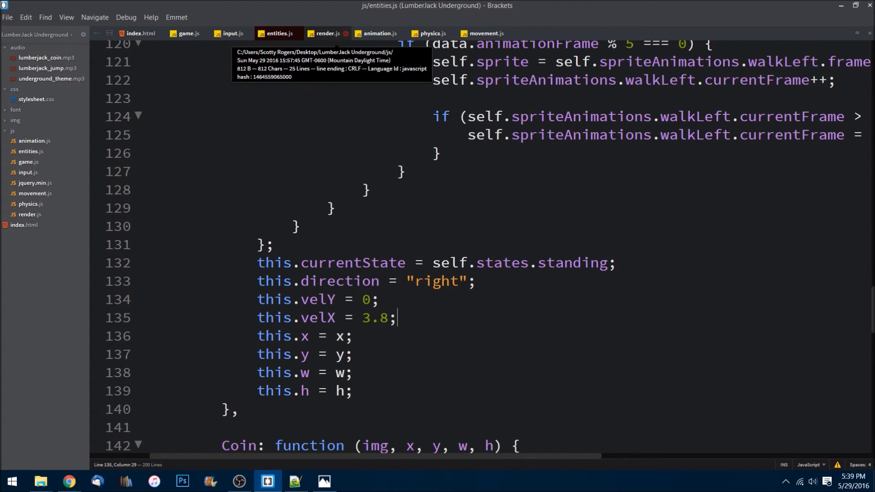
left_click(430, 33)
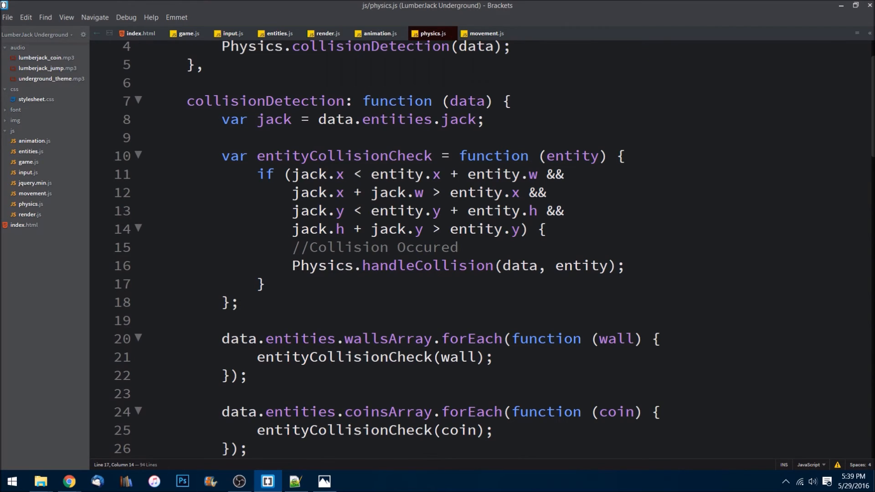
Step: Add data.entities.score.value += 1; to the coin collision branch in physics.js
scroll("down", 3)
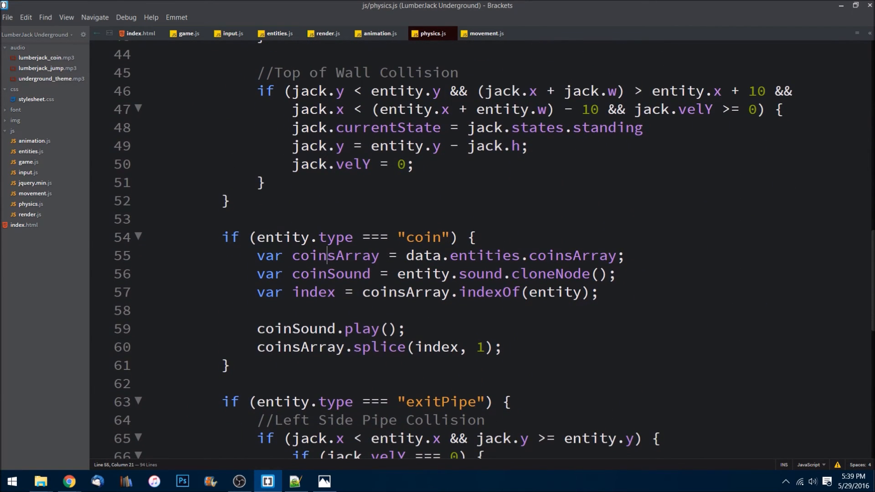
type("d")
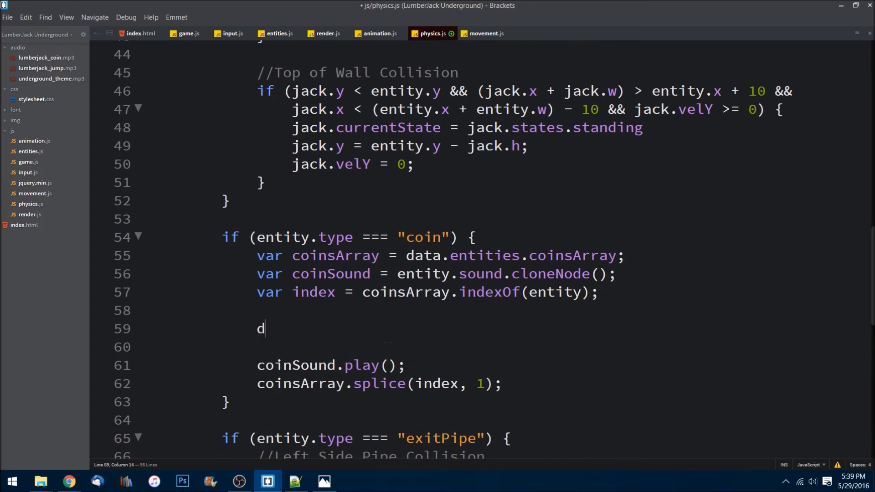
type("ata.entities")
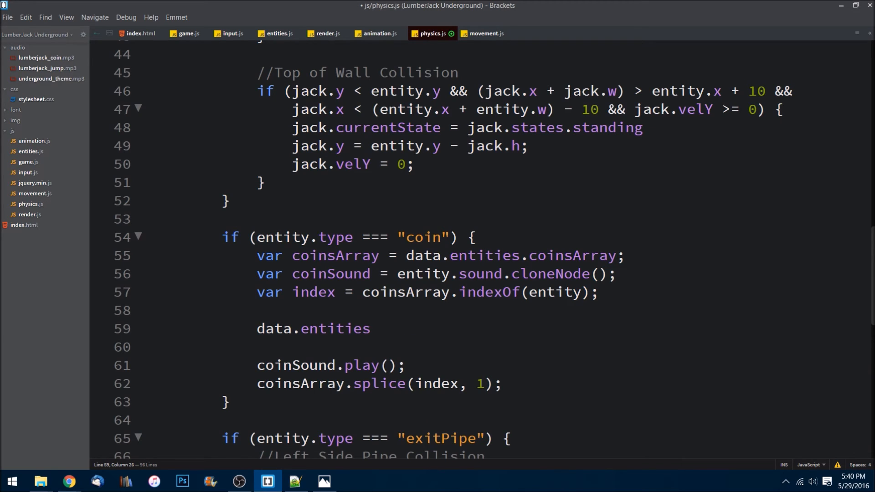
type(".score")
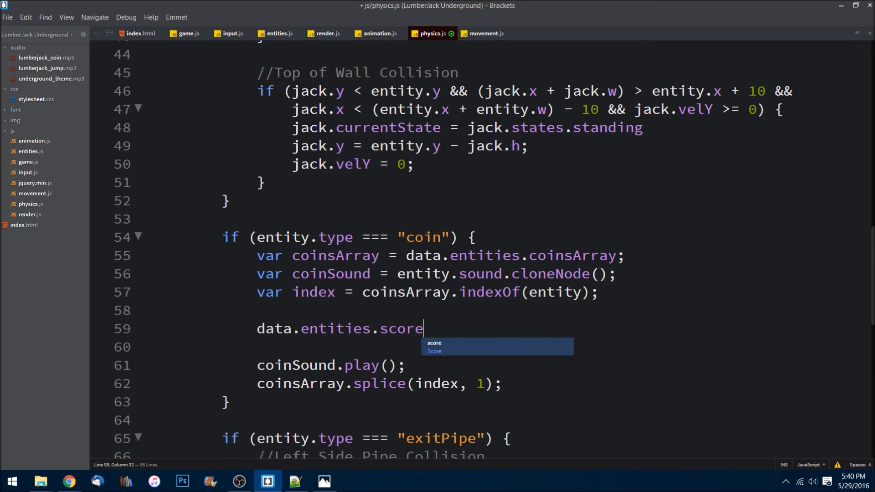
type(".value")
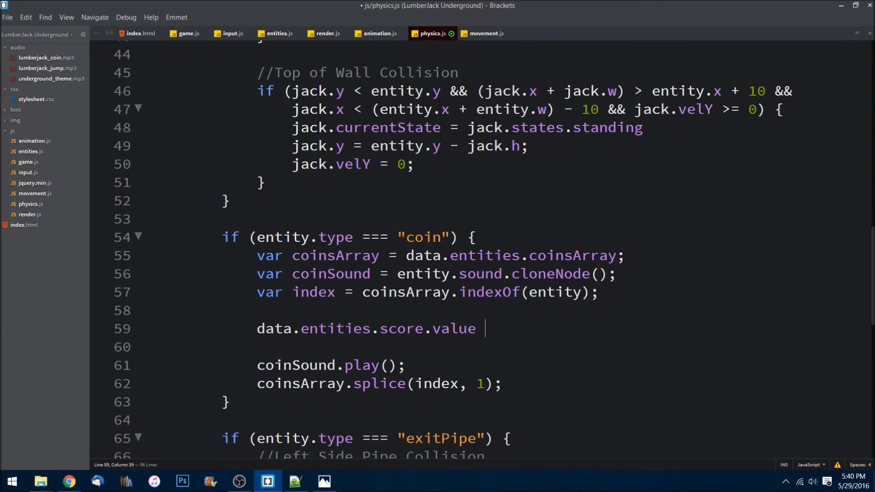
type("+= 1")
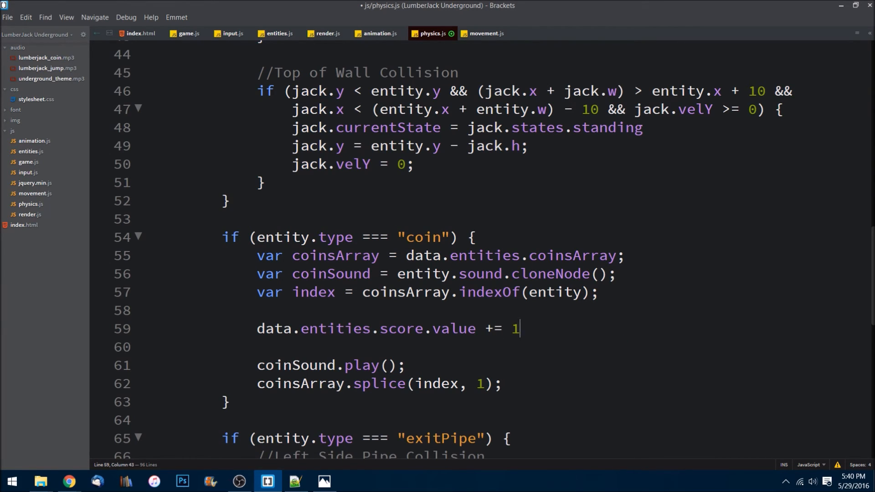
type(";")
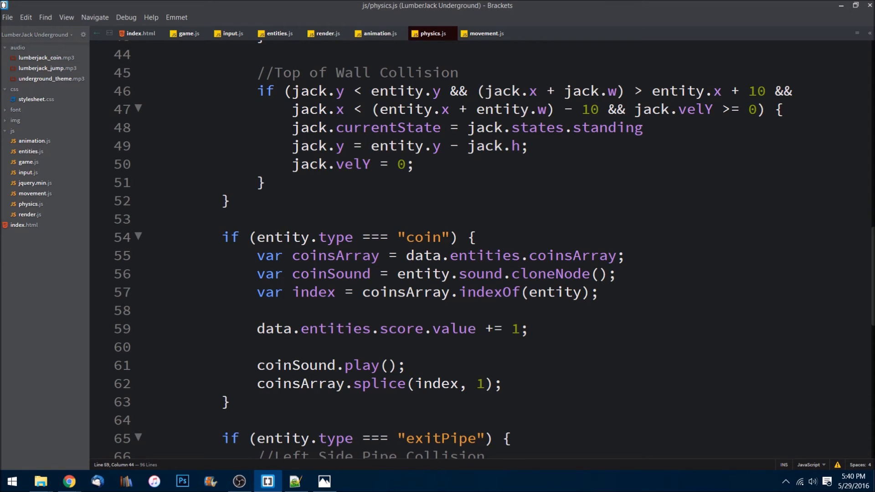
mouse_move(276, 33)
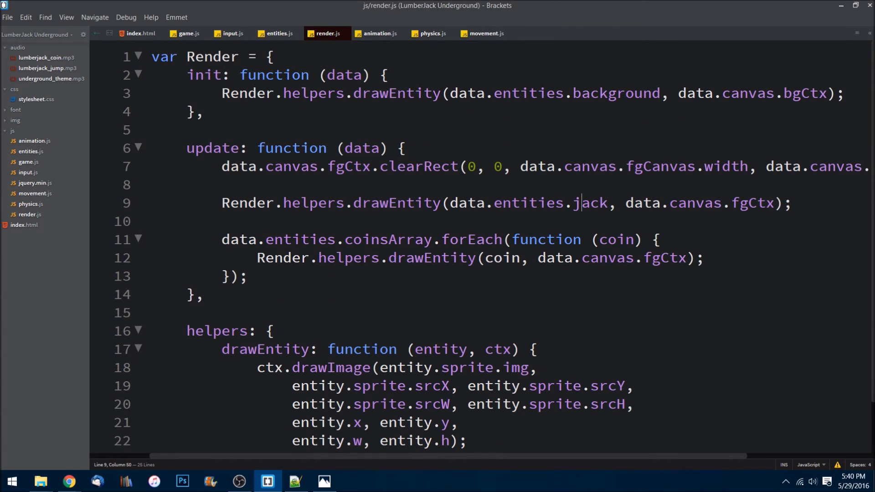
Step: Start a drawText helper function taking a text argument in render.js
scroll("down", 3)
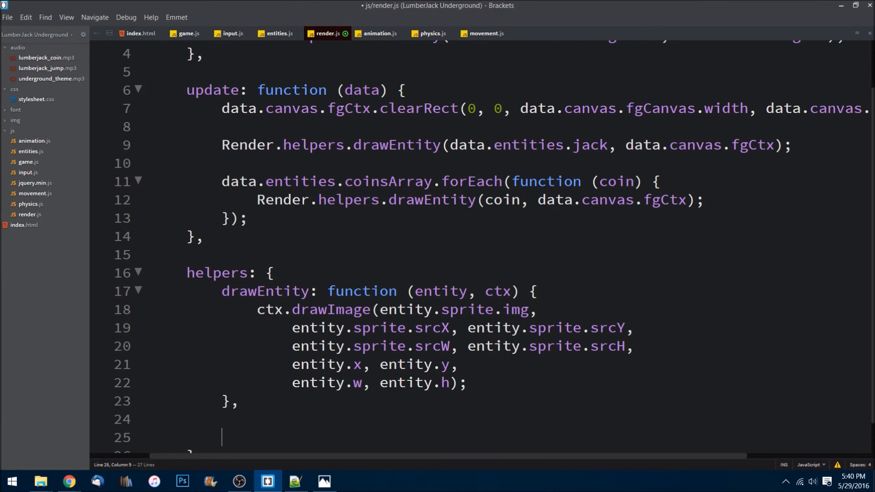
type("drawText:")
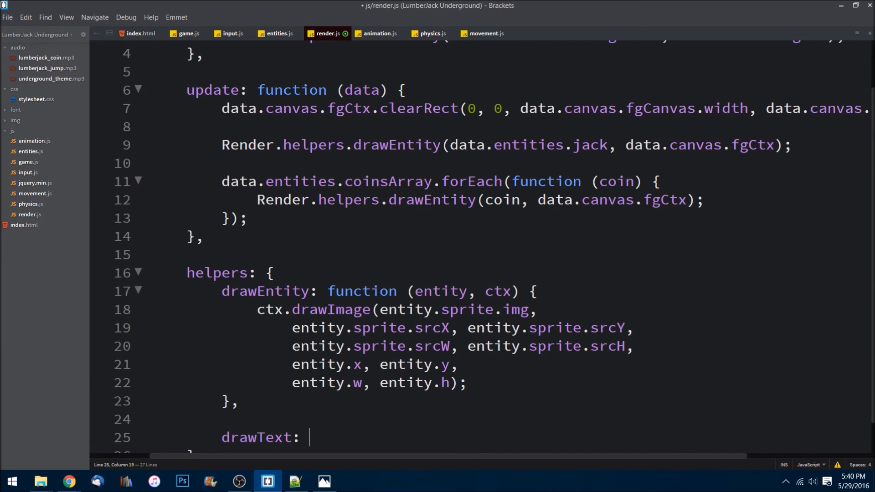
type("function (")
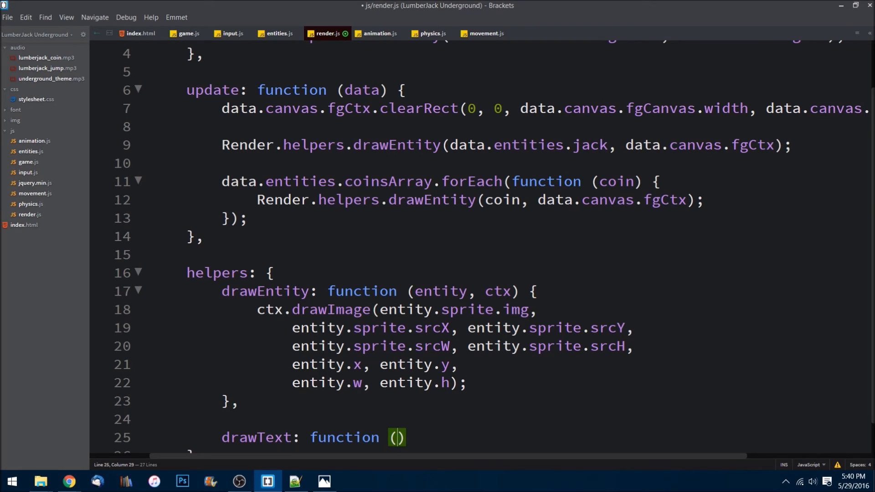
type("text, ctx")
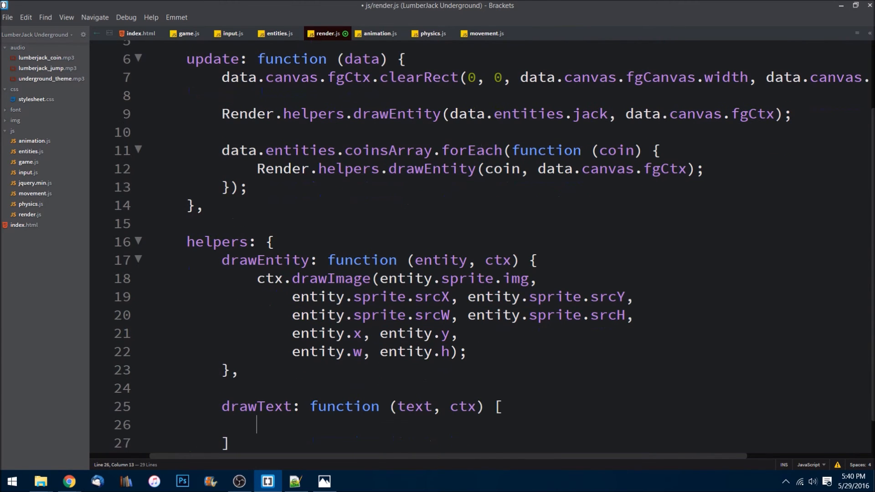
type("{")
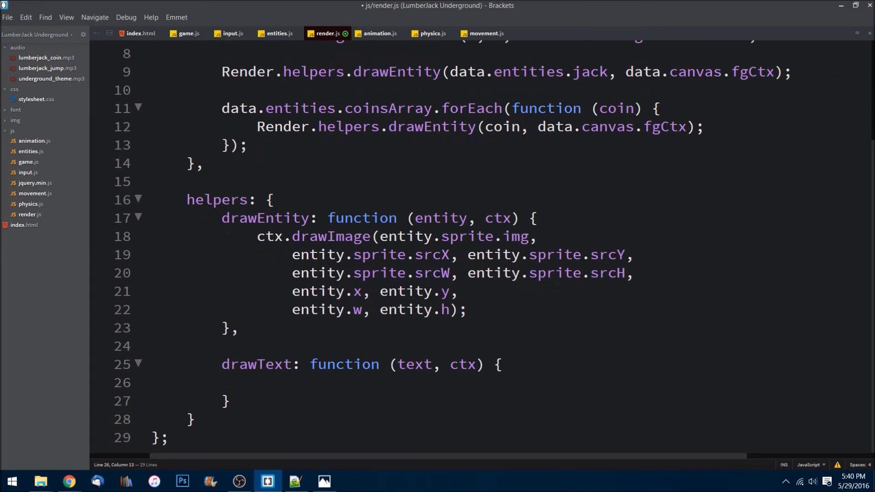
Step: Set ctx.font to text.size + " " + text.font inside drawText
type("ctx")
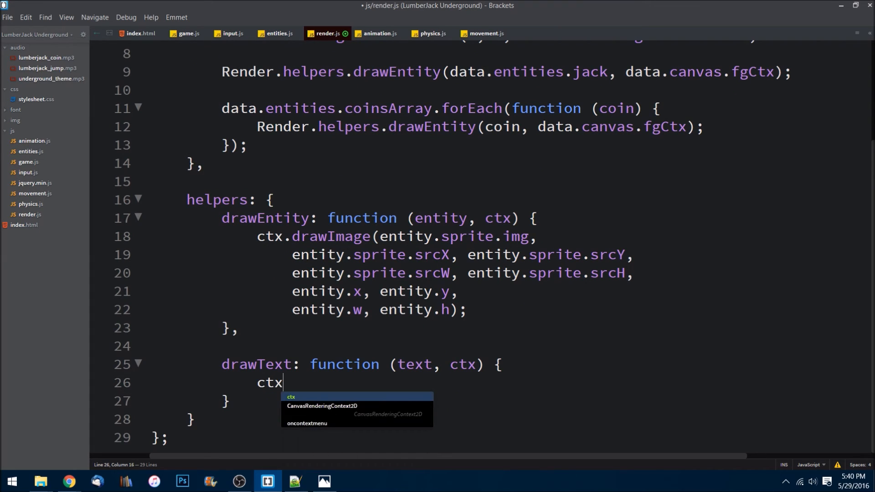
type(".font =")
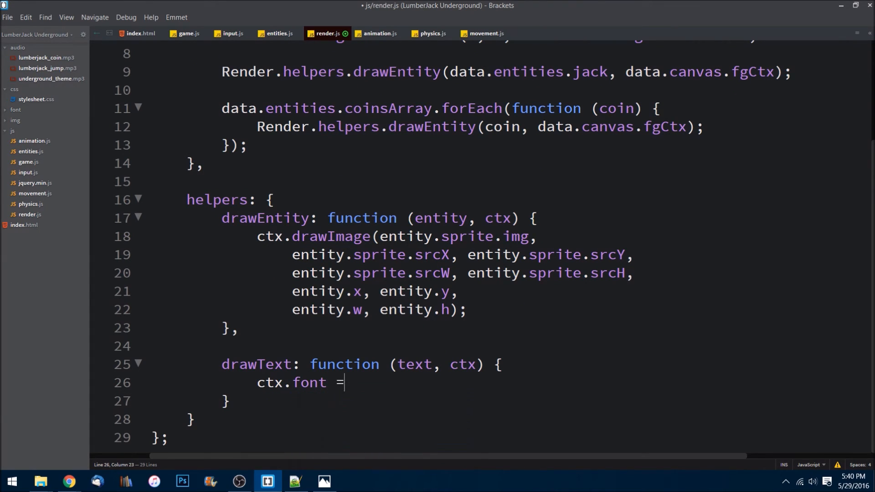
type("t")
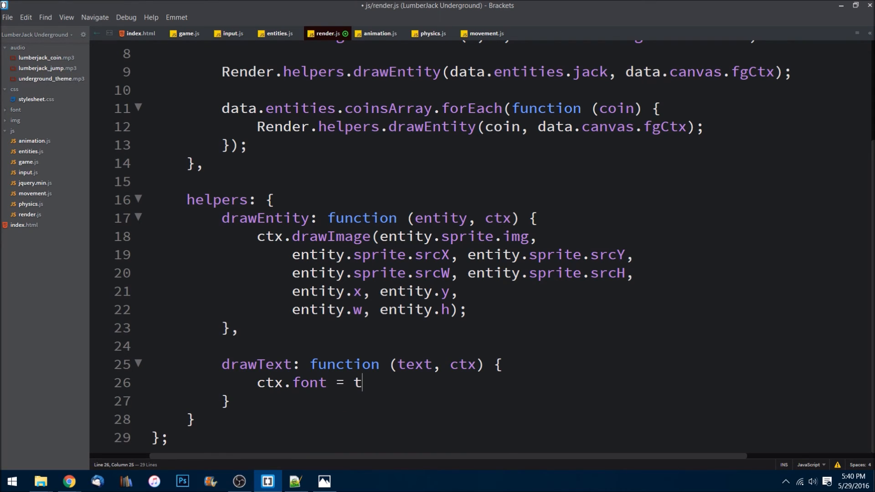
type("ext.")
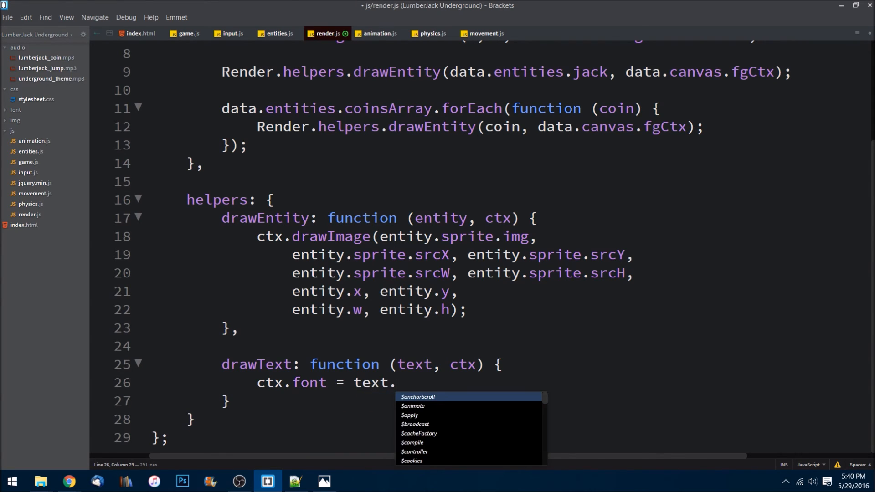
type("size +")
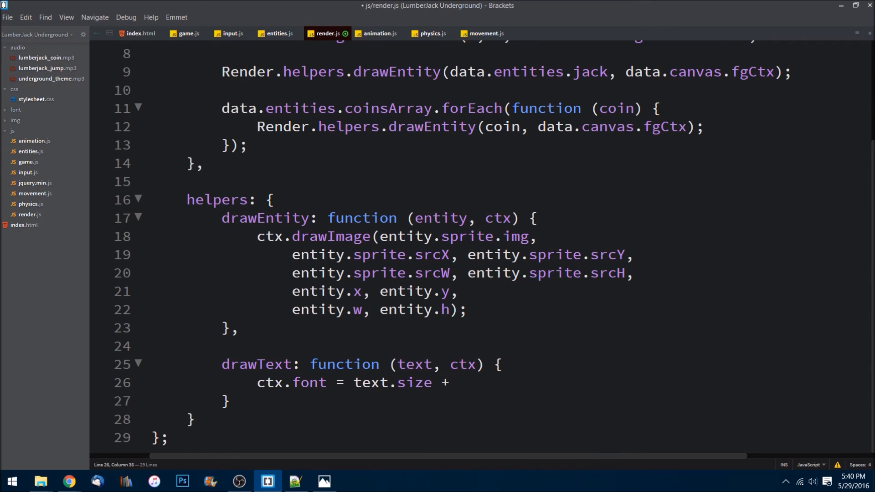
type("\" \"")
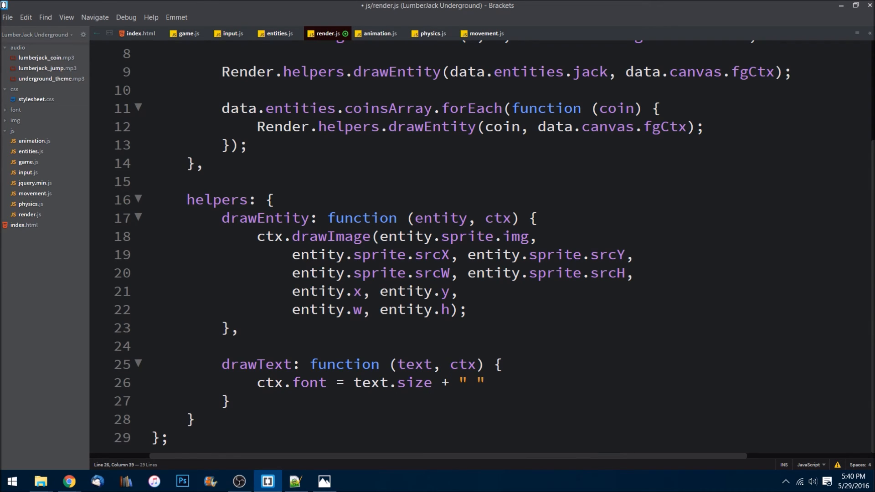
type("+ t")
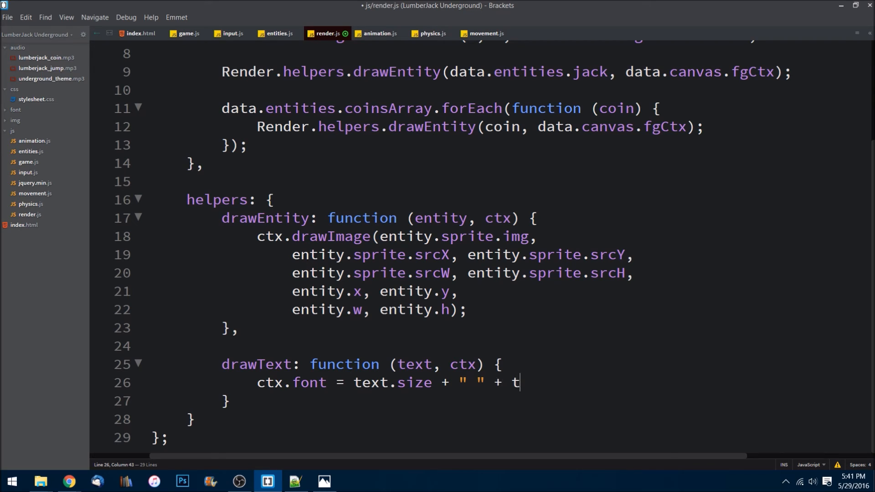
type("ext.")
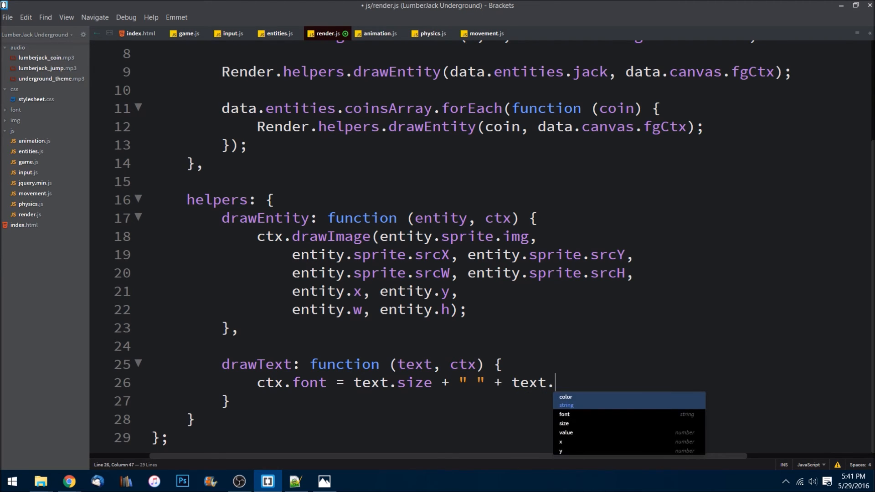
type("font;")
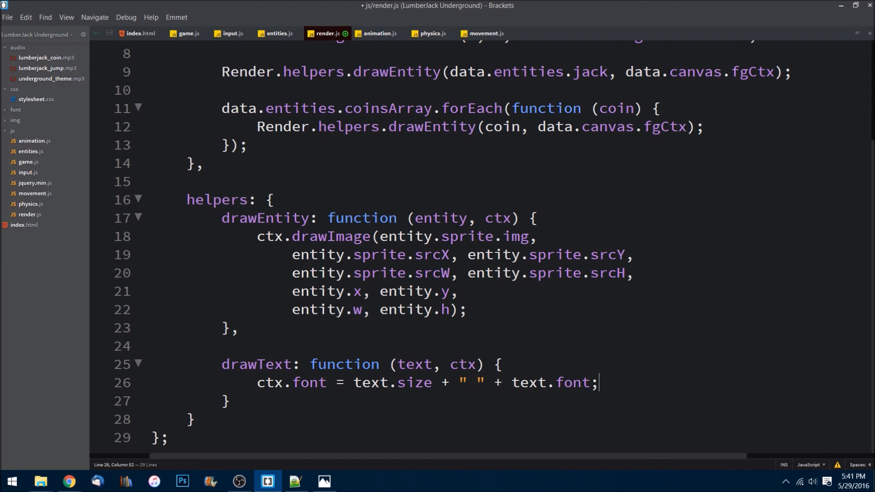
left_click(274, 383)
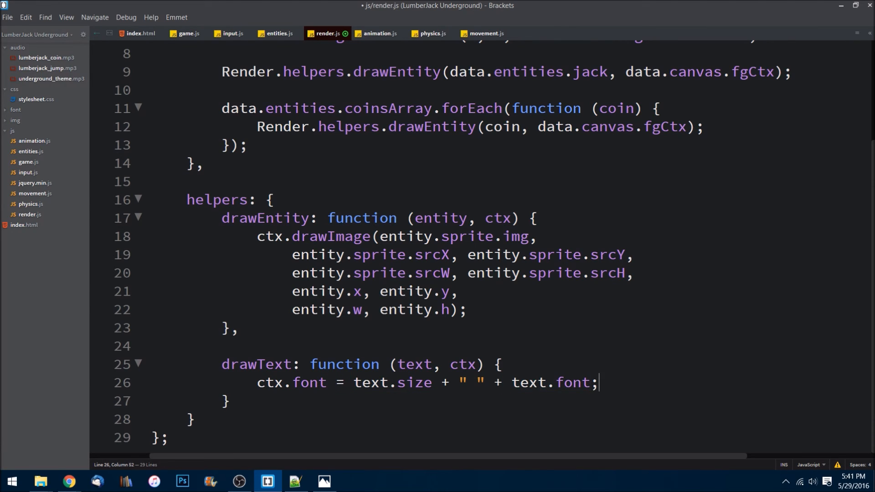
Step: Set ctx.fillStyle to text.color inside drawText
type("ctx")
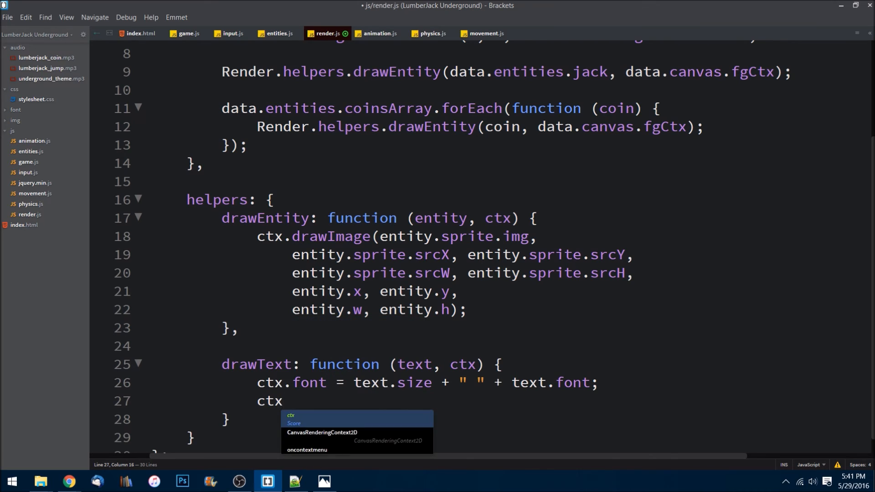
key("Escape")
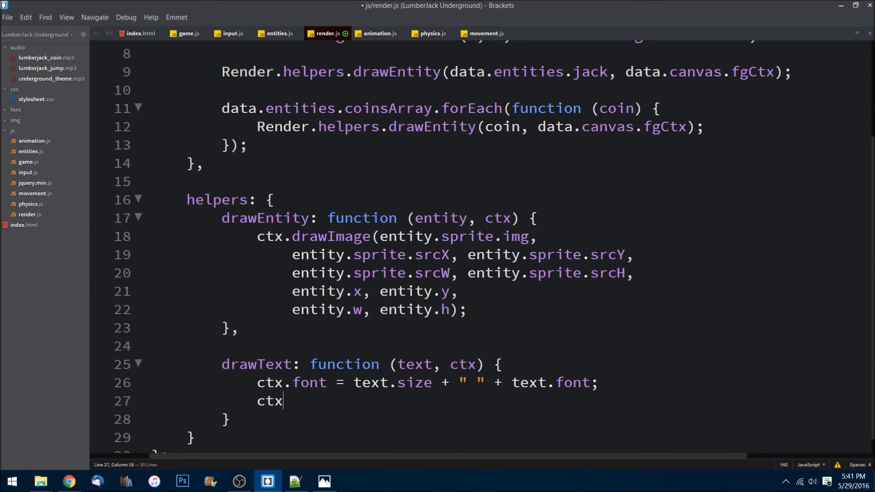
type(".fillStyle =")
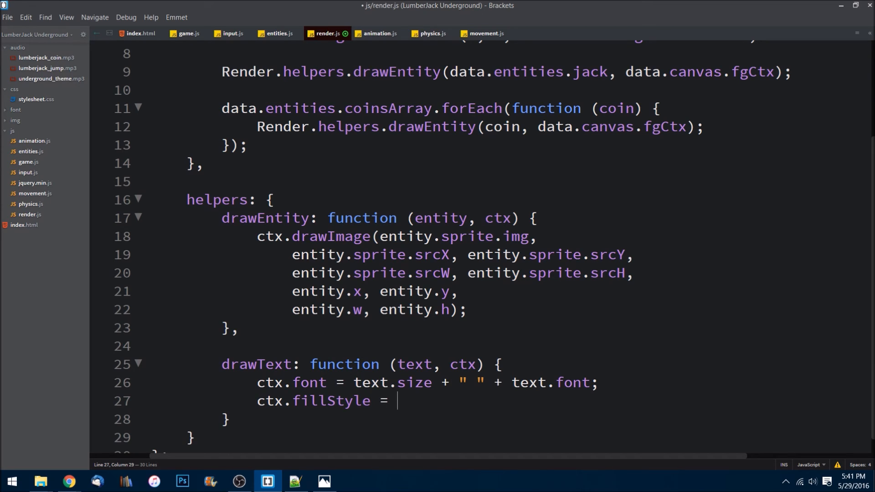
type("text.col")
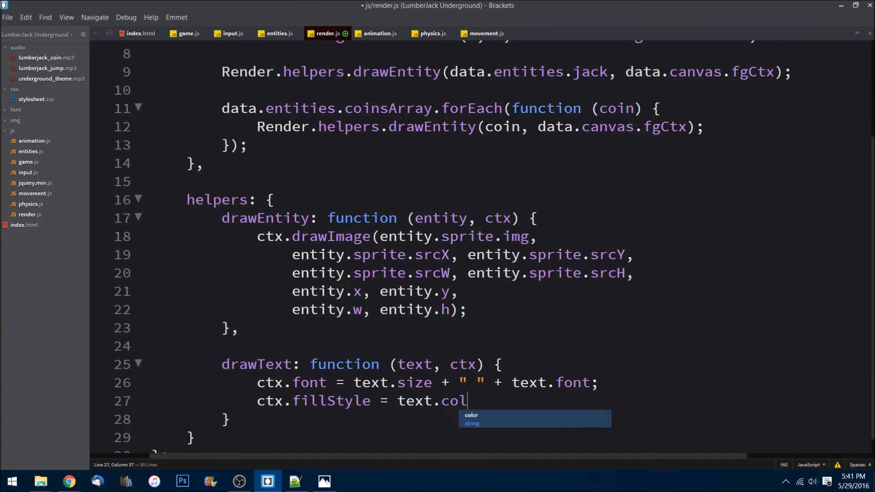
key("Enter")
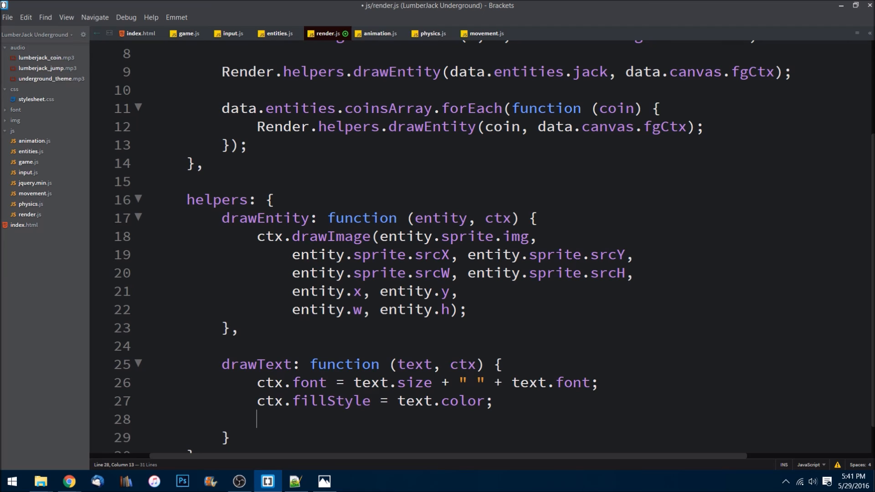
Step: Draw "Coins:" plus text.value at text.x, text.y with ctx.fillText
type("ctx.f")
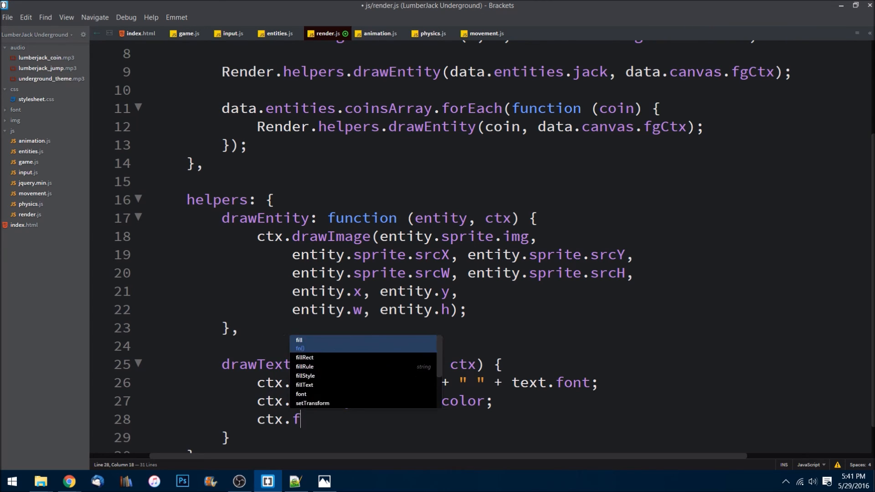
type("illText(")
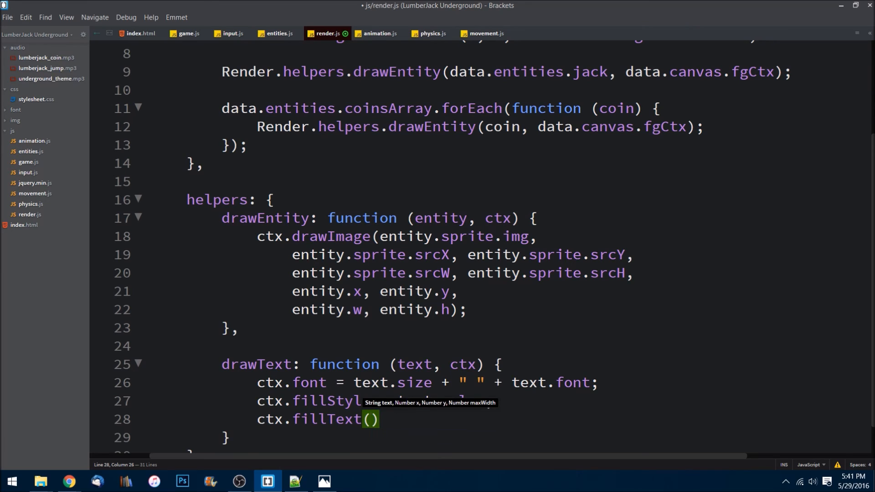
type("\"Coins\"")
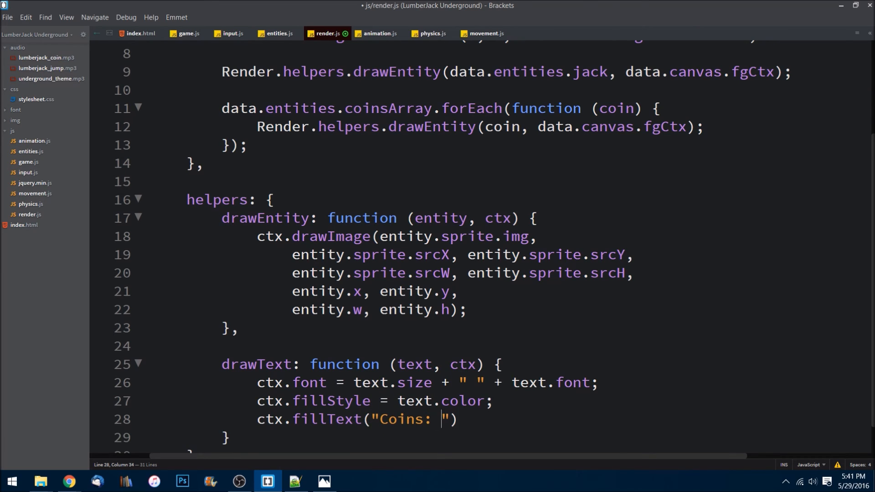
type("+")
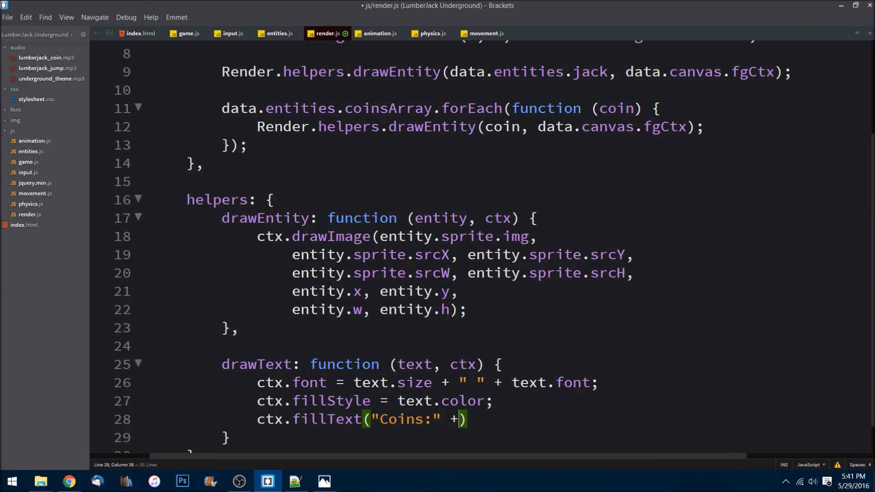
type("\" \"")
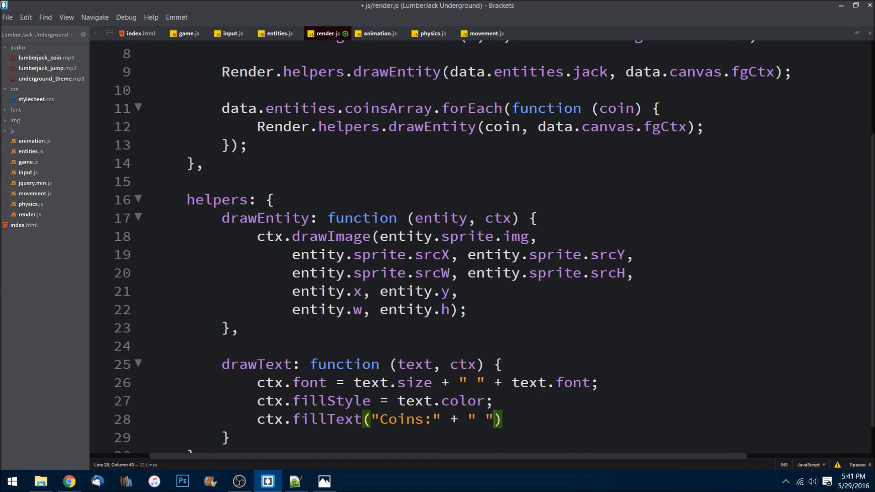
type("+")
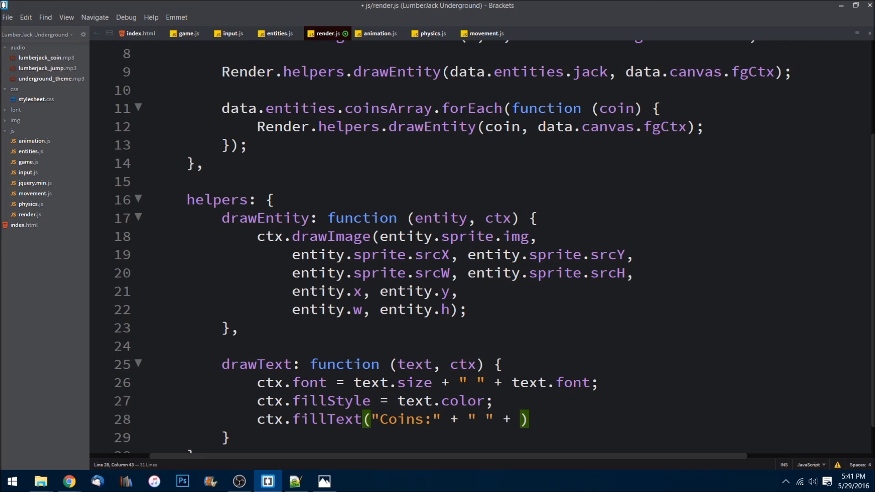
type("text.value")
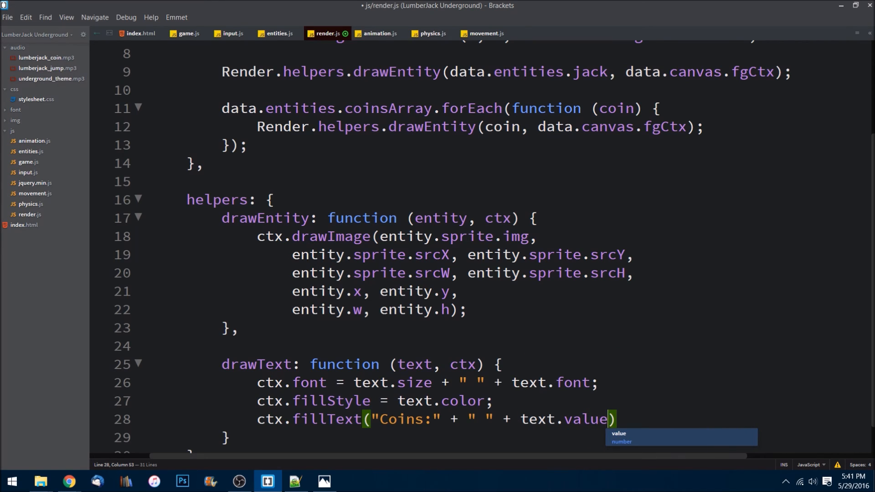
type(",")
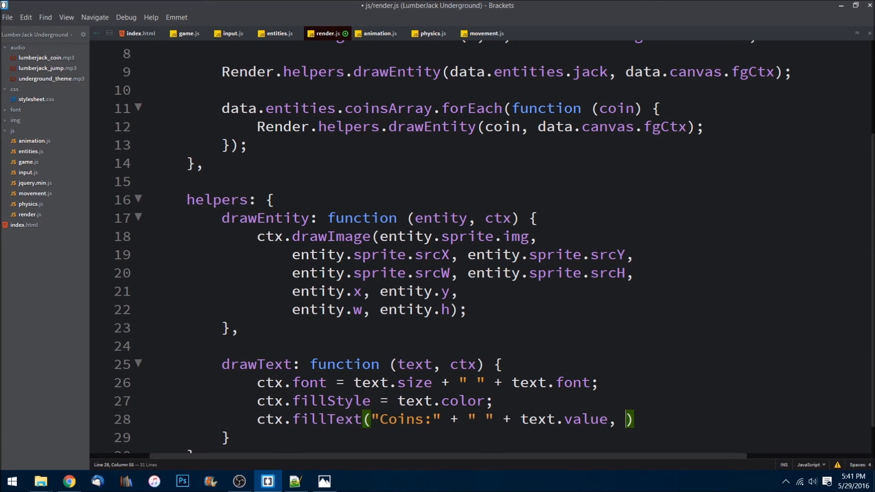
type("text.x")
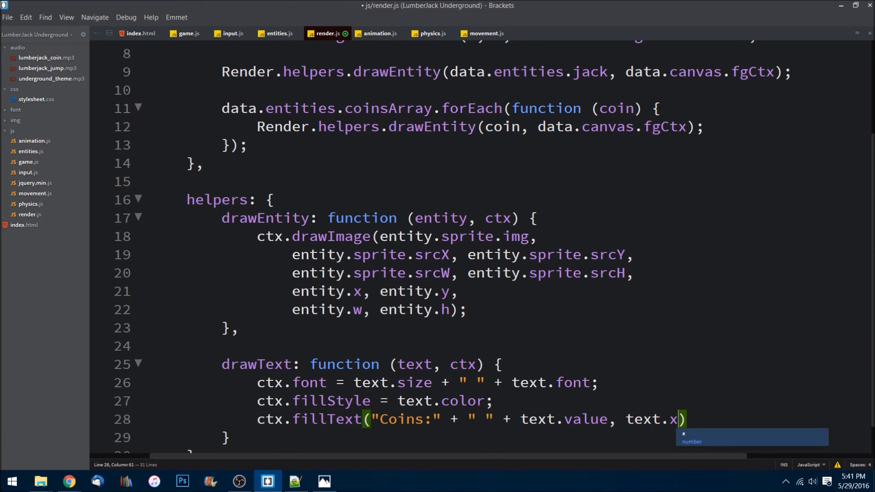
type(", t")
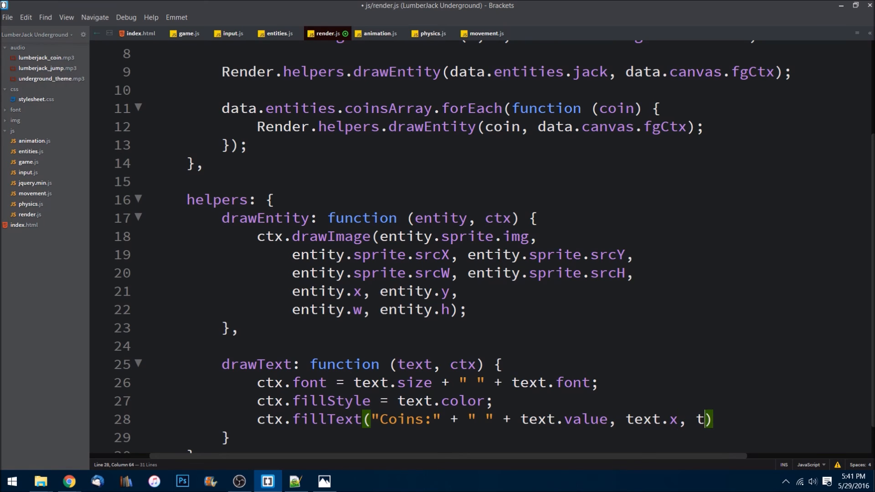
type("ext.y")
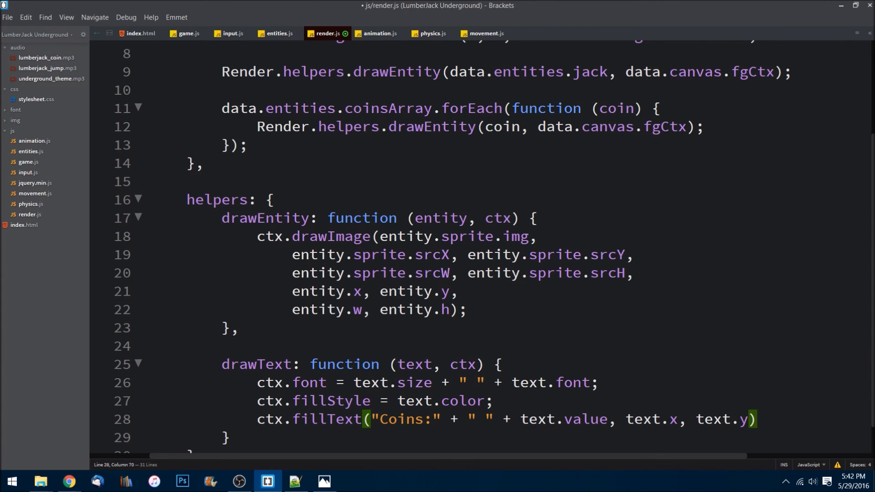
type(";")
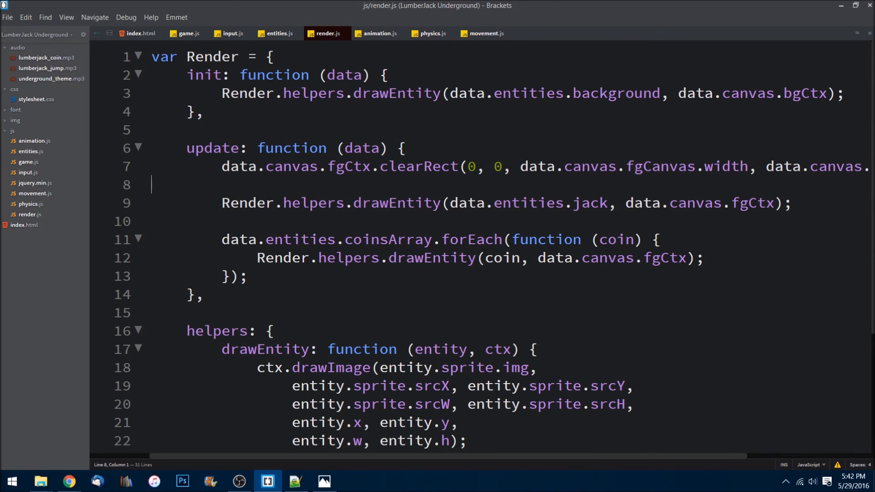
Step: Call Render.helpers.drawText(data.entities.score, data.canvas.fgCtx) in update and save render.js
type("q")
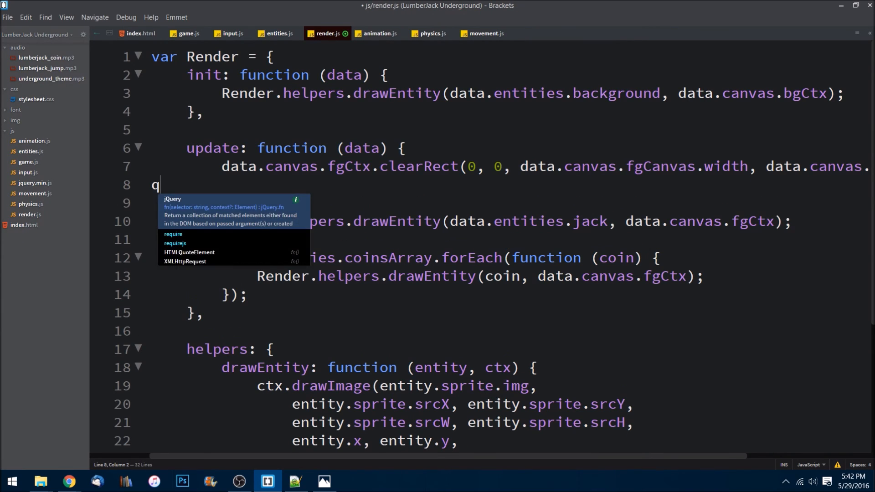
type("Render")
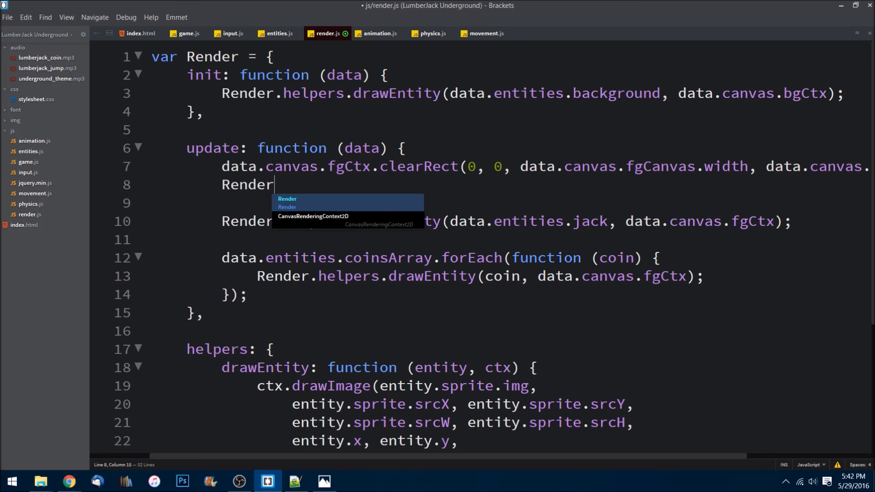
type(".helpers.drawText")
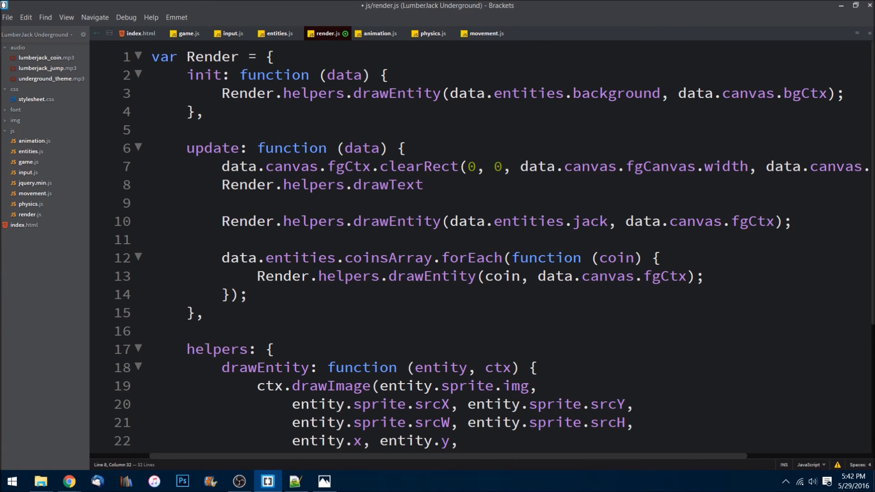
type("(d")
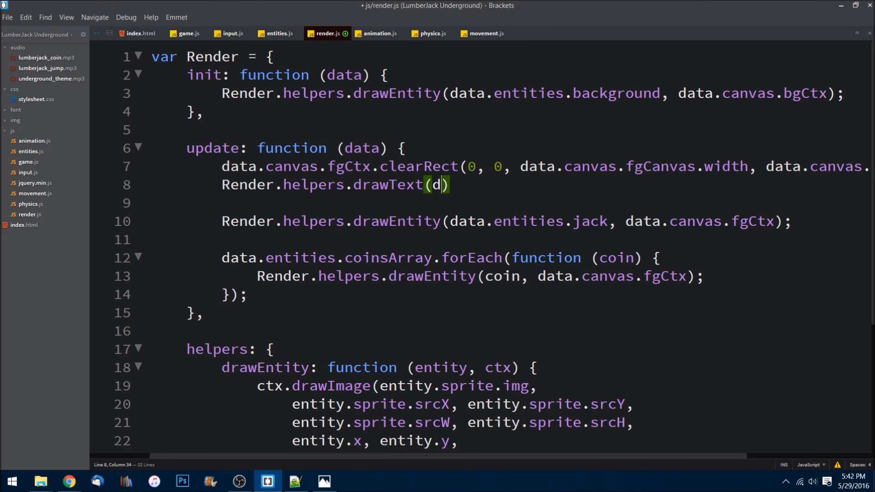
type("ata.entities.score,")
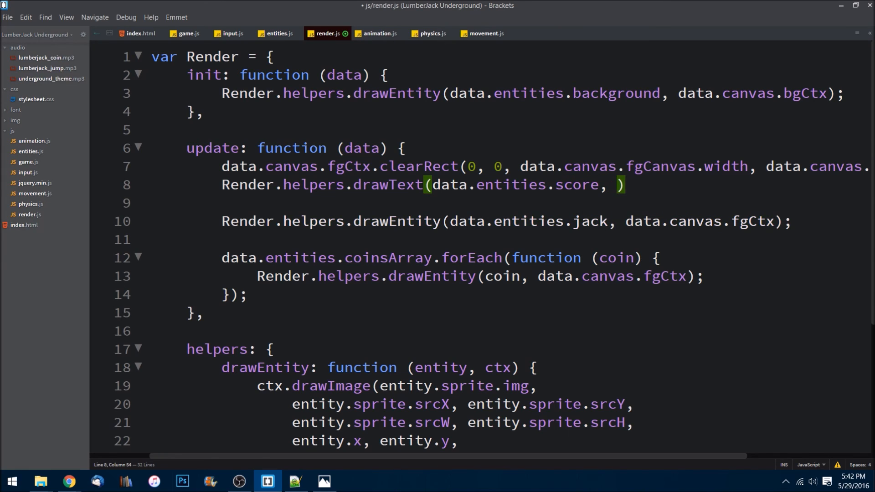
type("data")
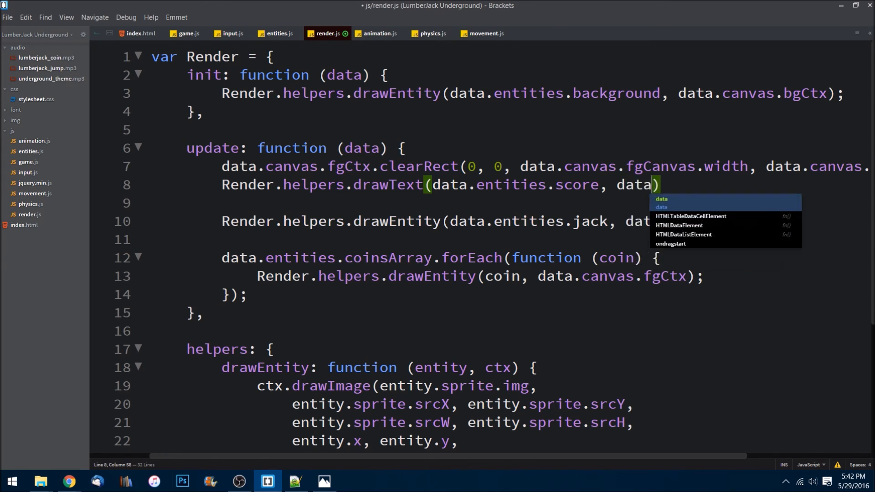
type(".canvas")
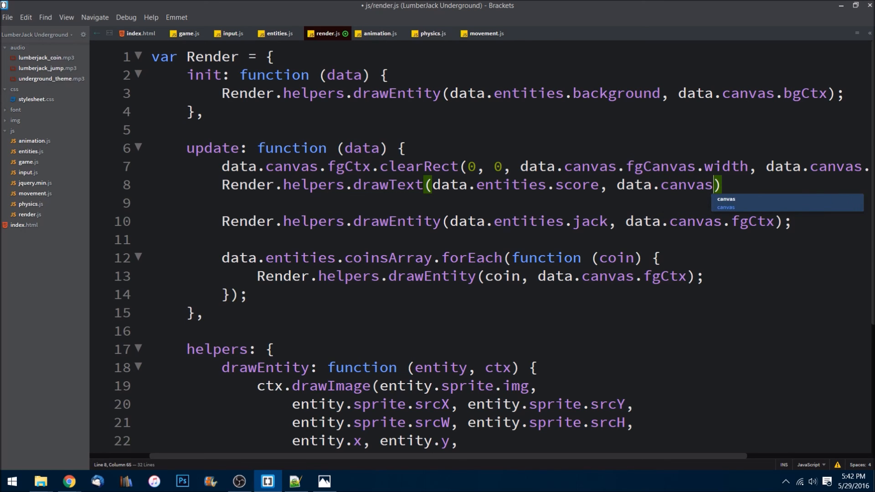
type("fgCtx")
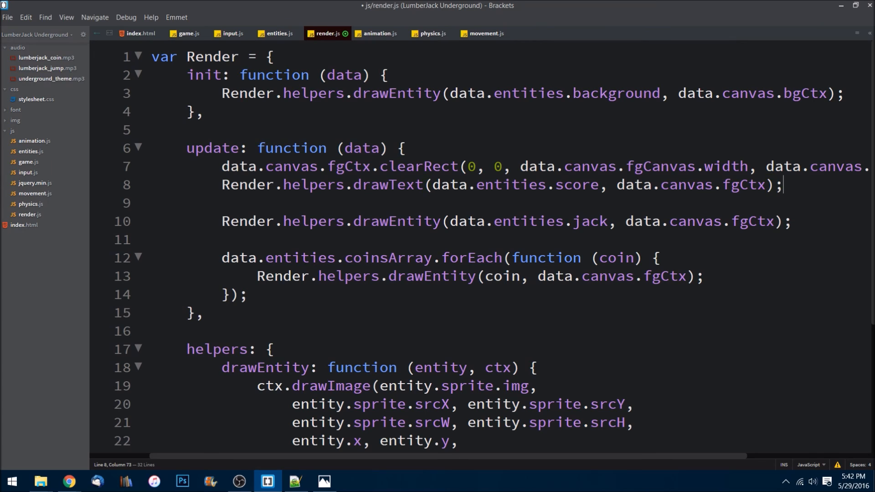
key("ctrl+s")
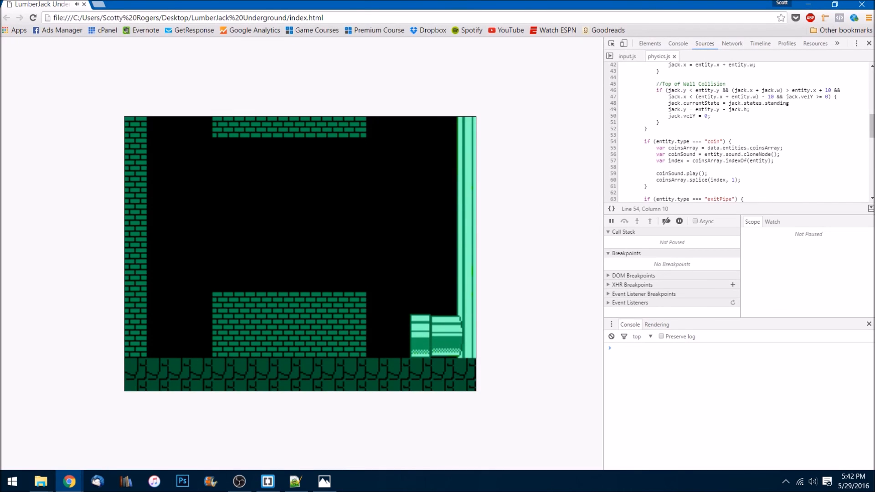
Step: Reload the game page in Chrome to show the COINS: 0 score
left_click(33, 18)
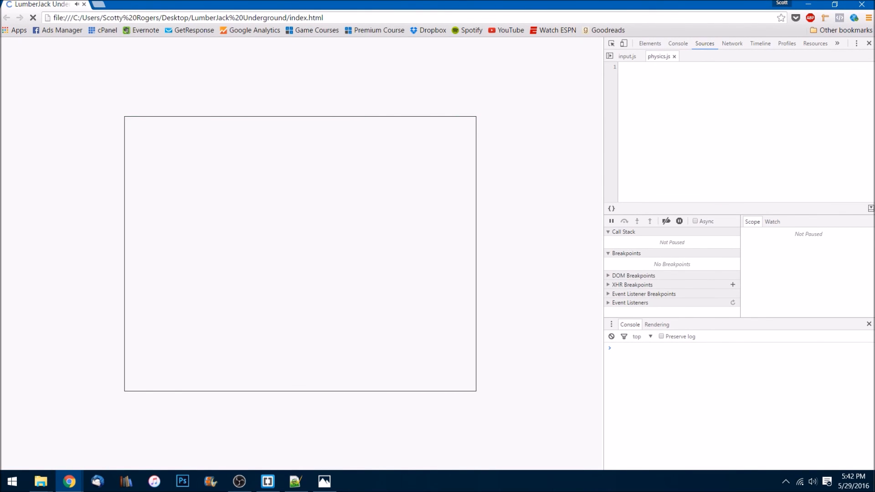
left_click(32, 17)
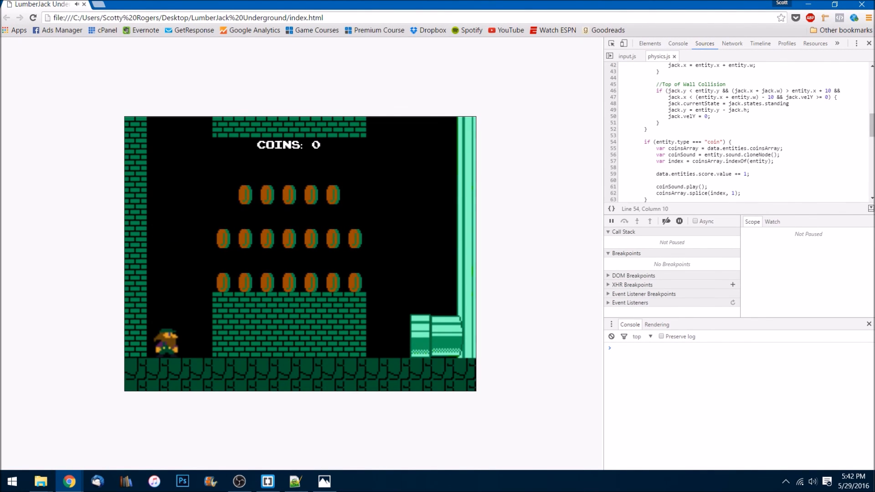